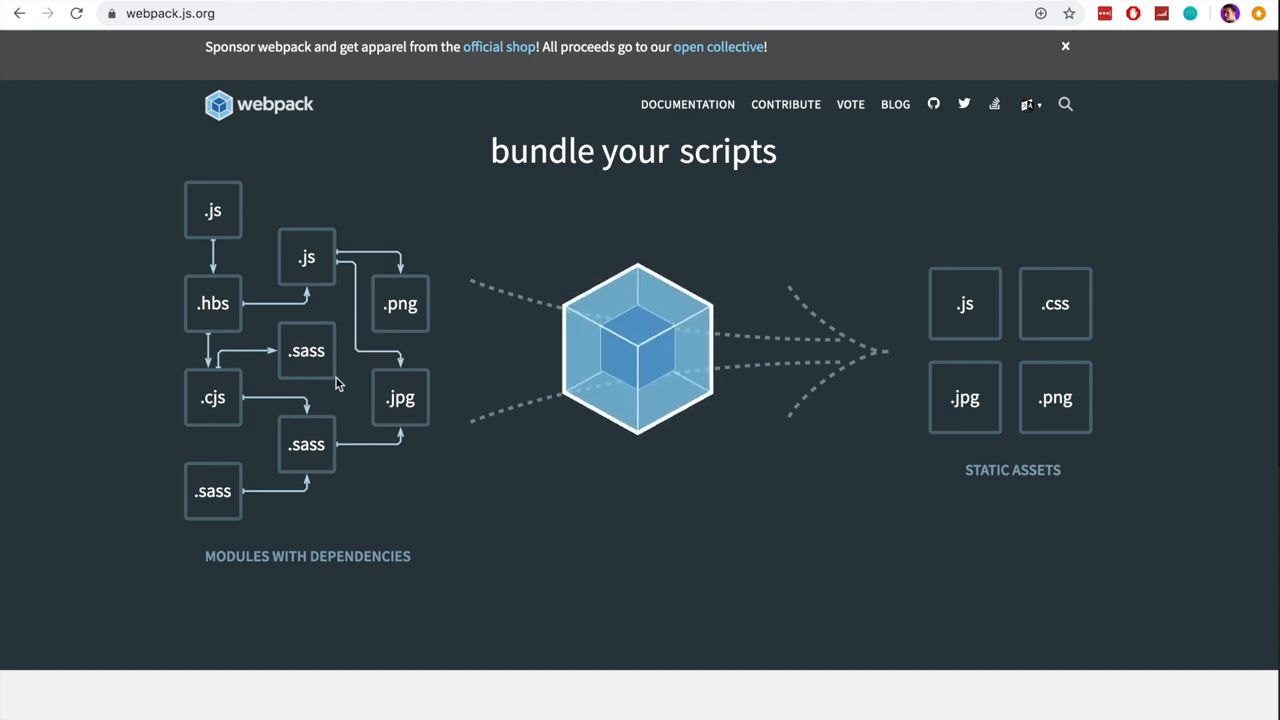
mouse_move(1010, 328)
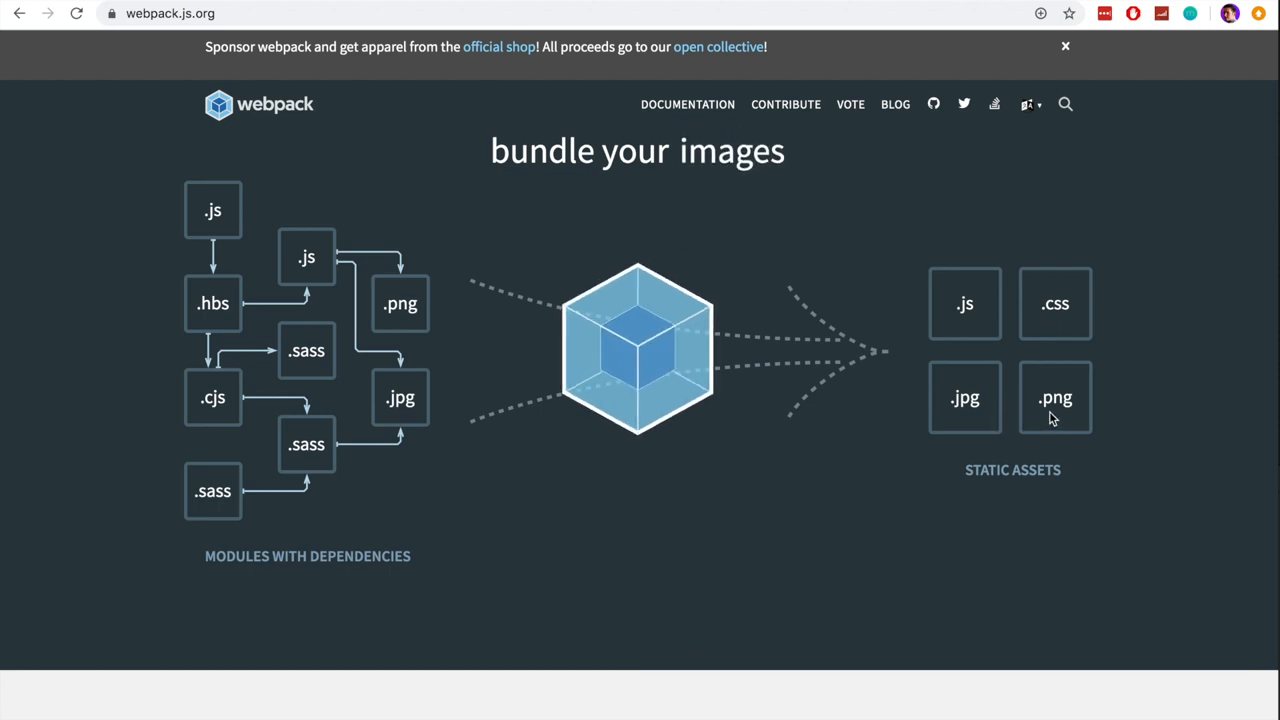
mouse_move(957, 337)
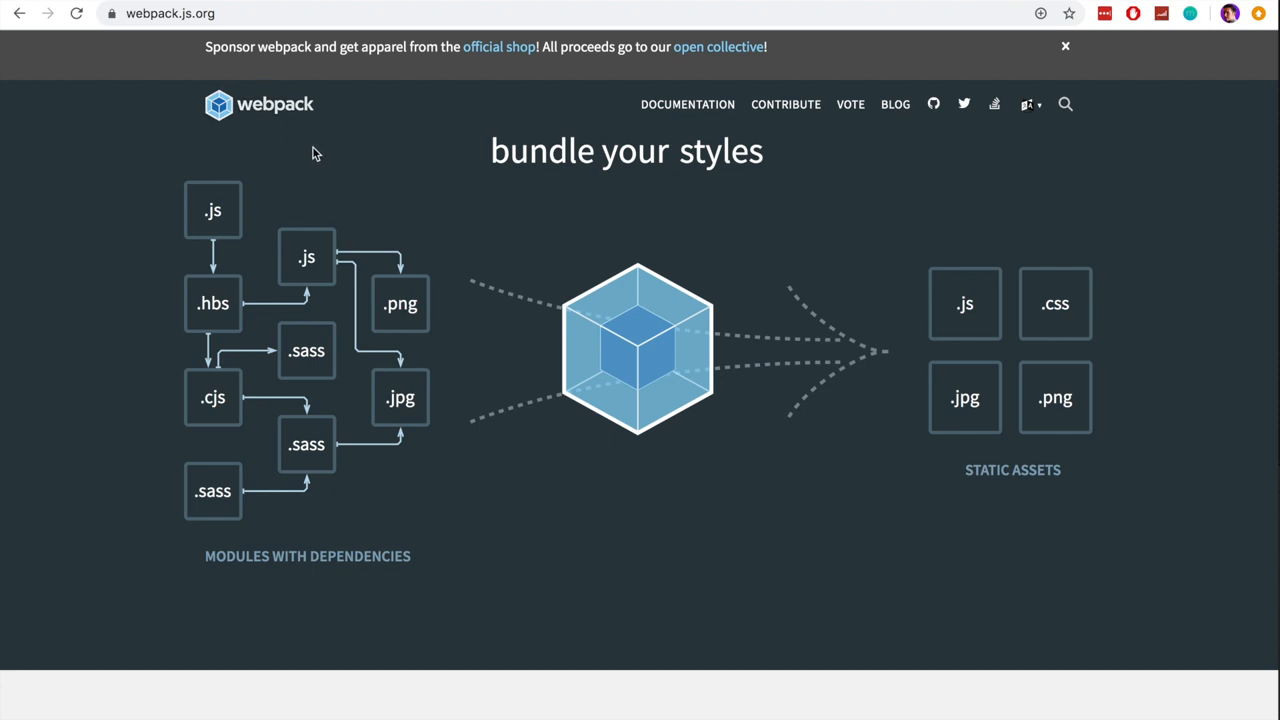
mouse_move(405, 158)
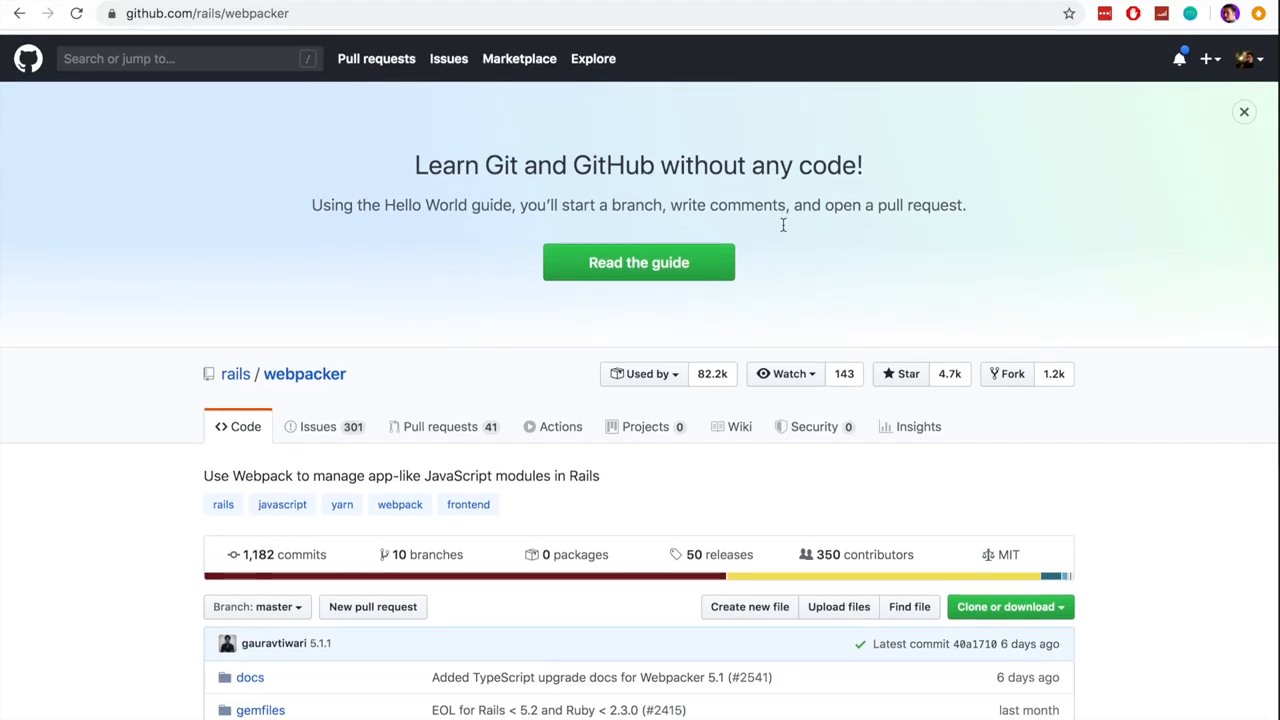
Step: Scroll down the rails/webpacker repository page on GitHub
scroll(down, 3)
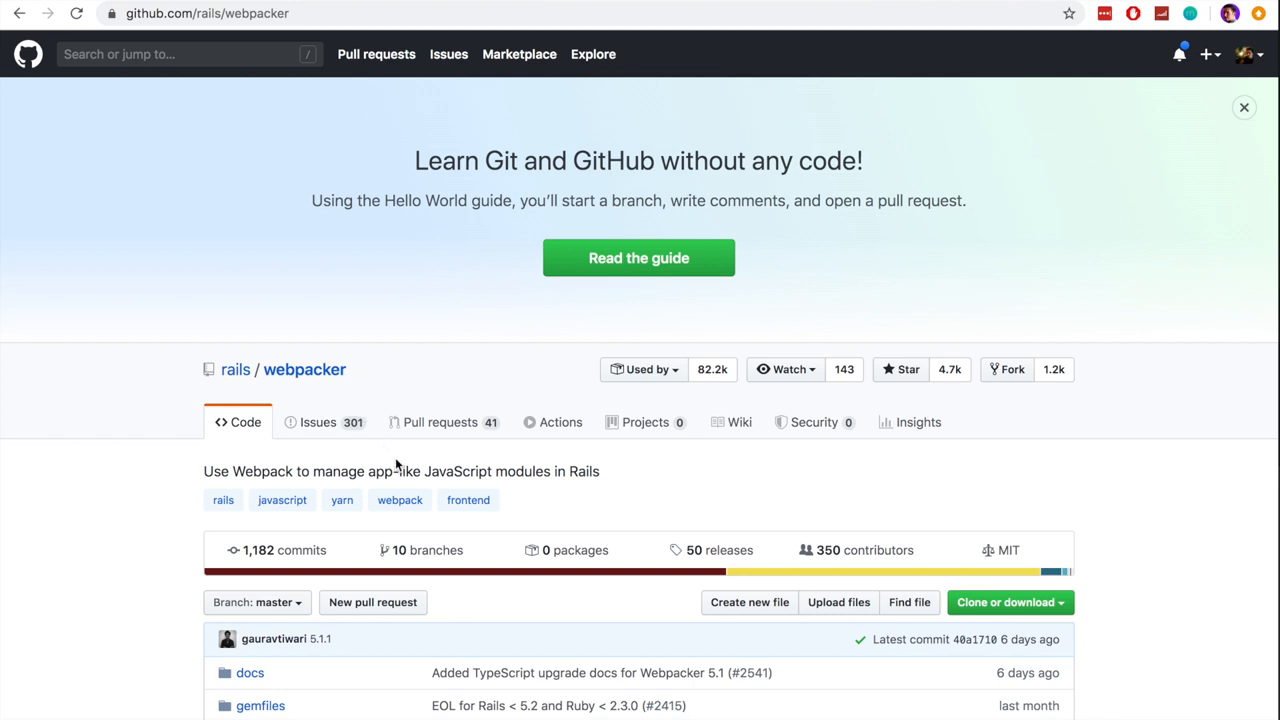
mouse_move(414, 467)
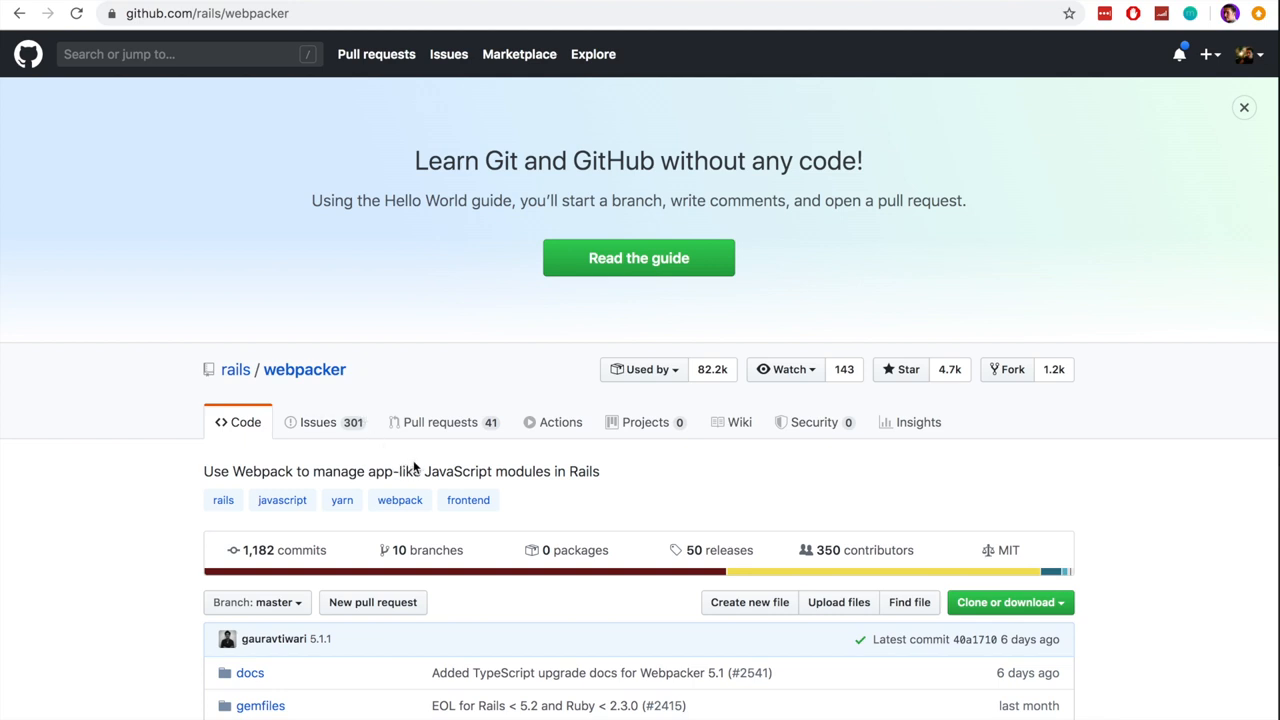
mouse_move(1040, 91)
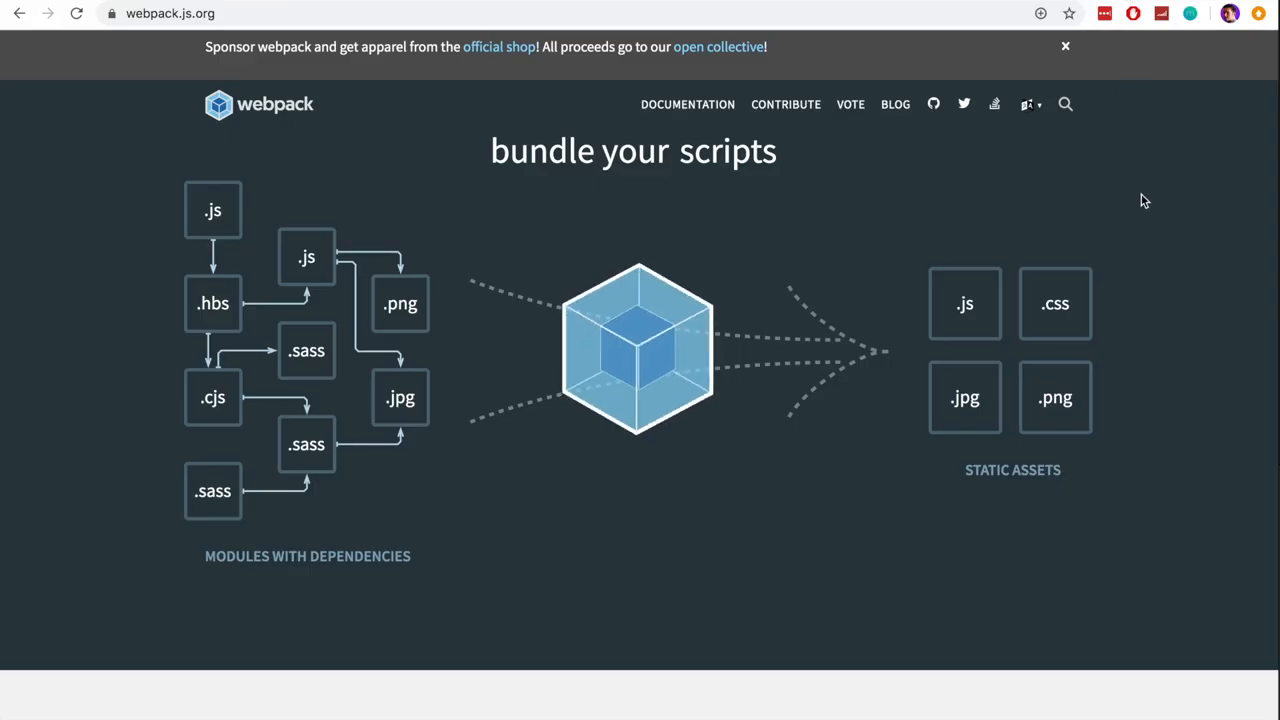
mouse_move(987, 232)
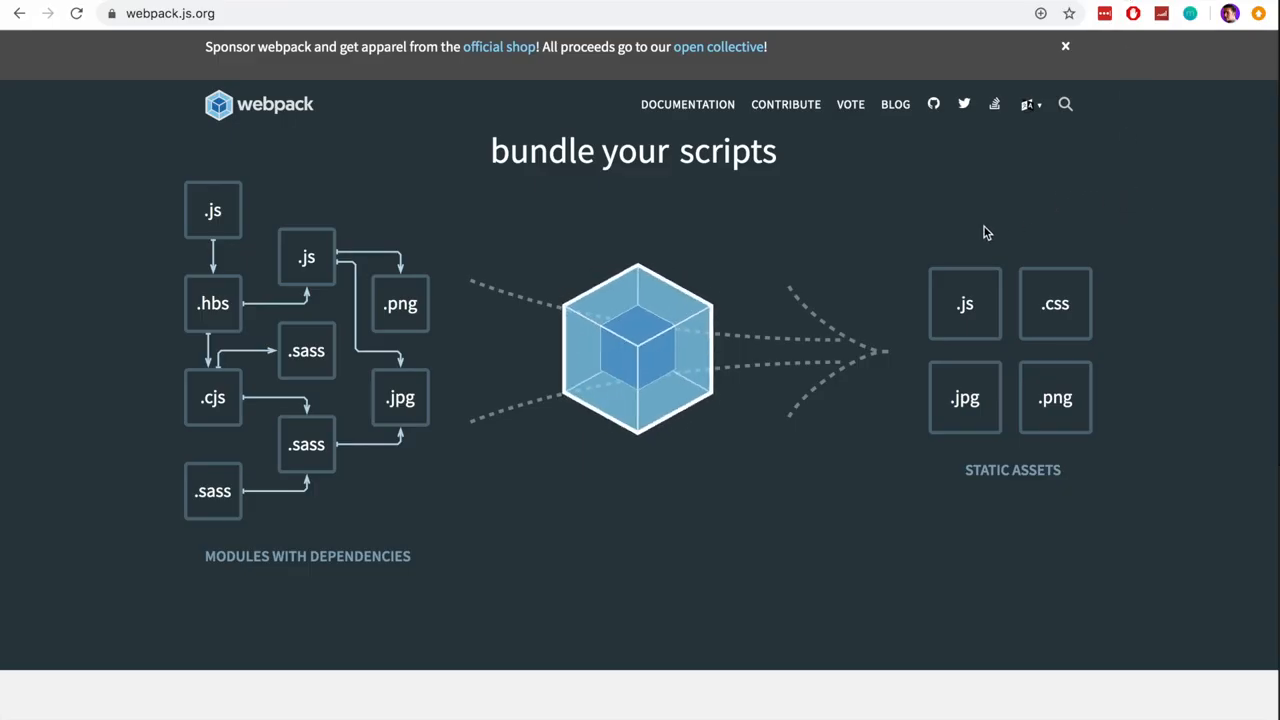
mouse_move(869, 250)
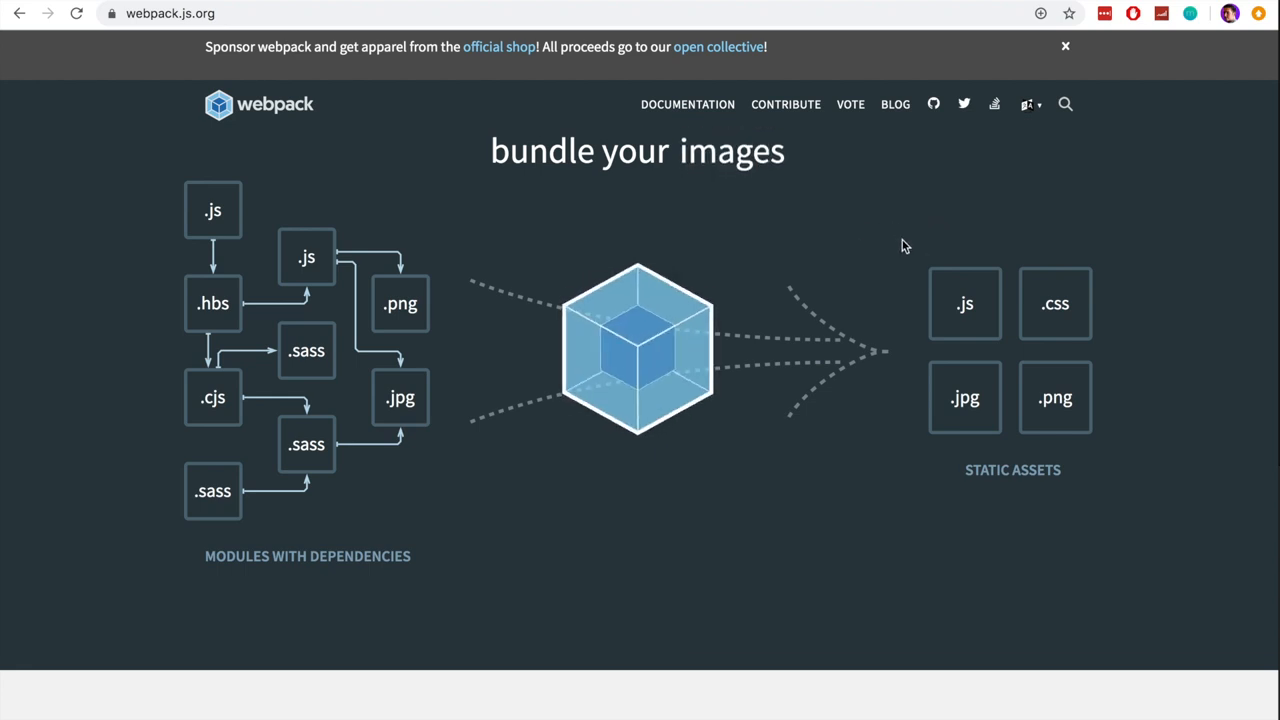
Step: Go to github.com/rails/sprockets and select 'asset packaging system' in its description
text(github.com/rails/sprockets)
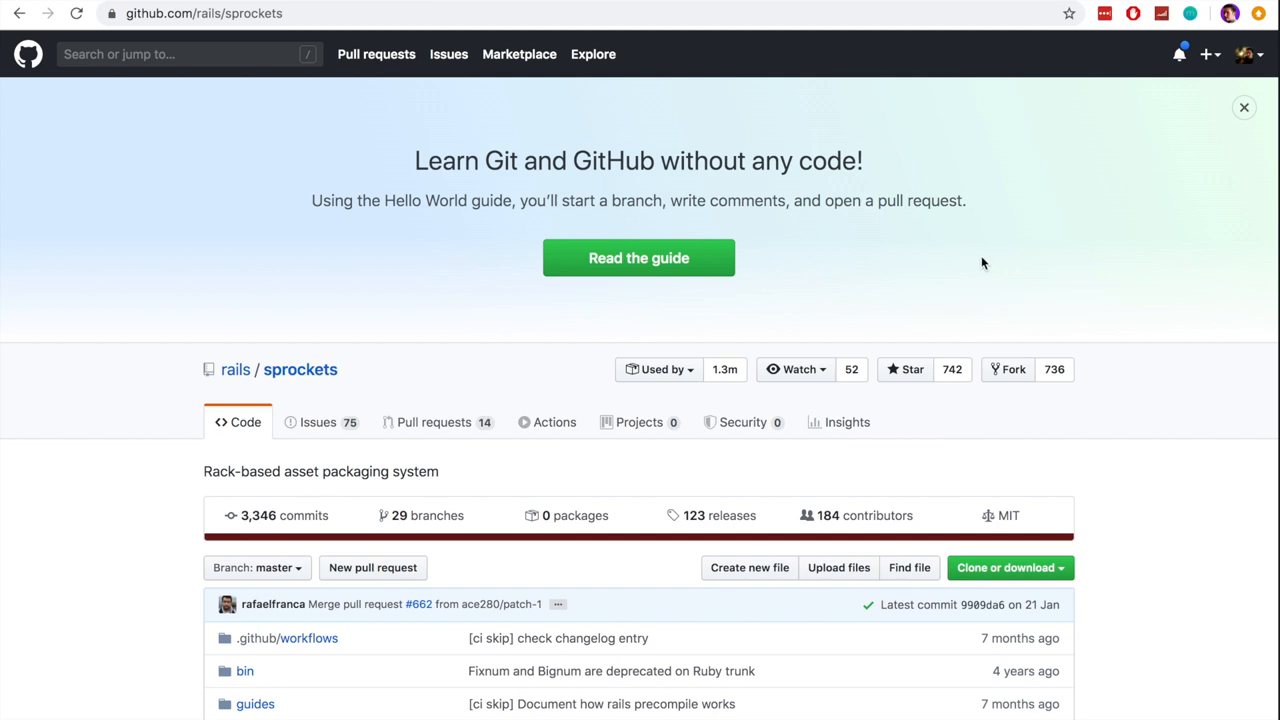
mouse_move(300, 375)
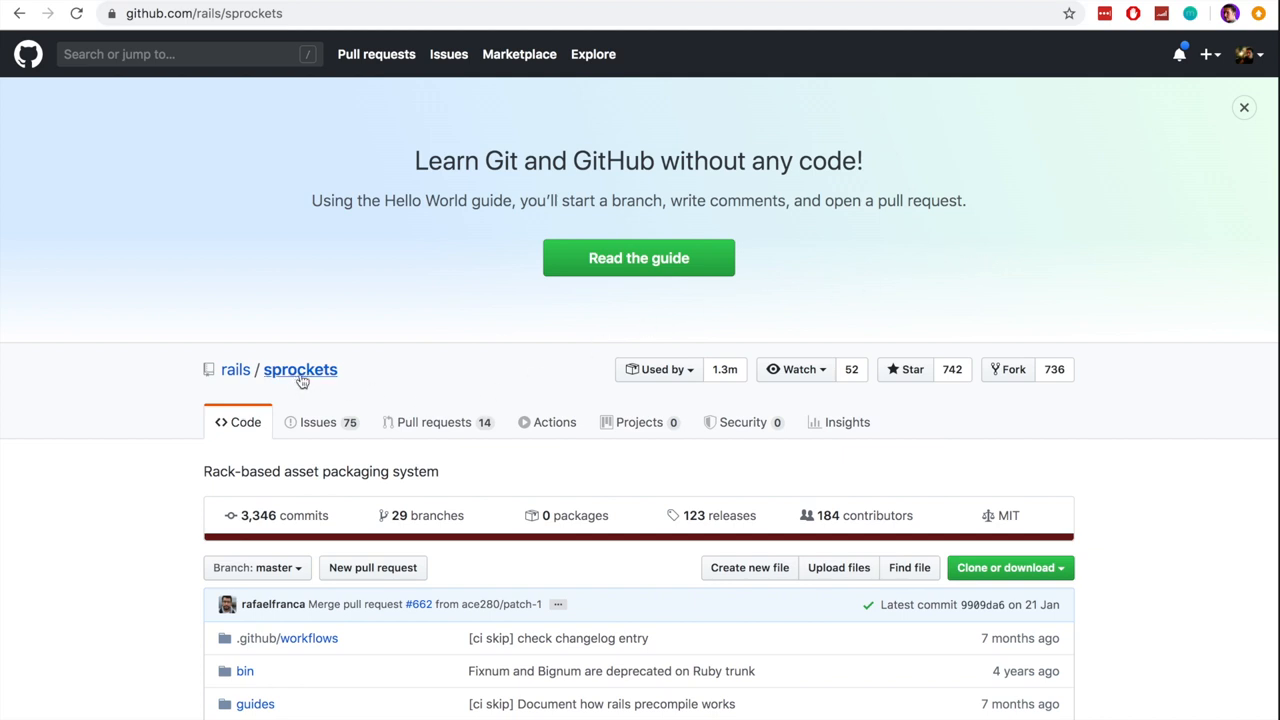
mouse_move(463, 414)
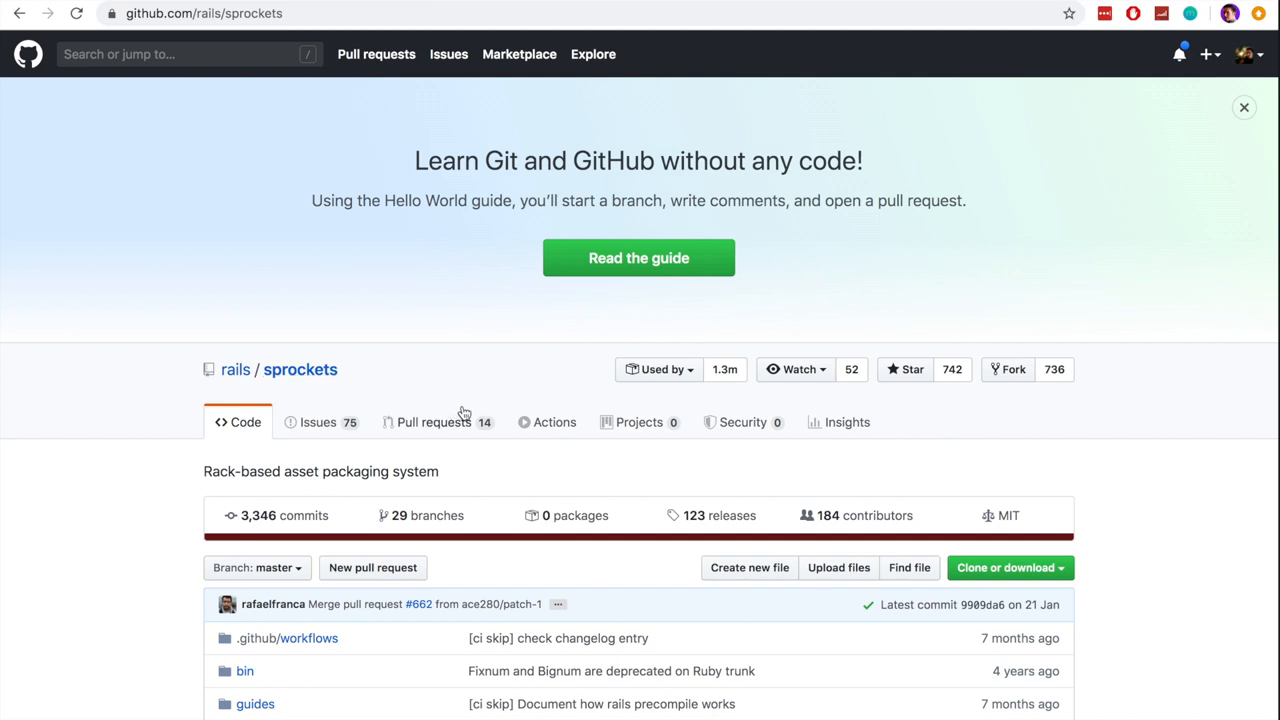
mouse_move(318, 494)
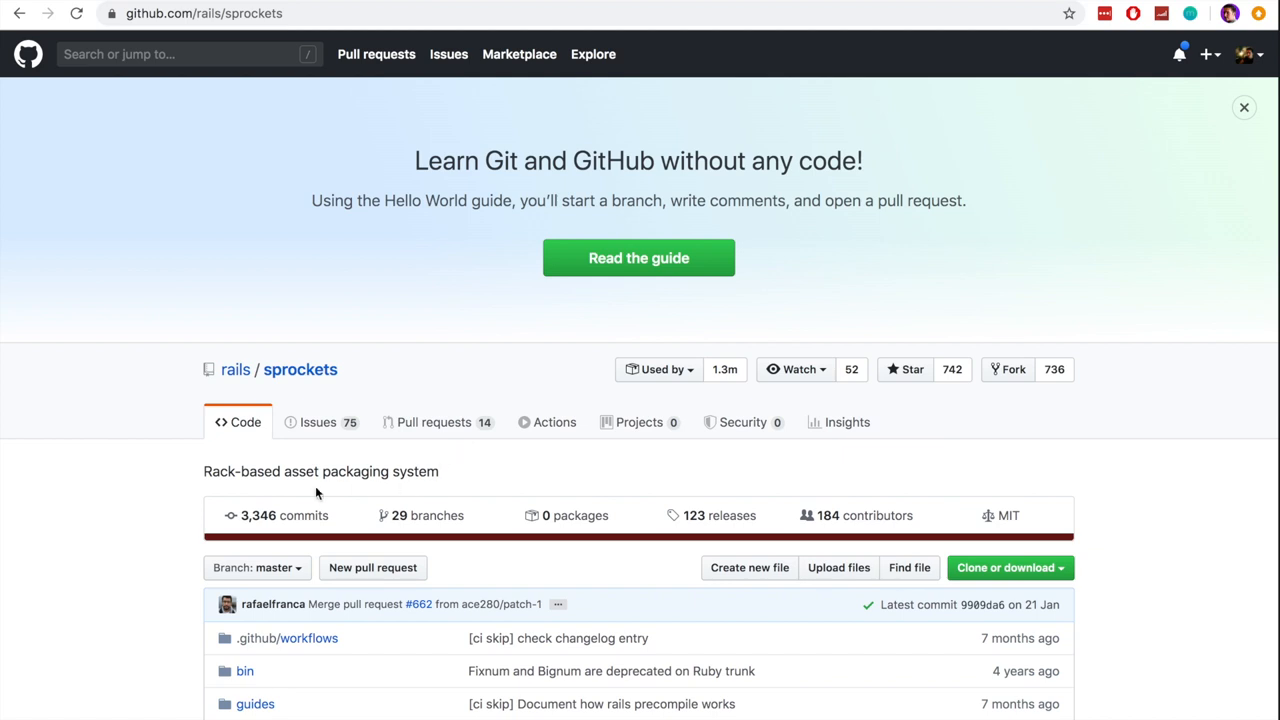
drag(283, 471, 440, 471)
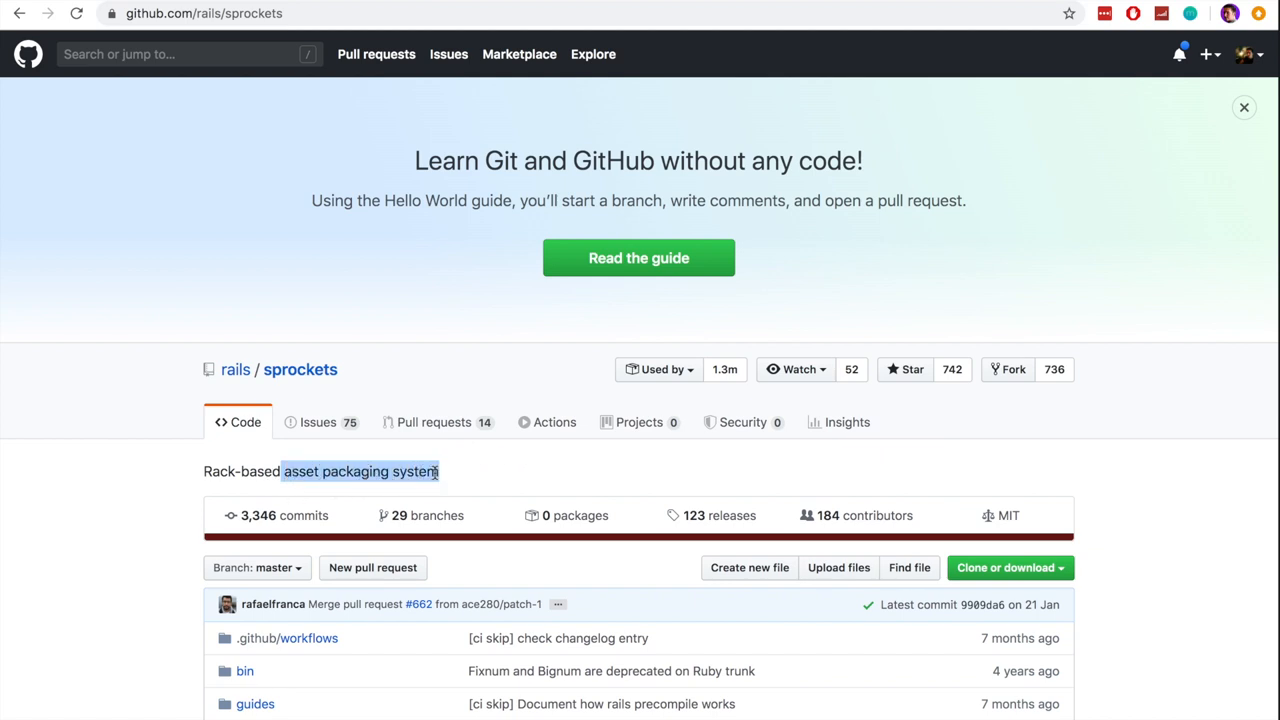
mouse_move(903, 471)
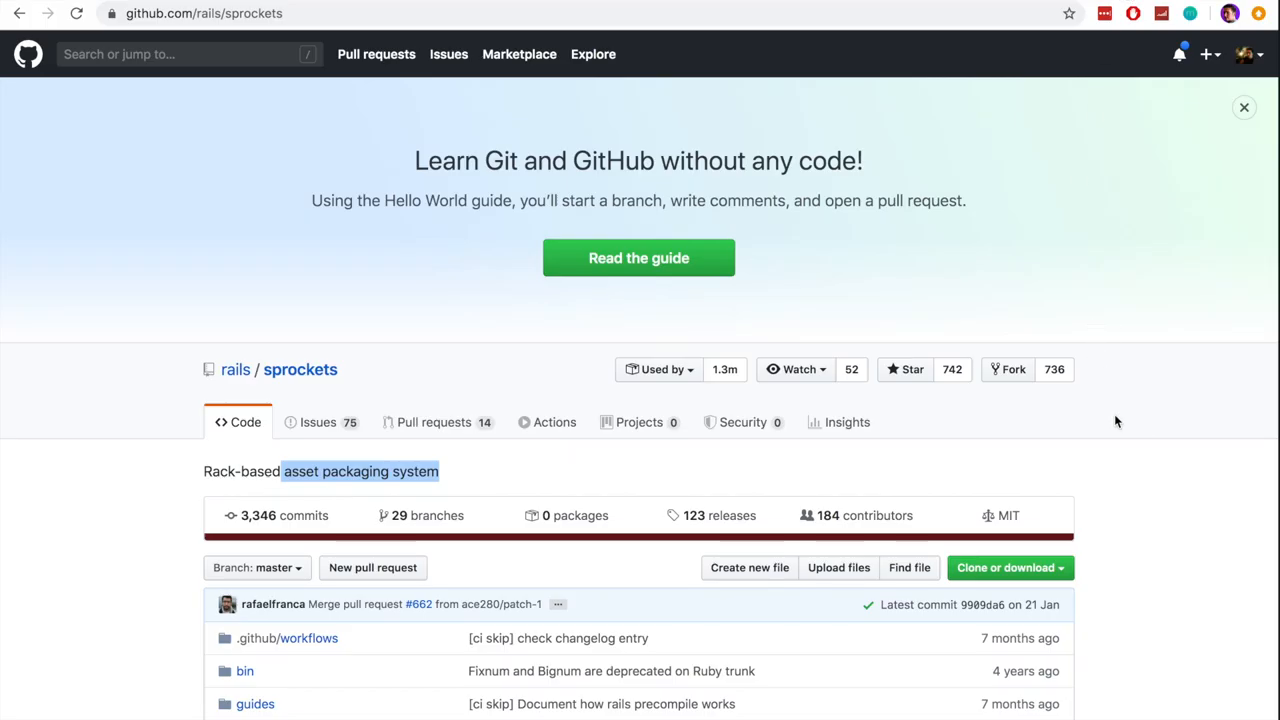
Step: Scroll the sprockets README and highlight Manifest.js among the Sprockets 4.x features
scroll(down, 3)
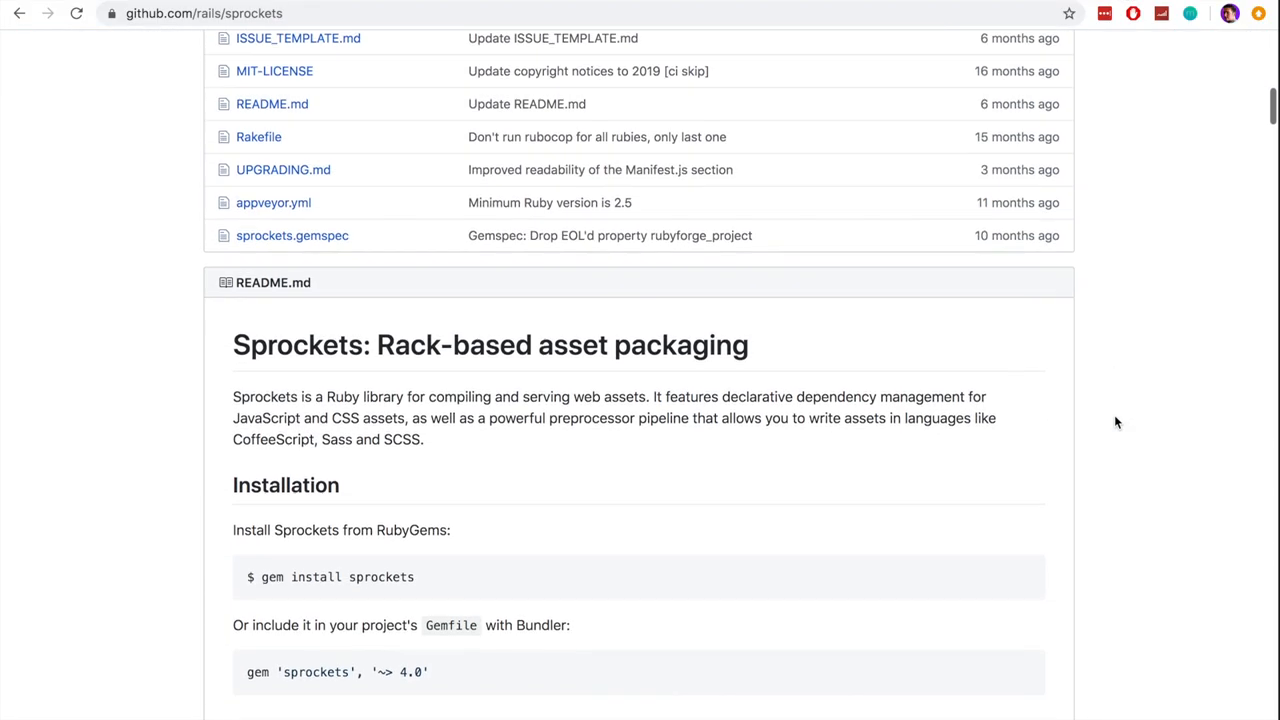
scroll(down, 3)
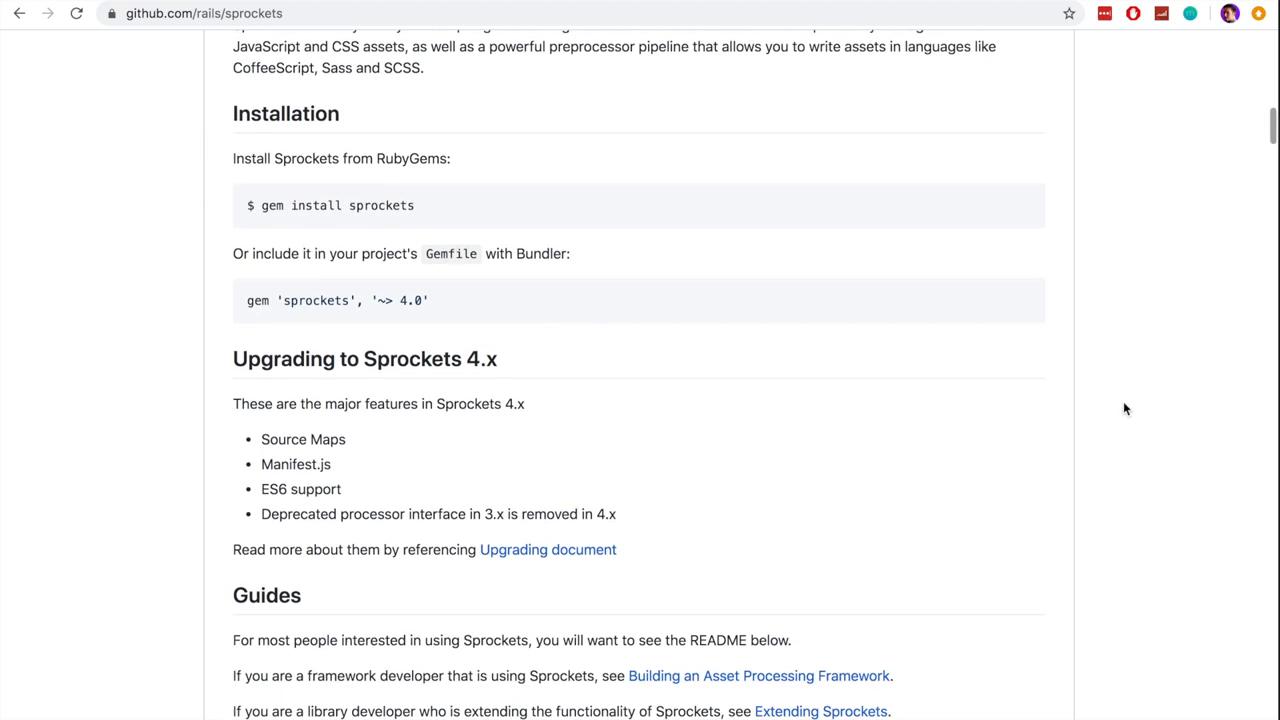
scroll(down, 3)
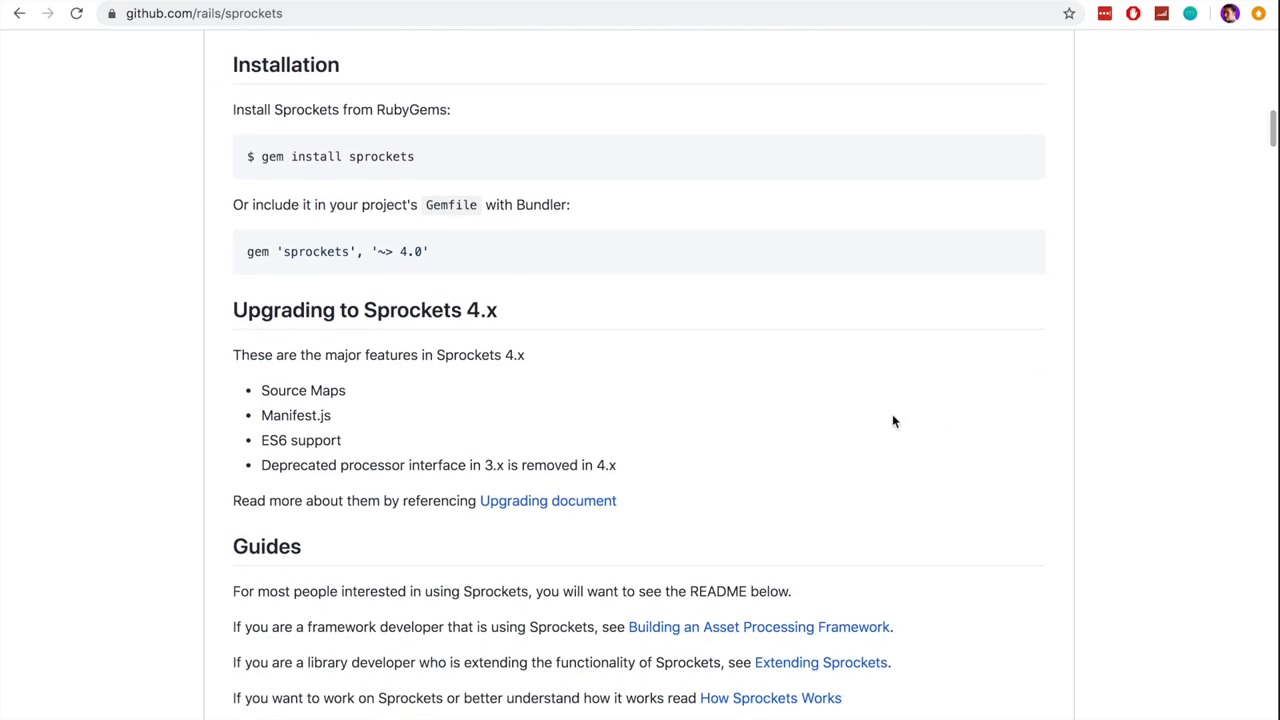
double_click(295, 415)
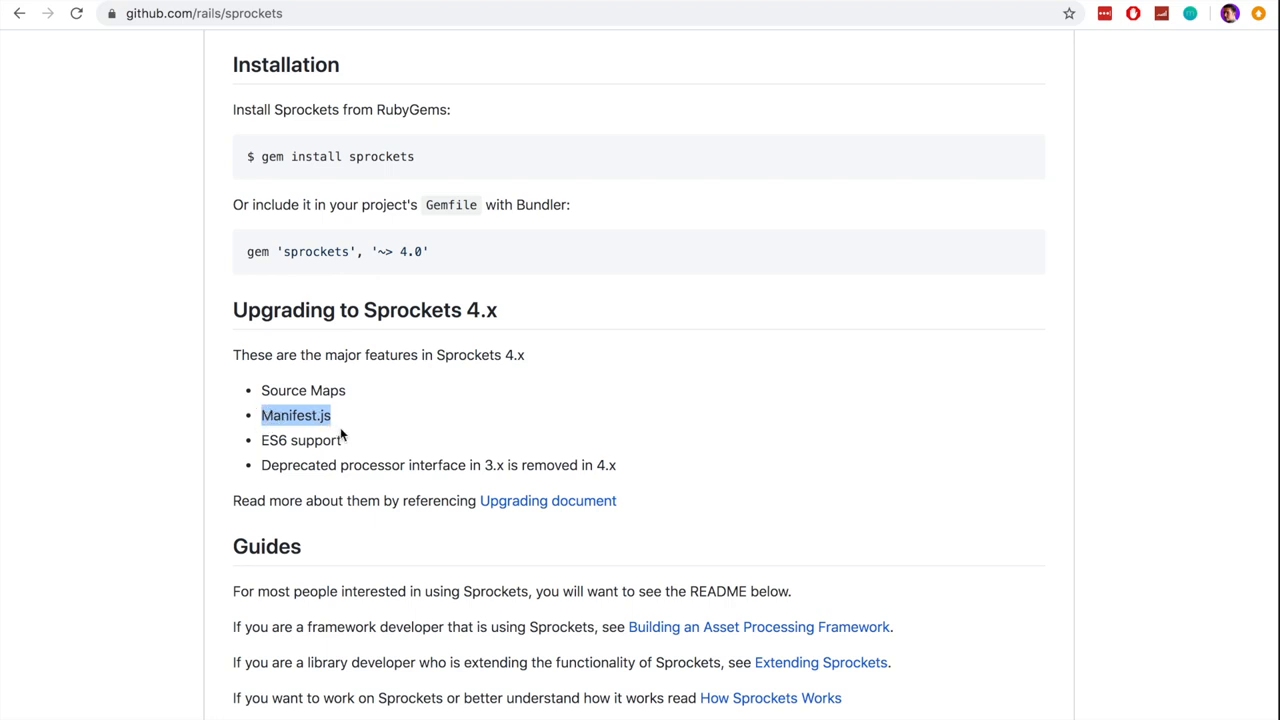
mouse_move(1110, 434)
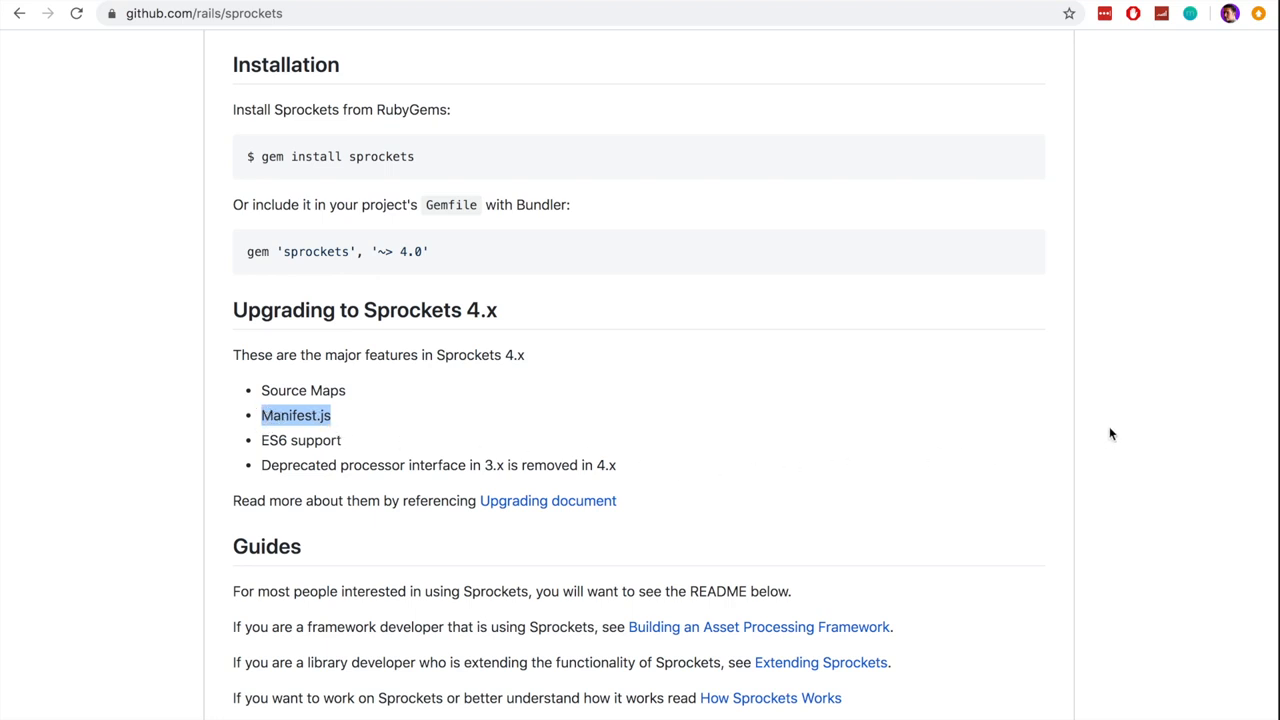
Step: Read on through the 4.x upgrade notes, directives and directive list
scroll(down, 3)
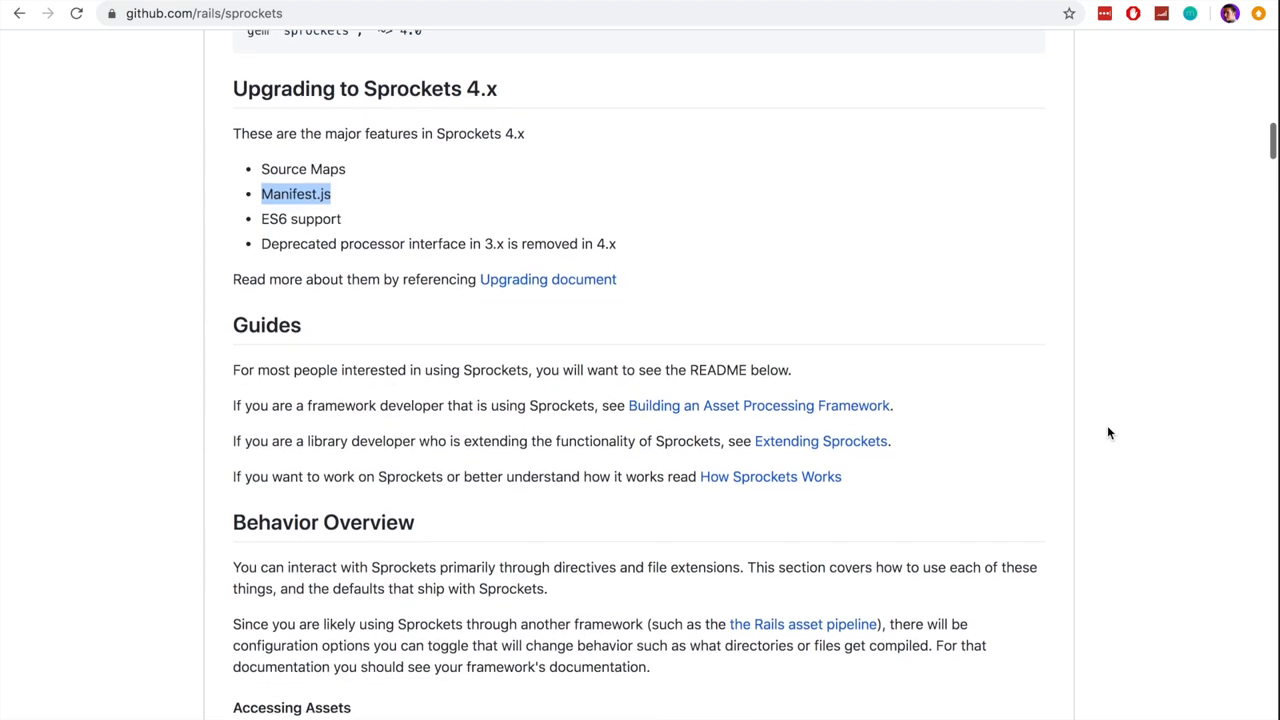
scroll(down, 3)
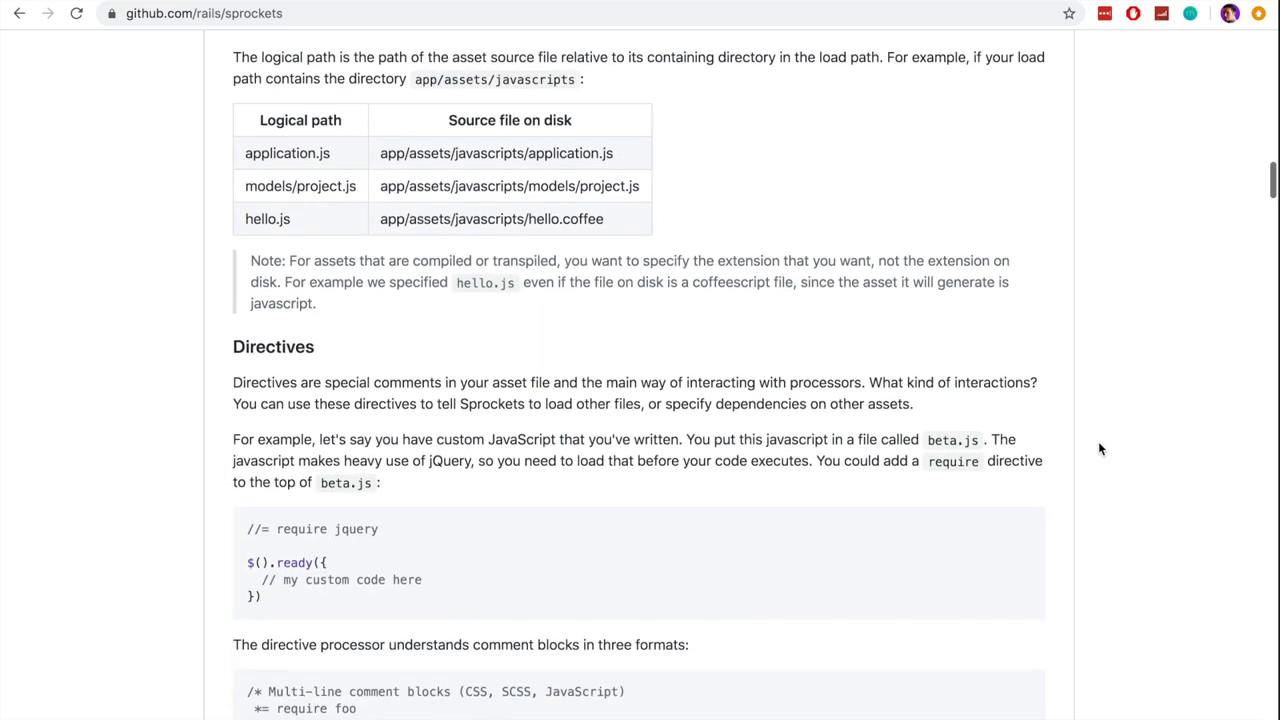
scroll(down, 3)
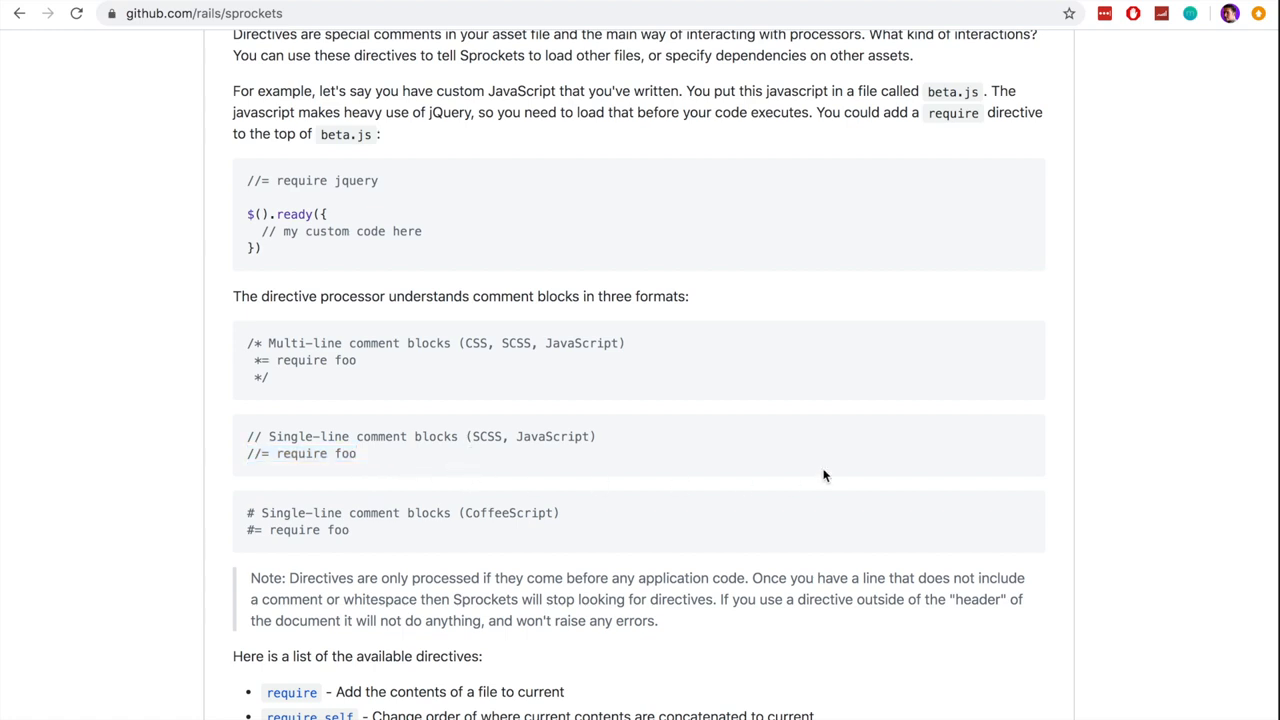
scroll(down, 3)
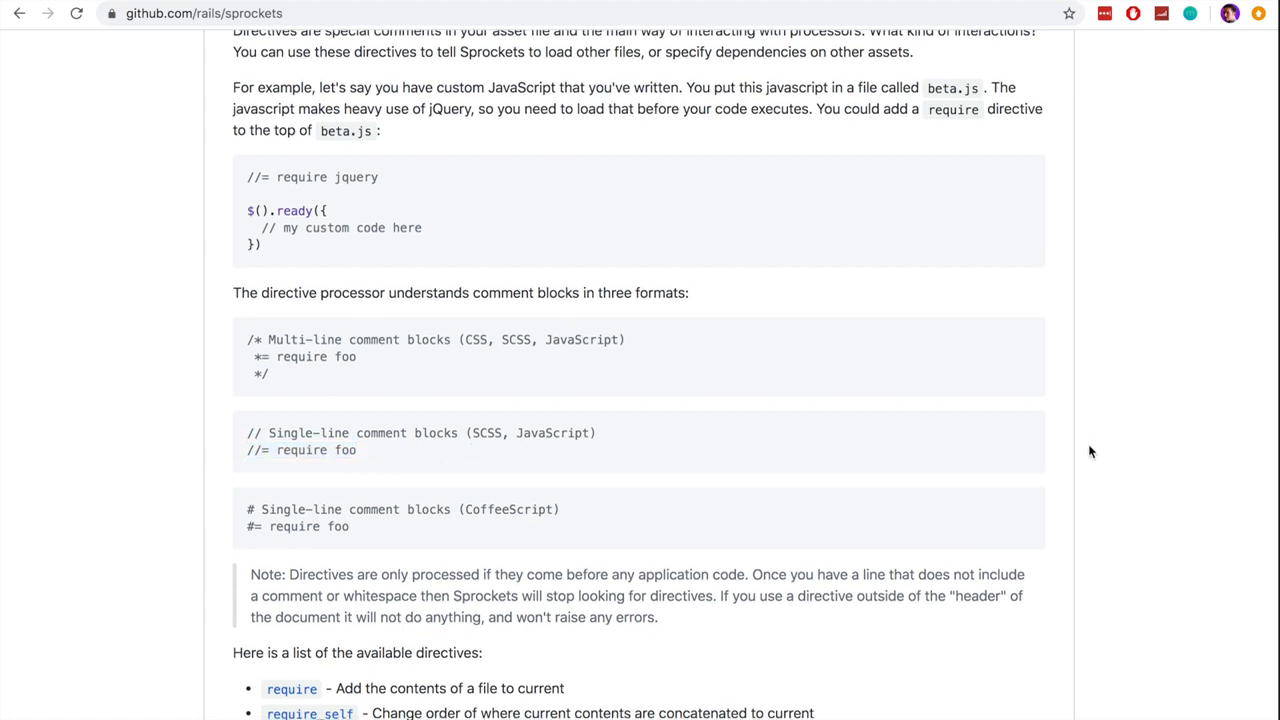
scroll(down, 3)
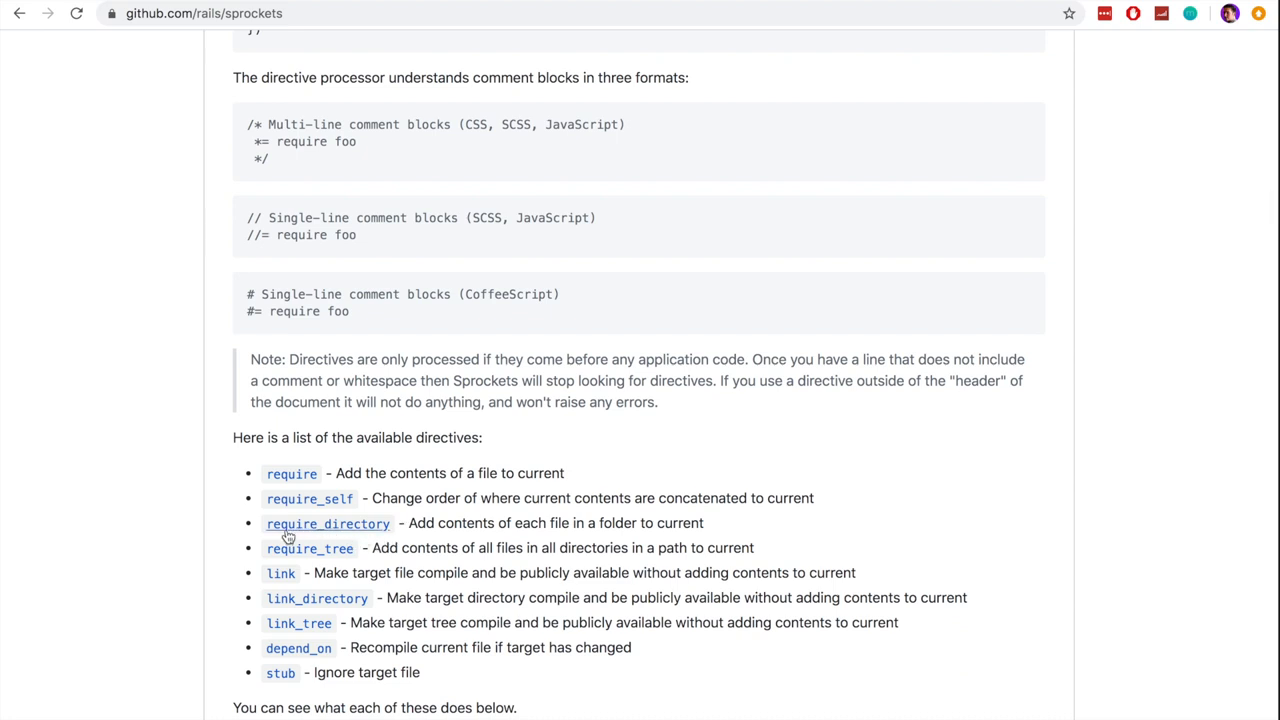
mouse_move(305, 605)
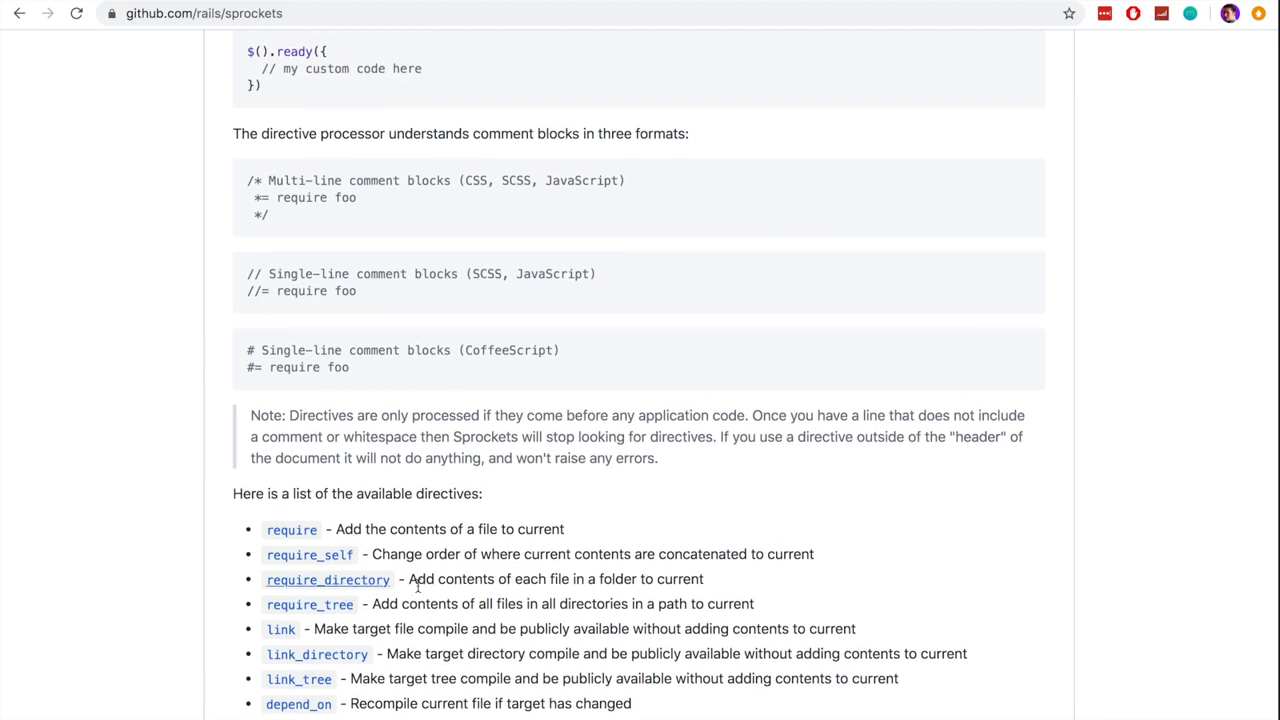
scroll(down, 3)
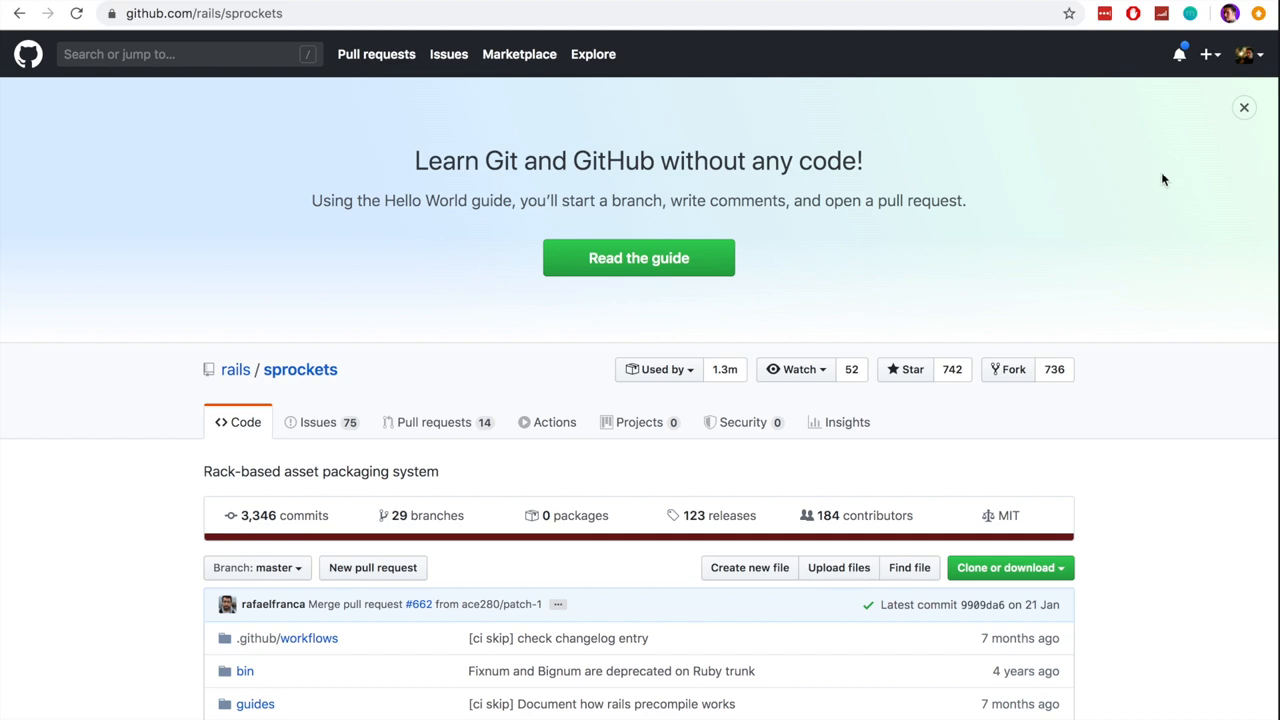
mouse_move(994, 162)
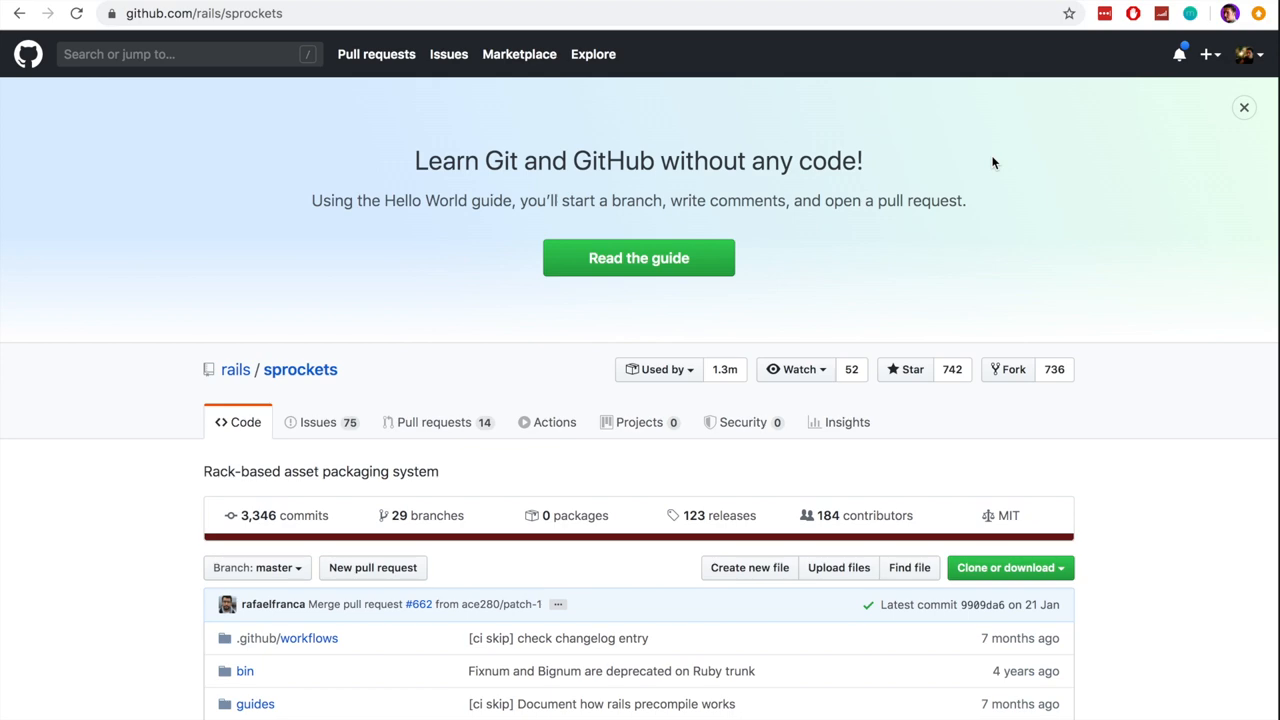
mouse_move(987, 47)
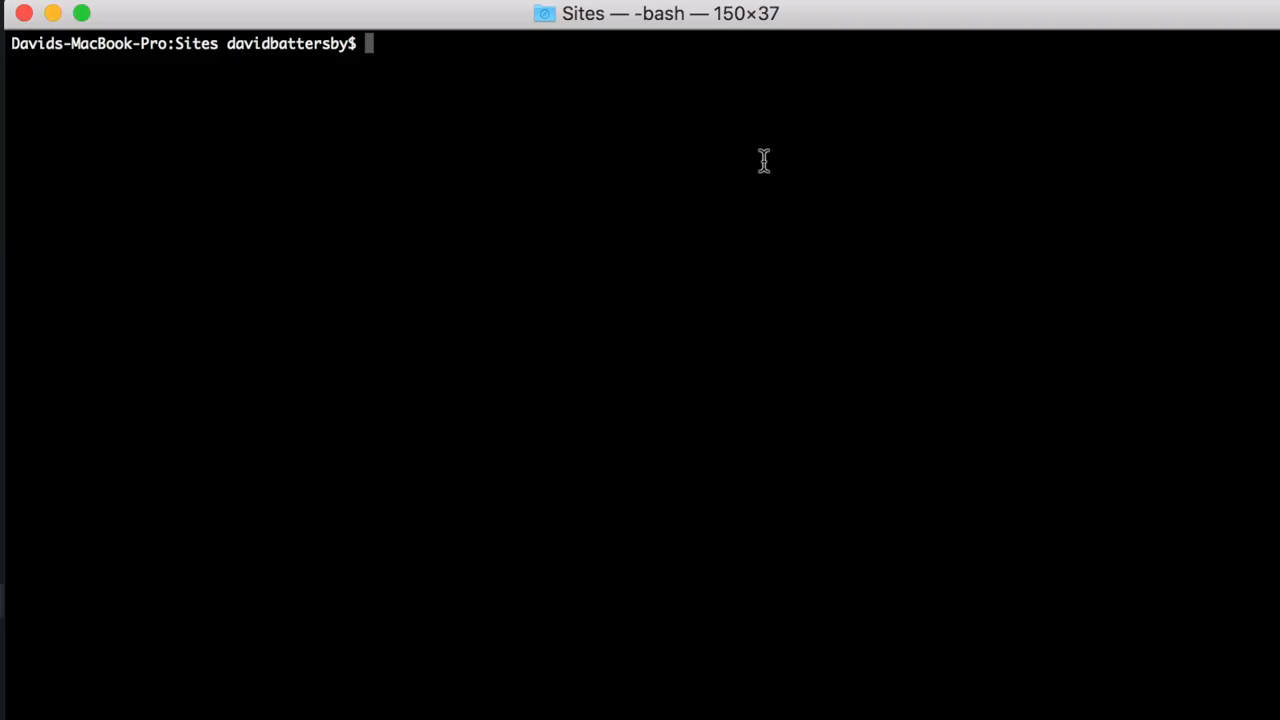
Step: Run rails new dummy_app --database=postgresql, follow output until Webpacker installs, begin cd dummy_app
text(rails new dummy_app --database=postgresql)
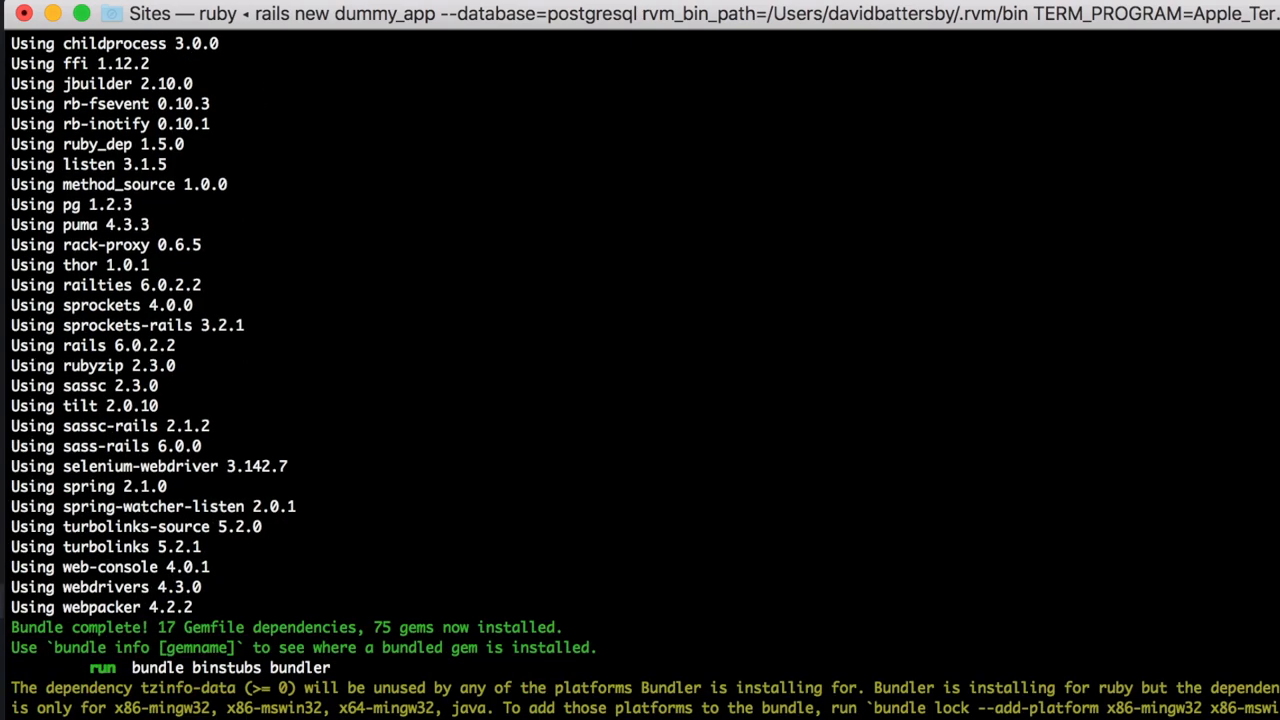
scroll(down, 3)
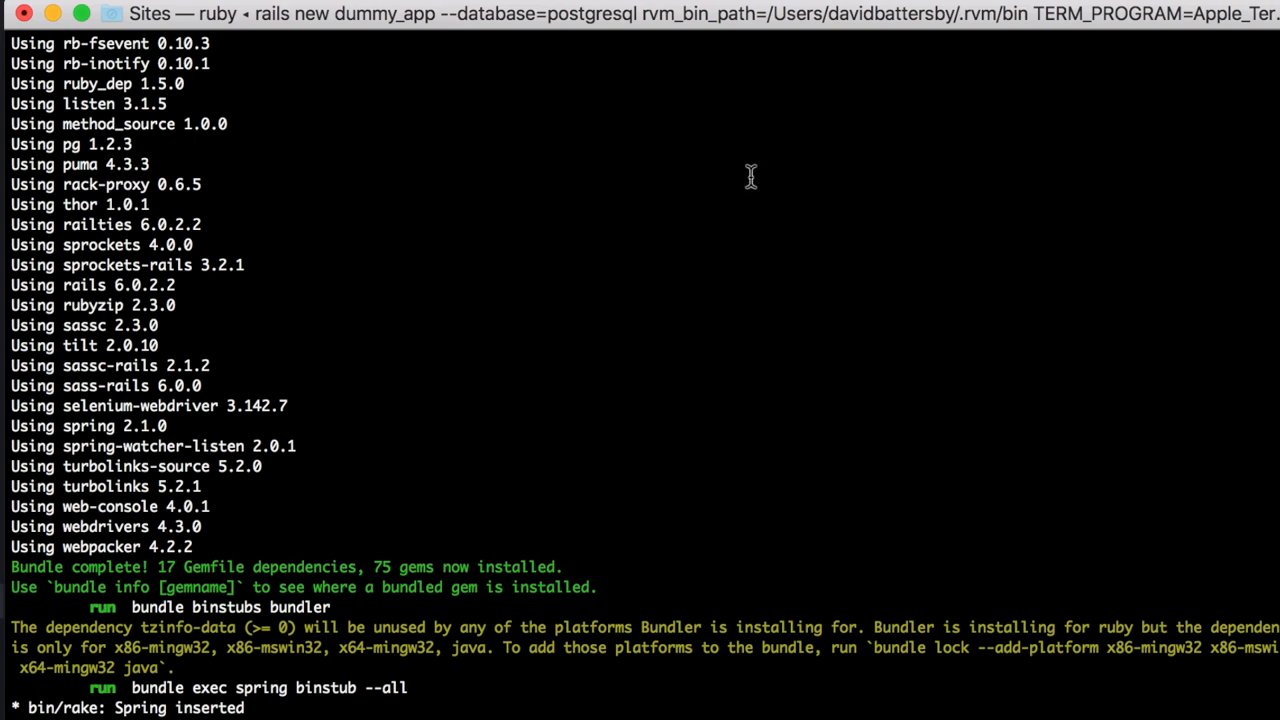
mouse_move(747, 176)
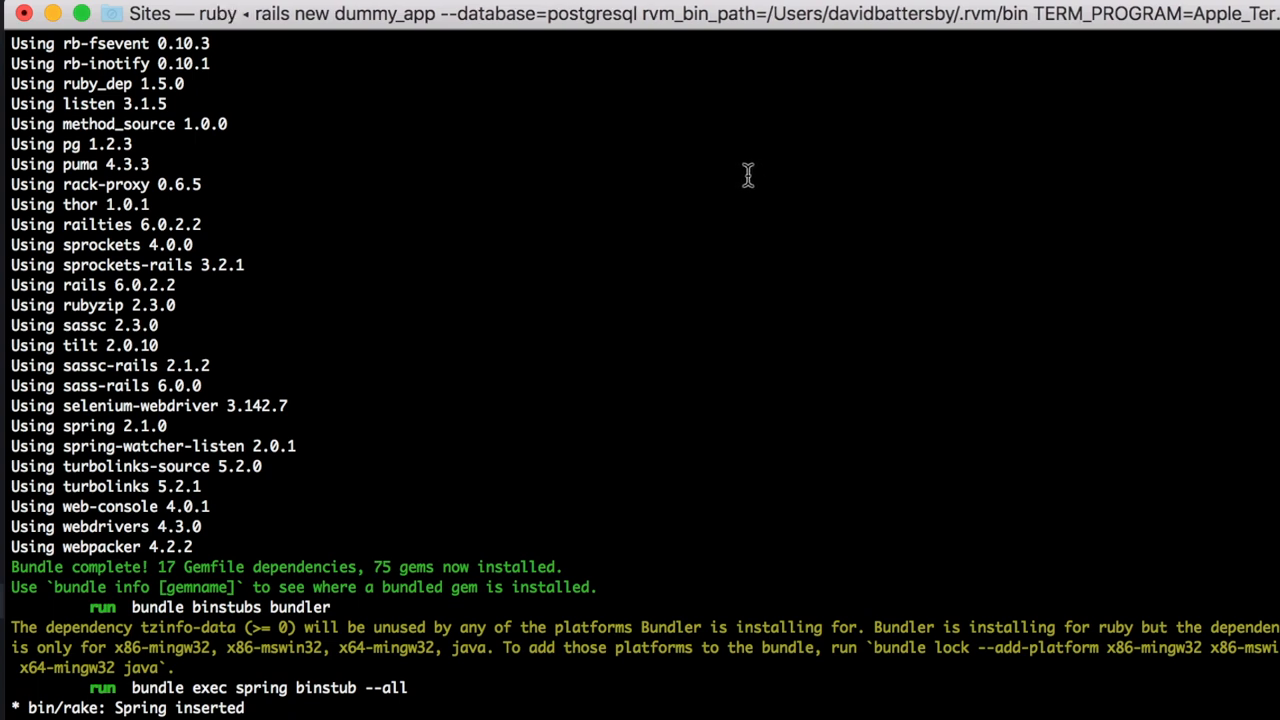
scroll(down, 3)
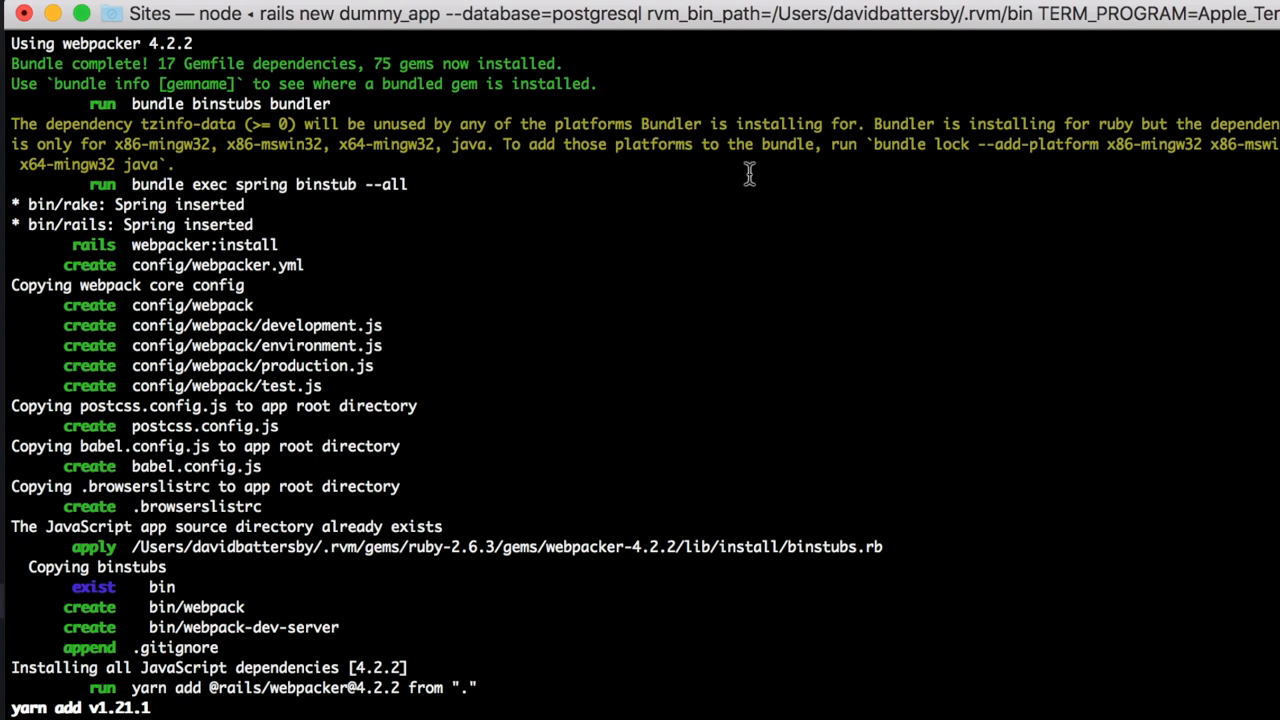
mouse_move(793, 192)
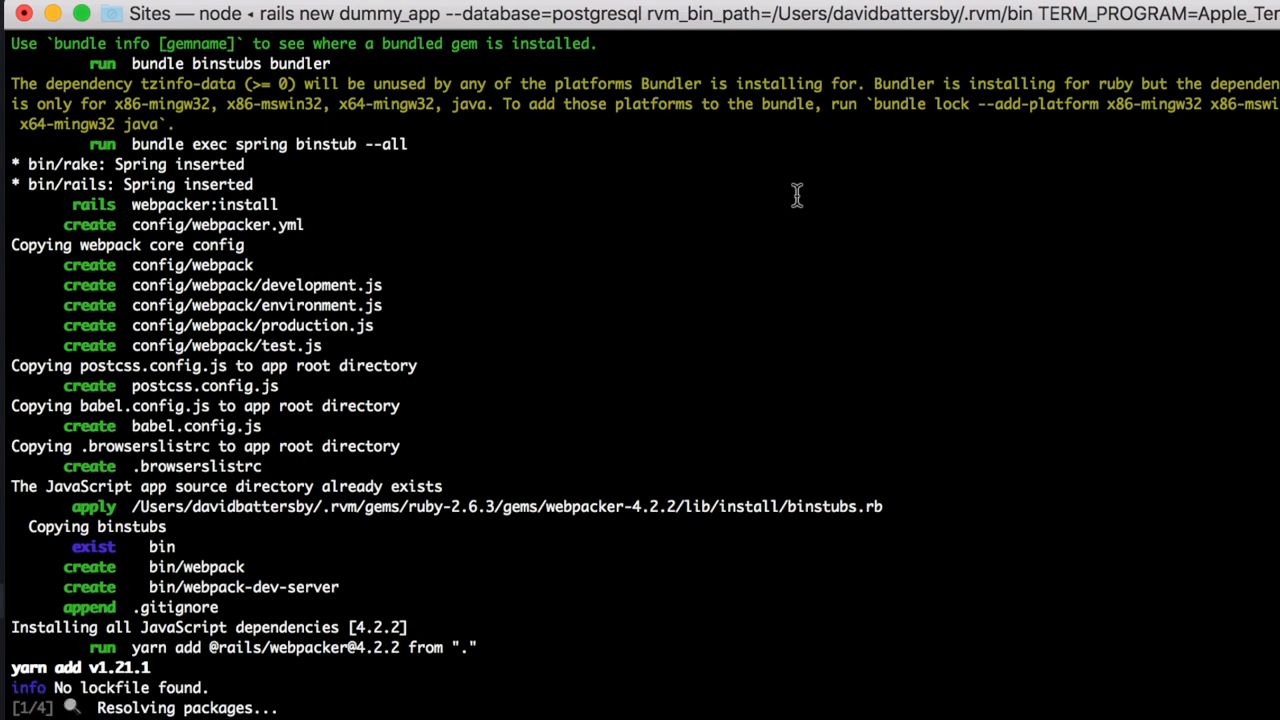
scroll(down, 3)
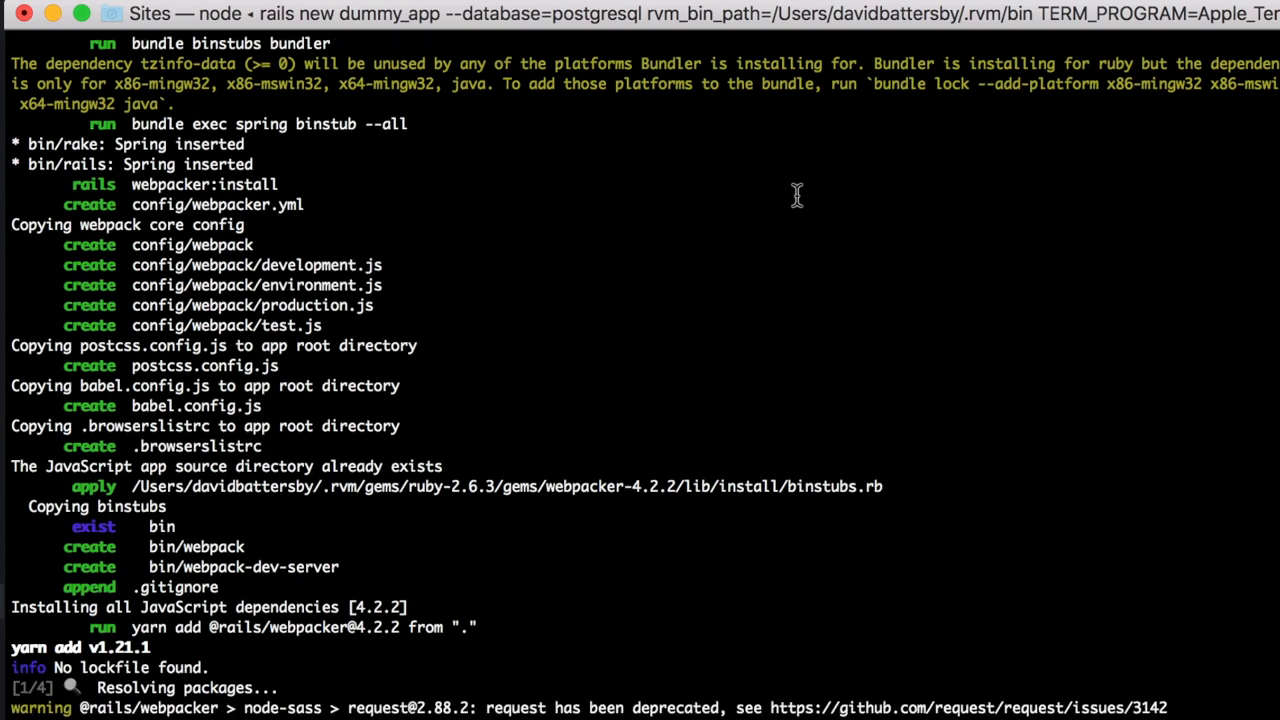
scroll(down, 3)
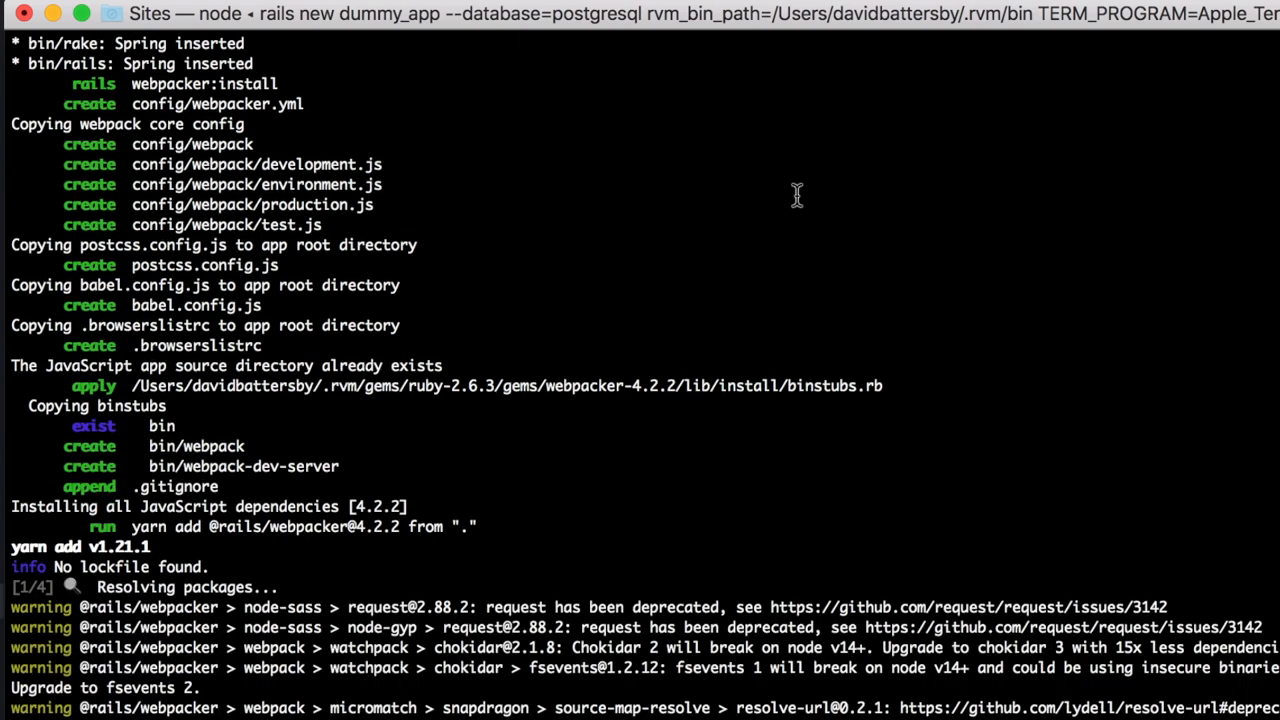
scroll(down, 3)
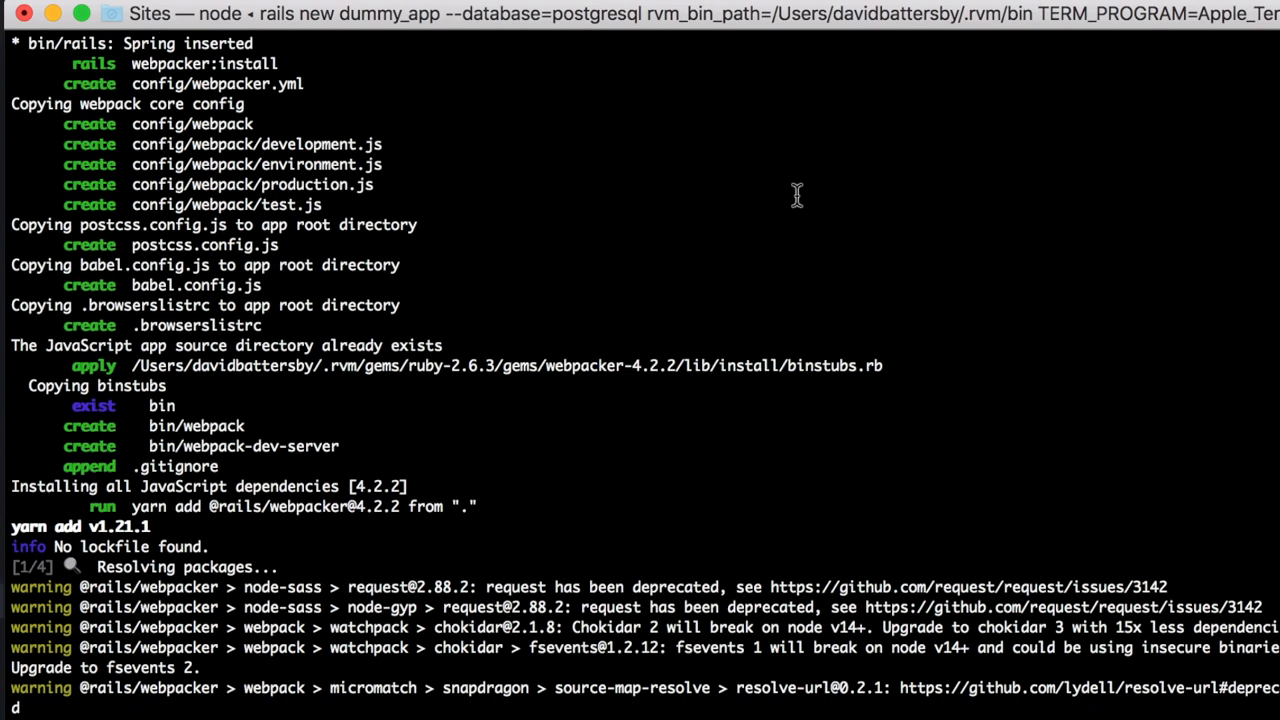
scroll(down, 3)
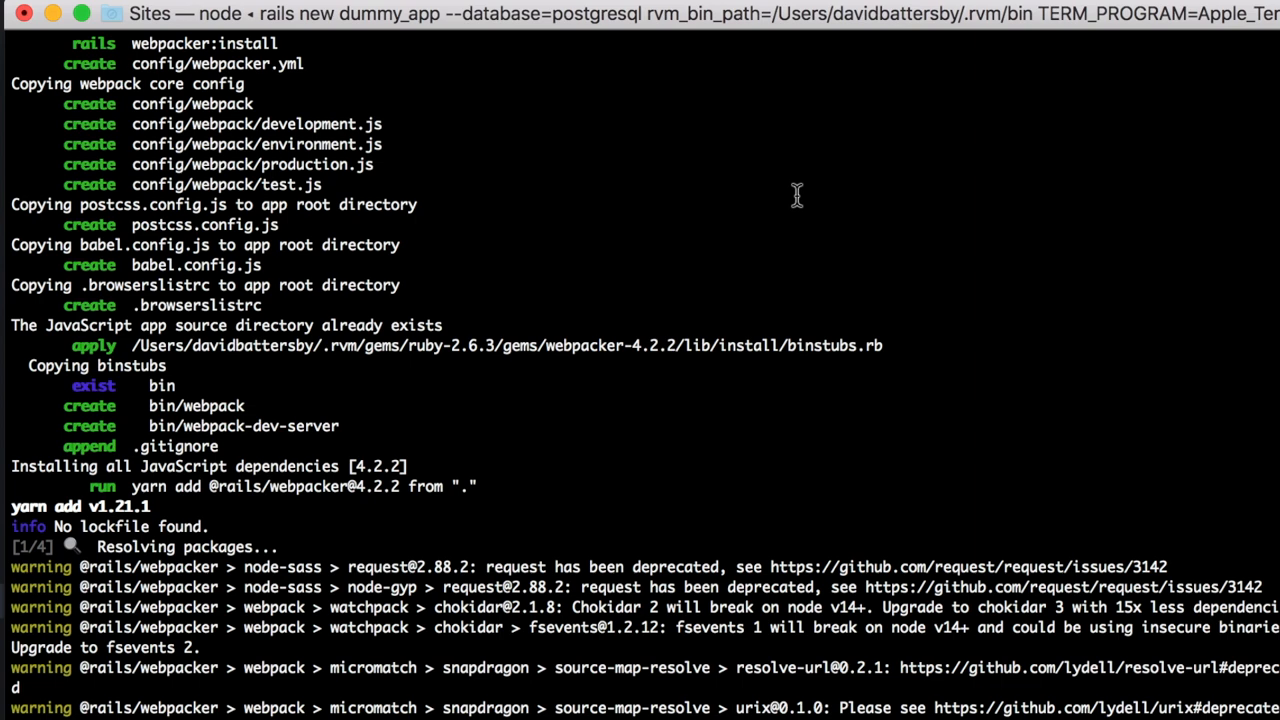
scroll(down, 3)
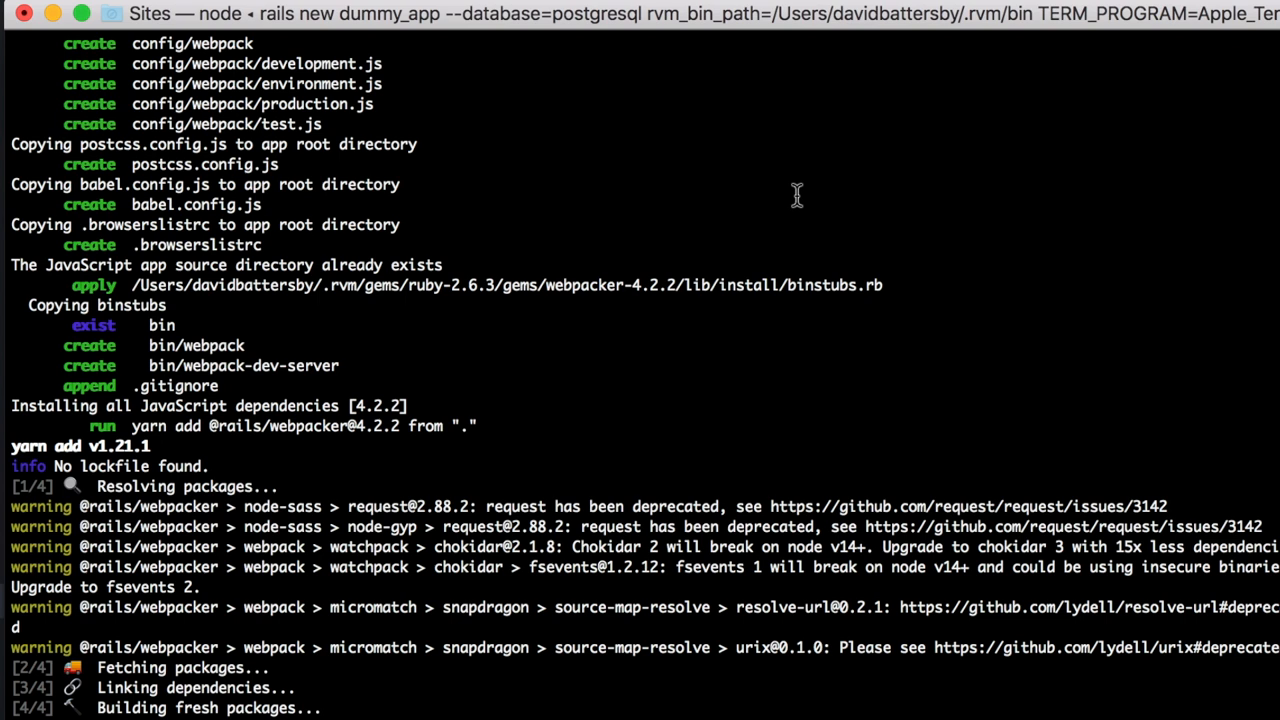
mouse_move(744, 325)
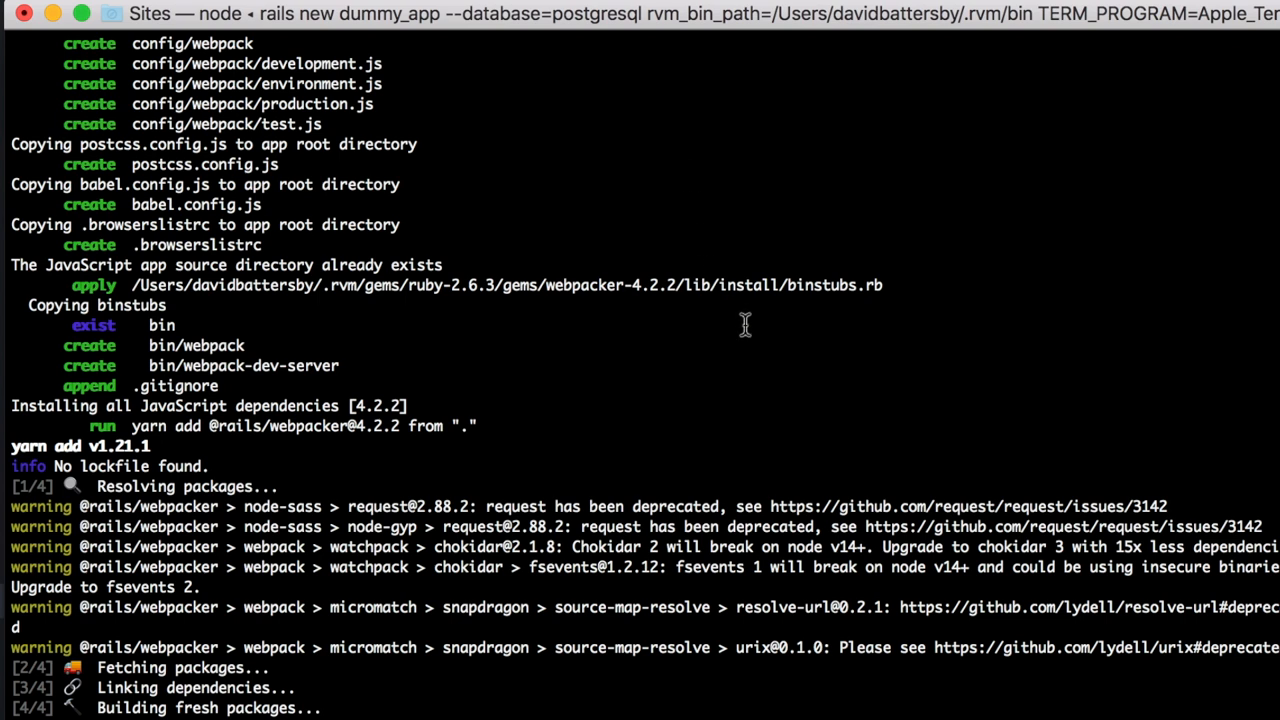
mouse_move(880, 365)
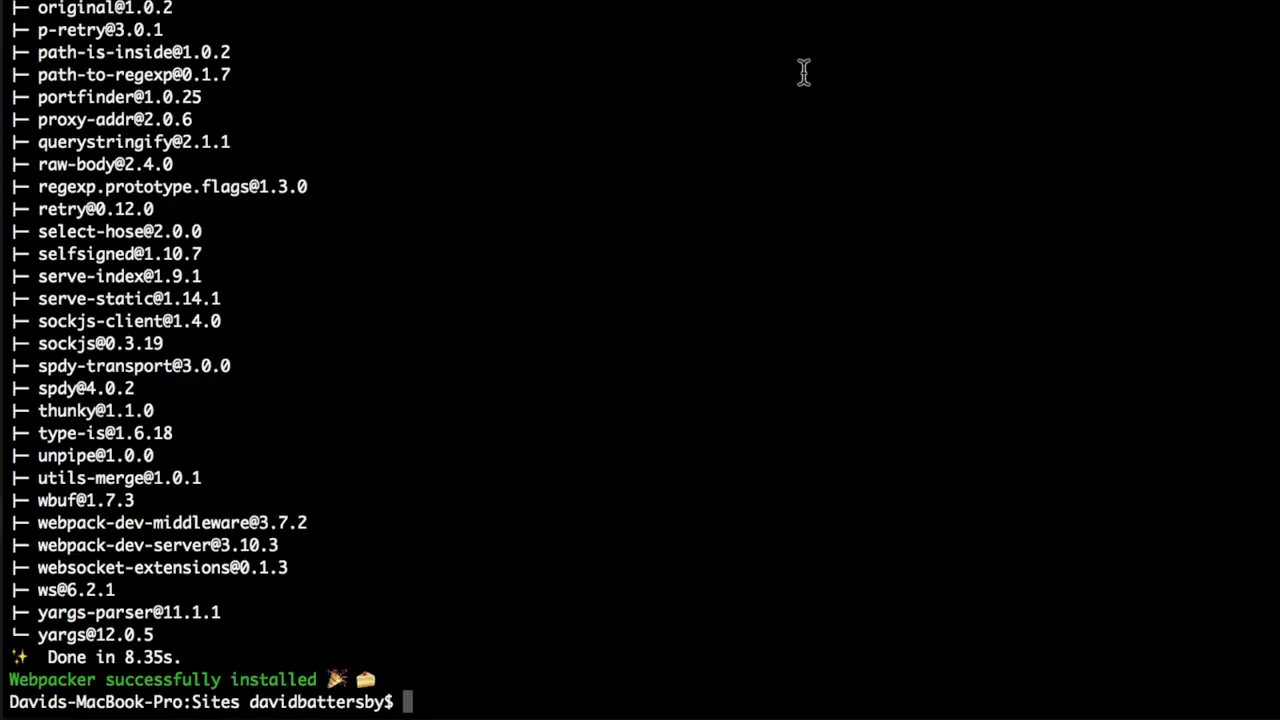
text(cd dum)
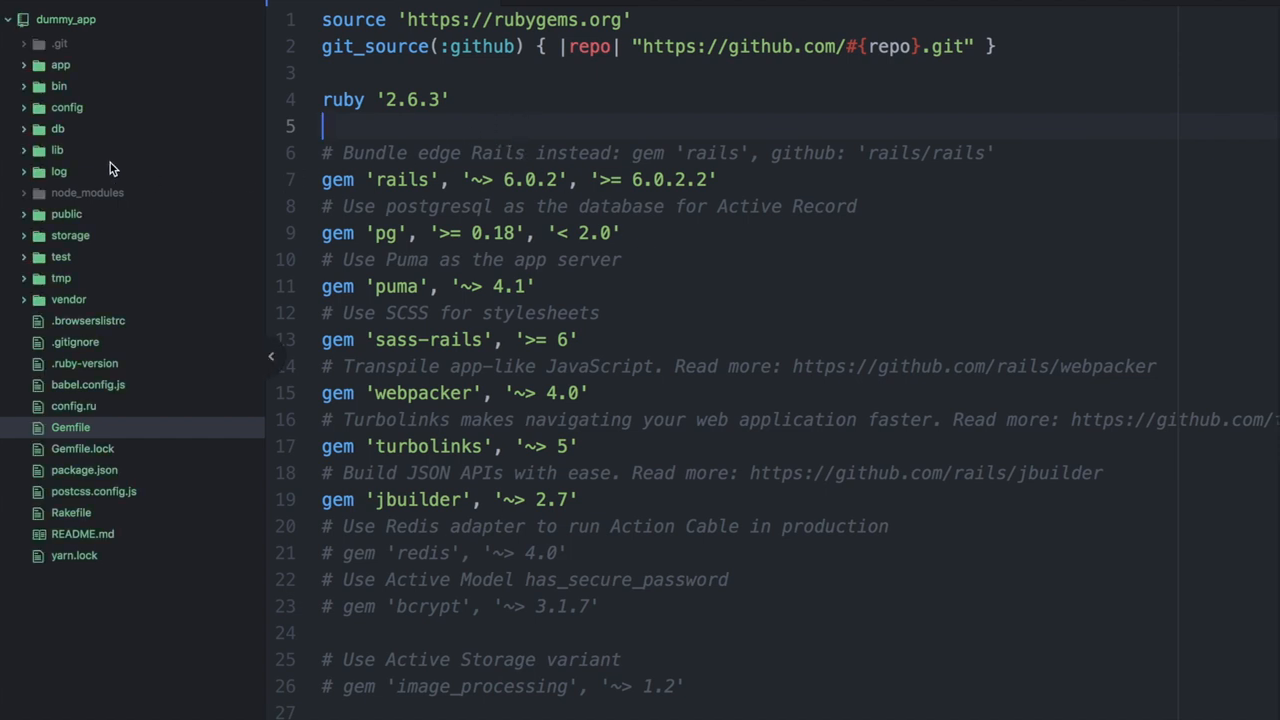
mouse_move(72, 72)
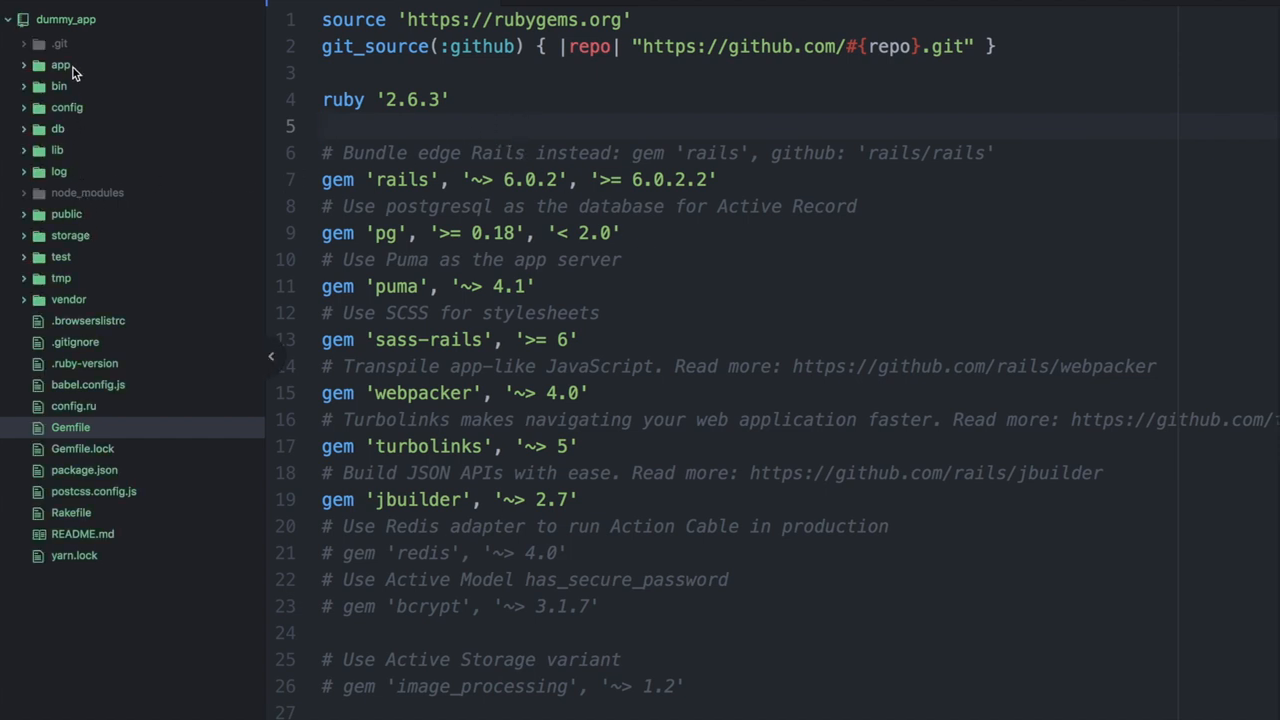
Step: Expand app, assets, javascript and packs in the tree view and open application.js
click(61, 64)
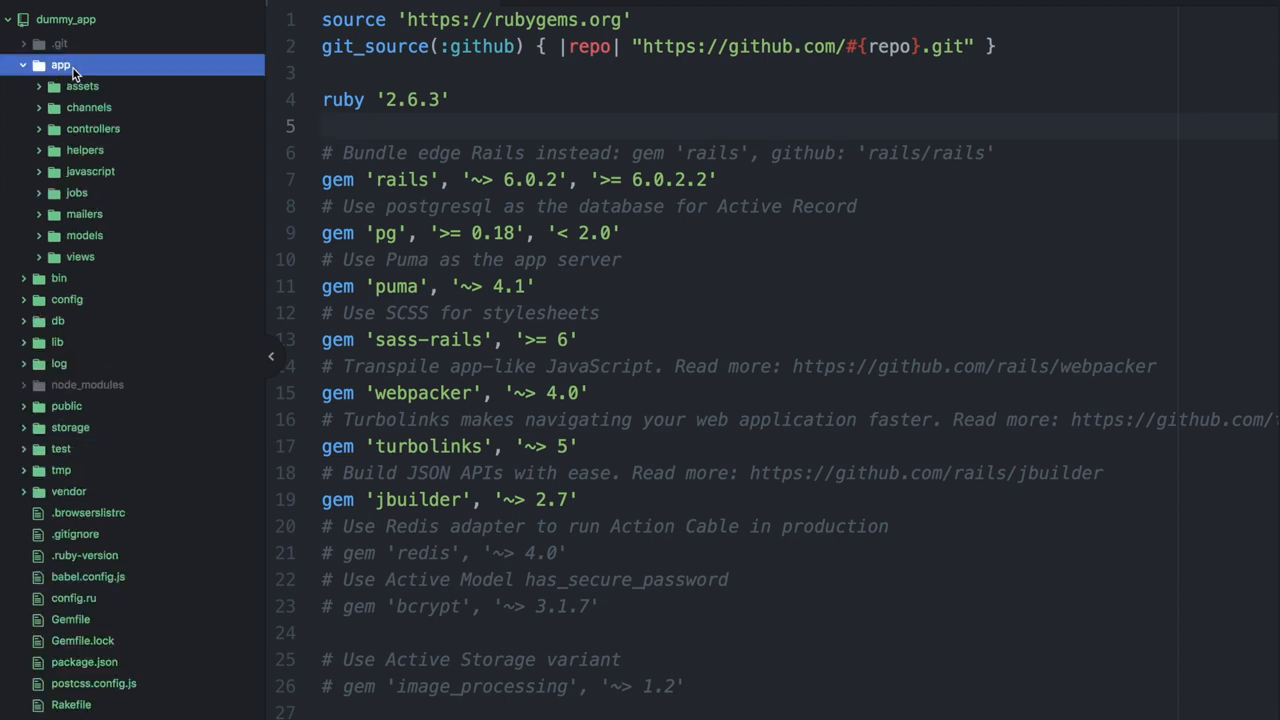
click(82, 85)
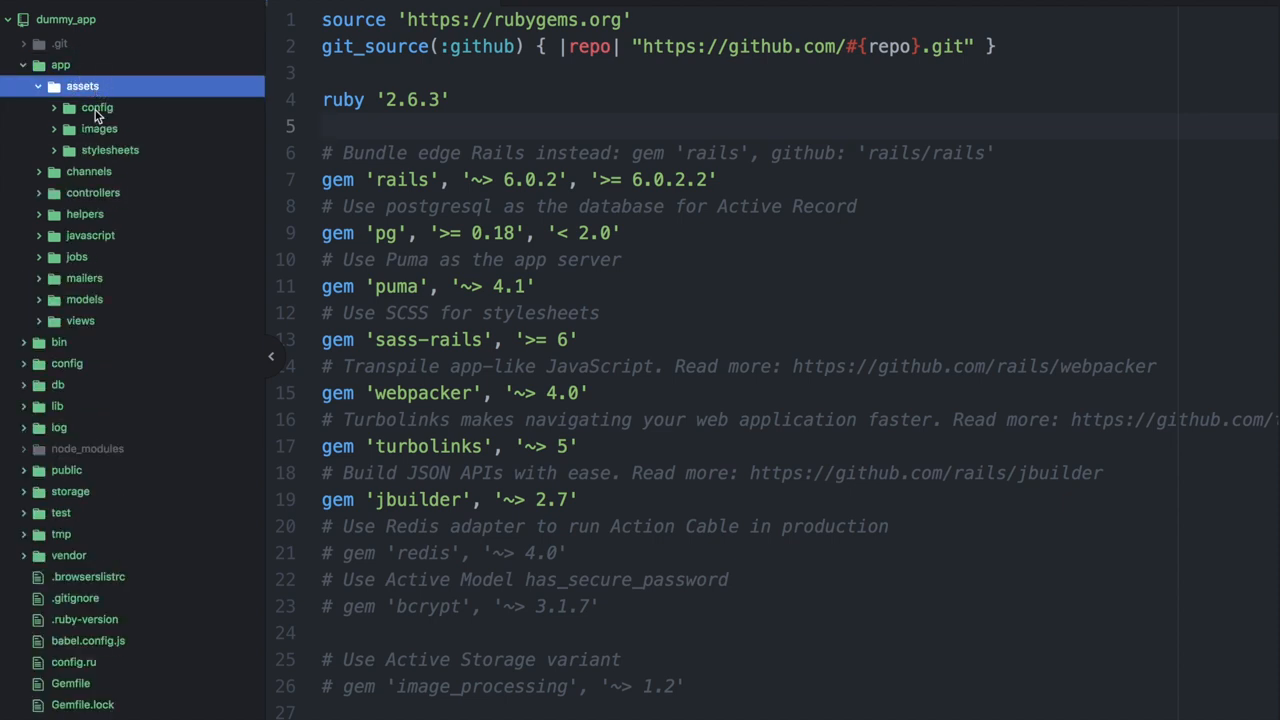
mouse_move(99, 128)
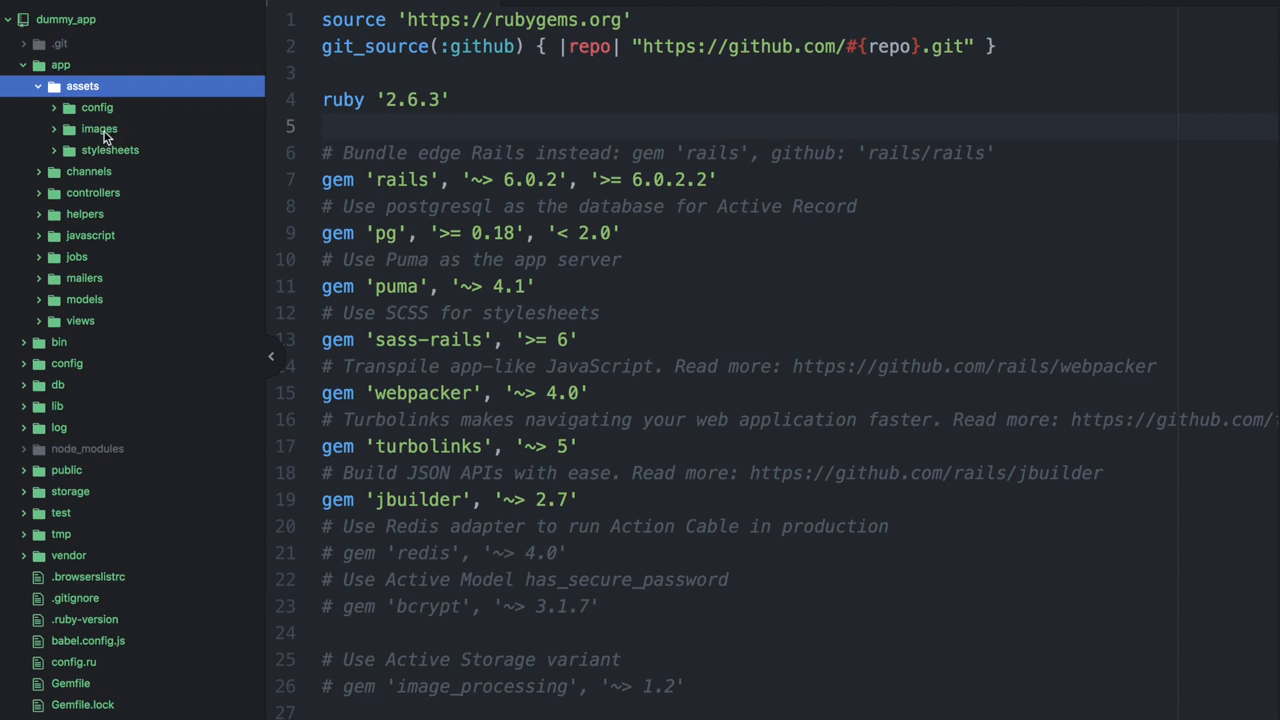
mouse_move(124, 137)
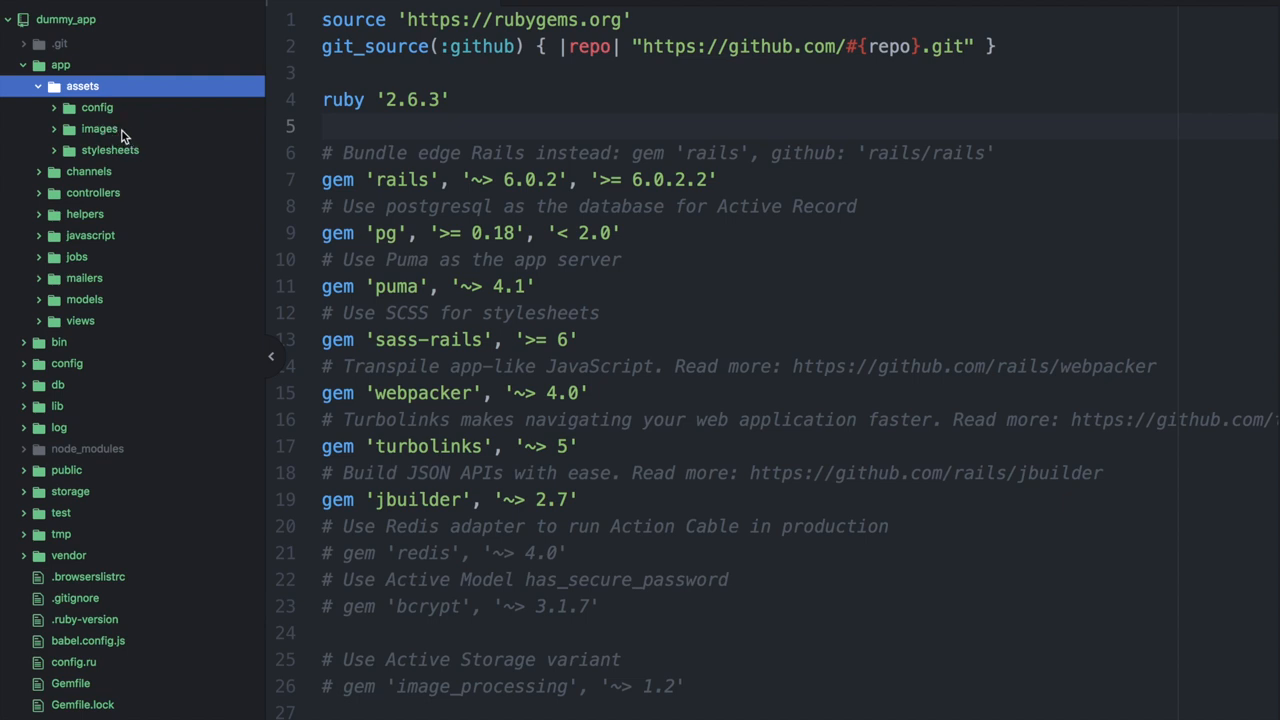
mouse_move(80, 242)
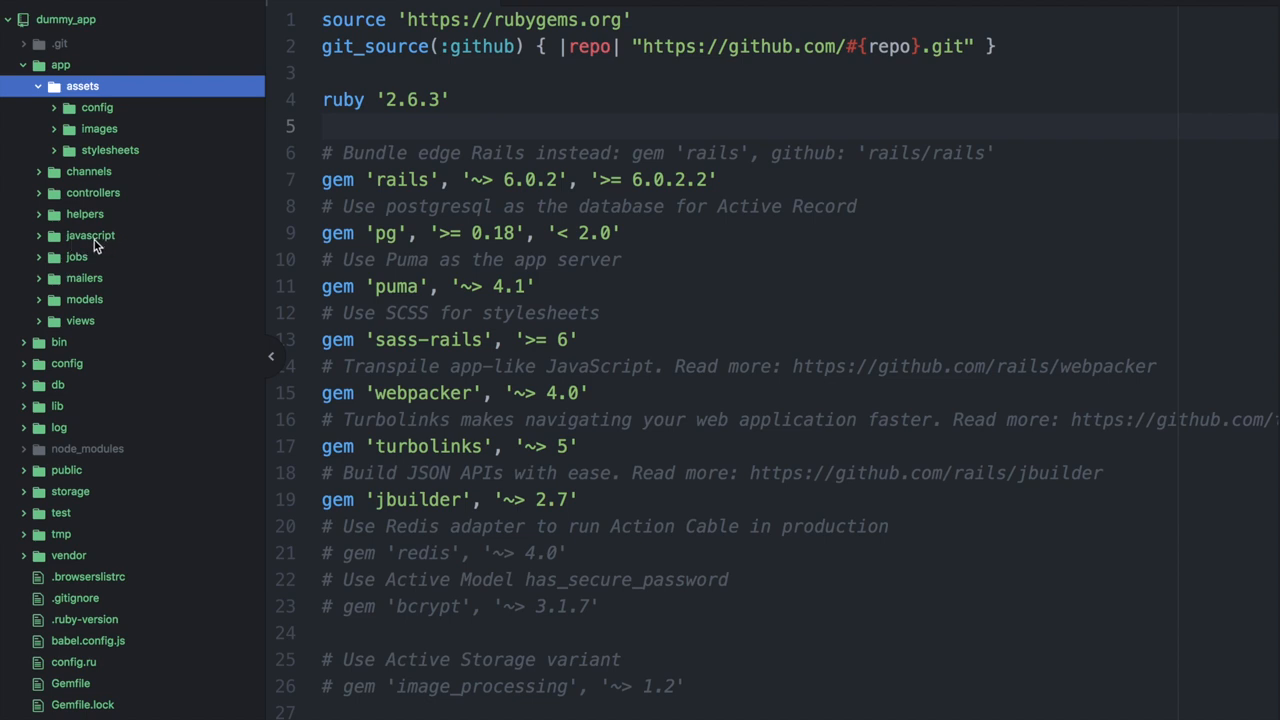
click(90, 235)
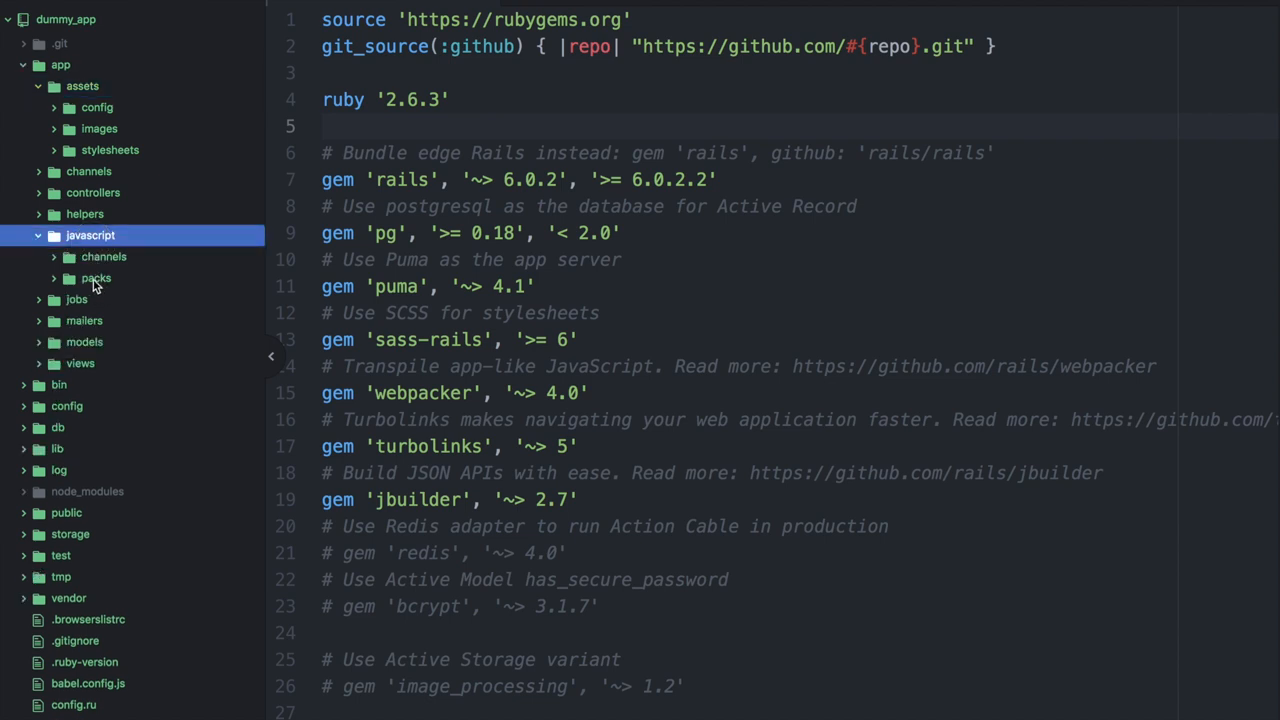
click(96, 278)
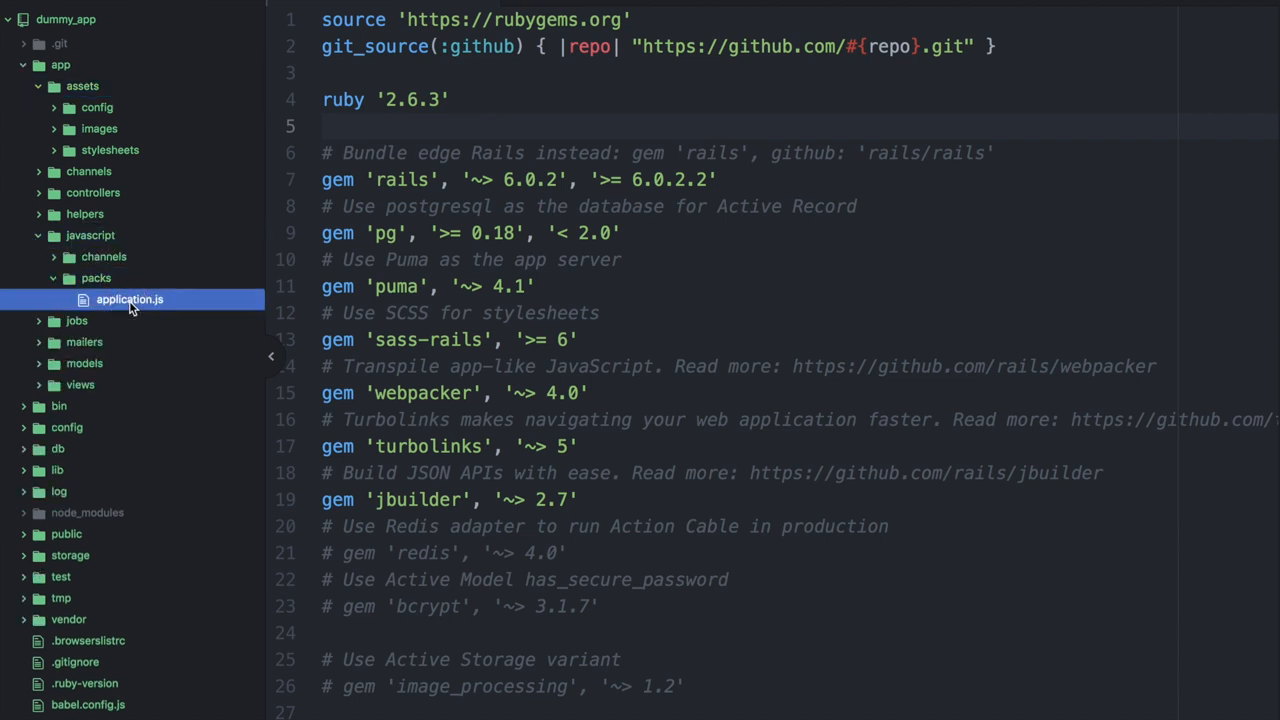
click(129, 299)
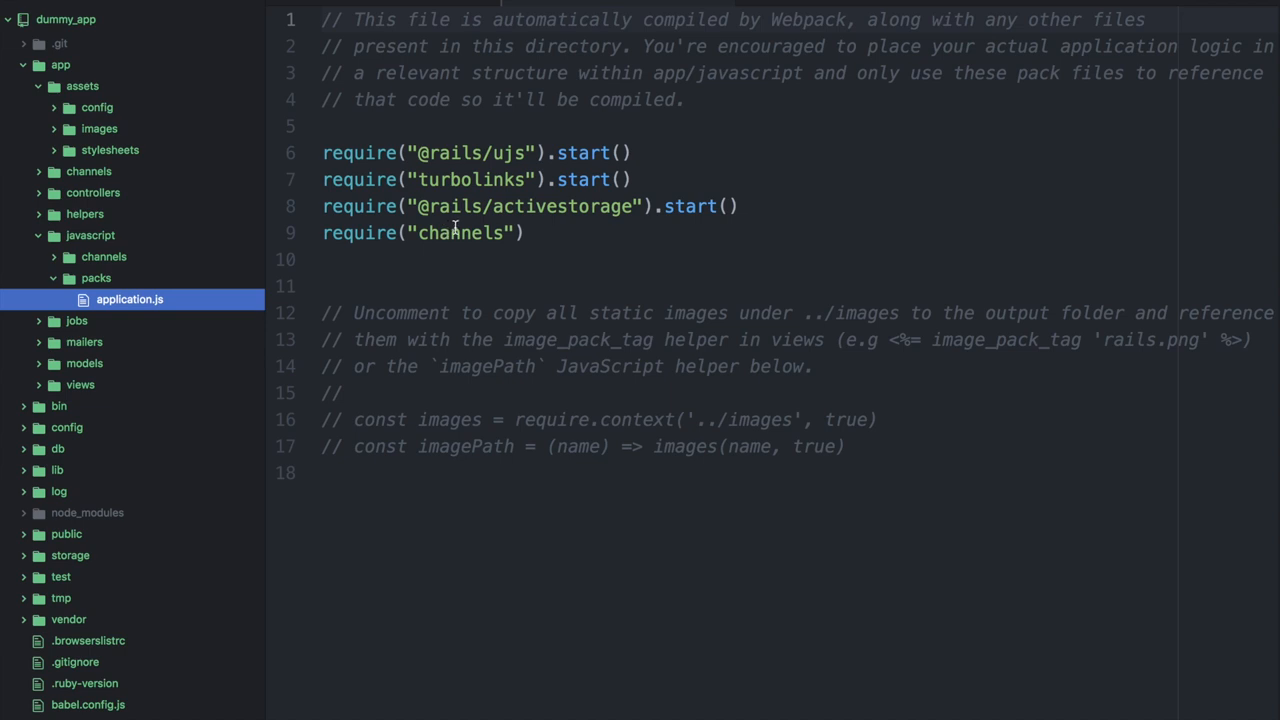
mouse_move(125, 244)
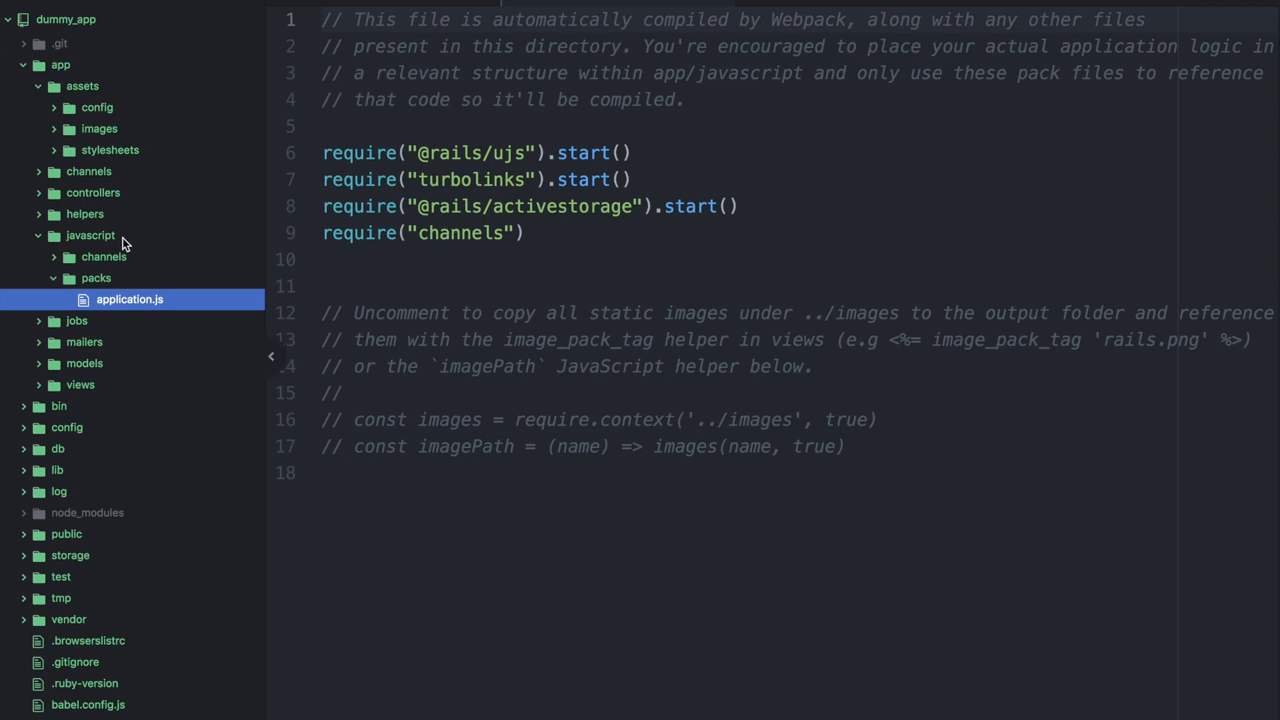
mouse_move(548, 275)
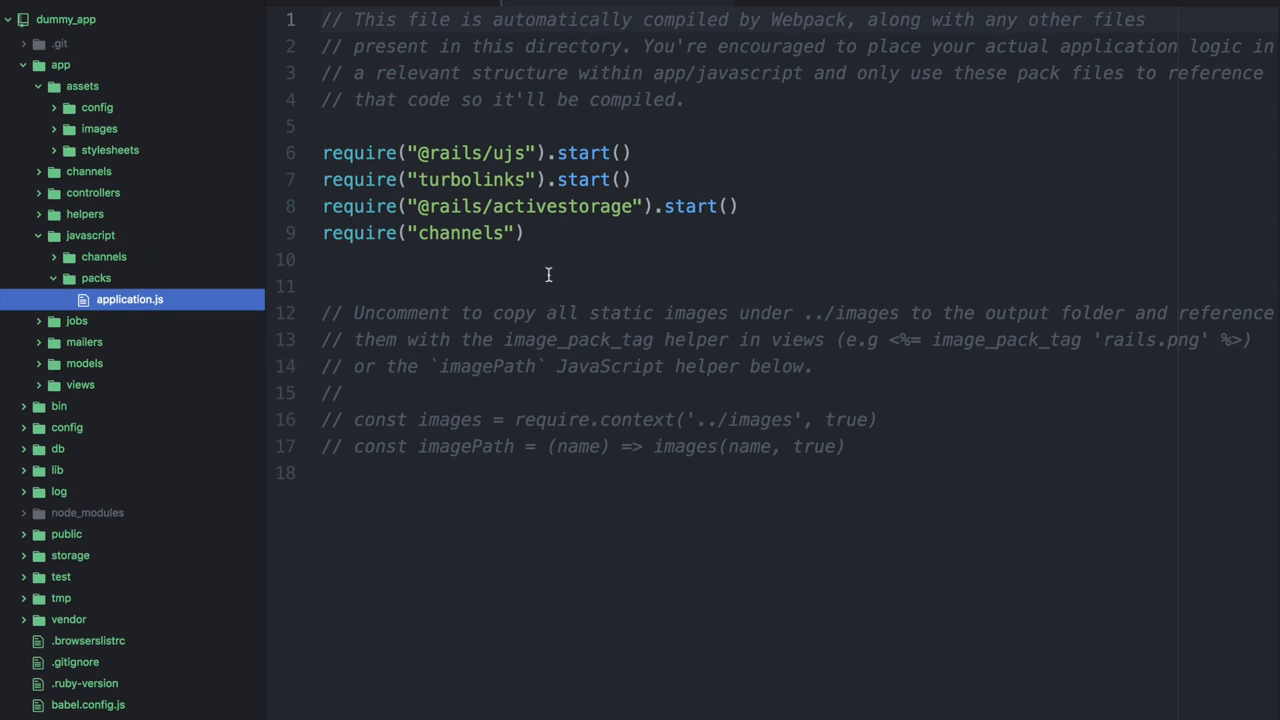
mouse_move(419, 270)
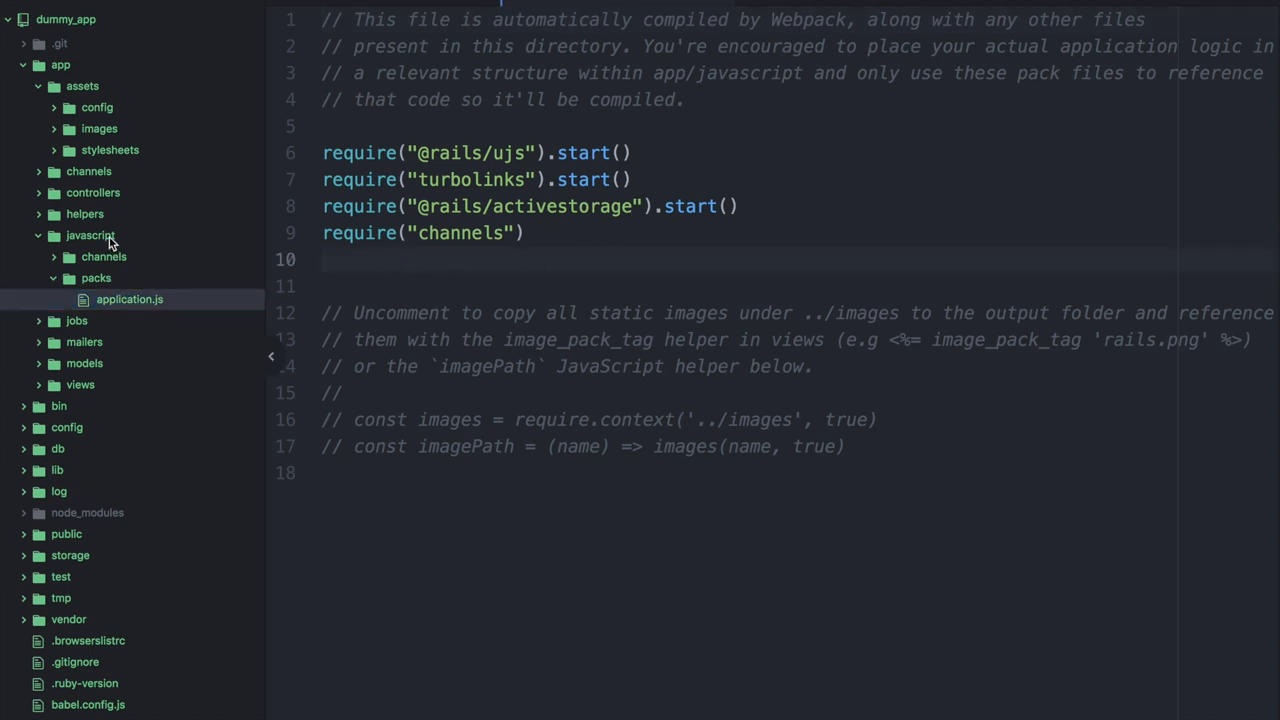
Step: Collapse the javascript folder, expand config, and open routes.rb
click(90, 235)
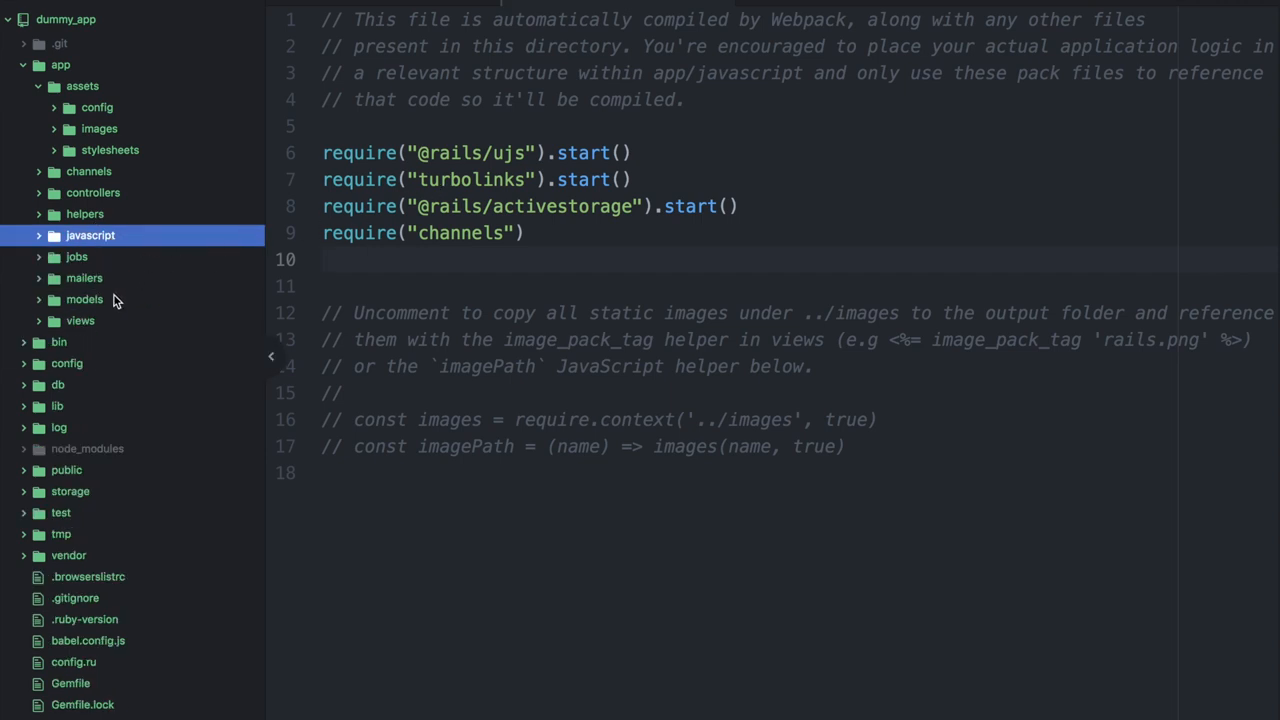
click(67, 363)
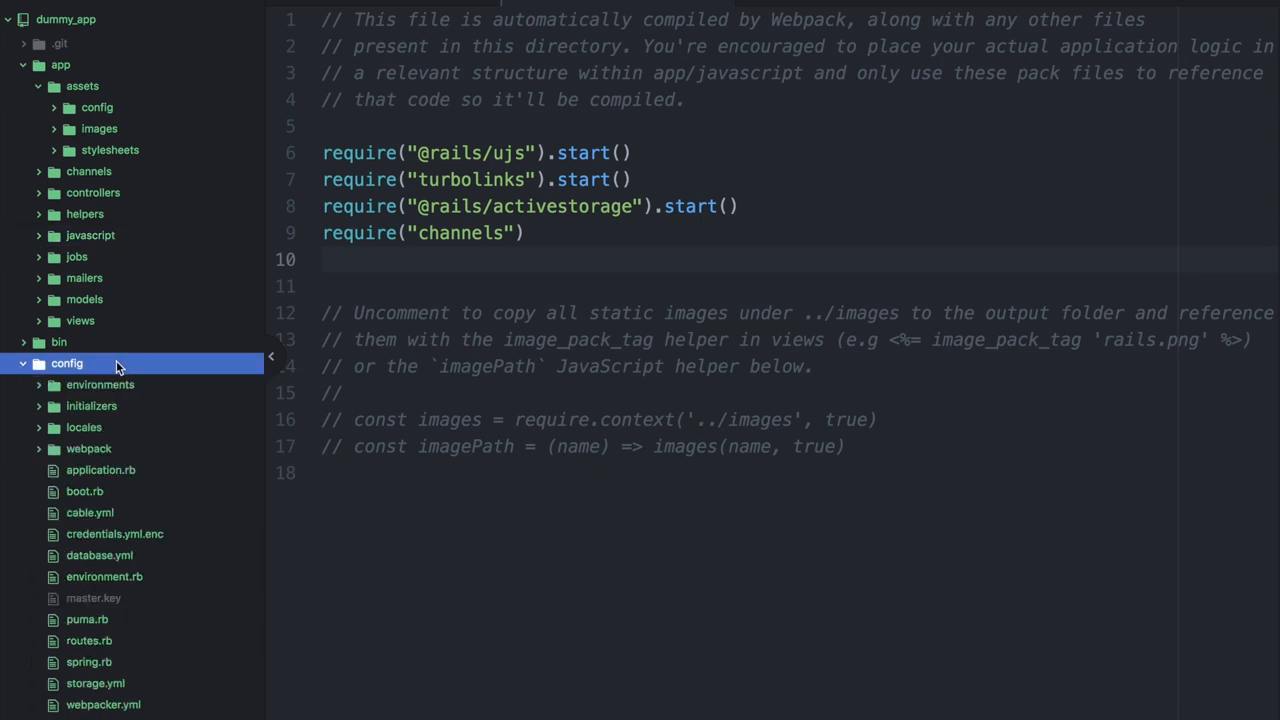
click(89, 640)
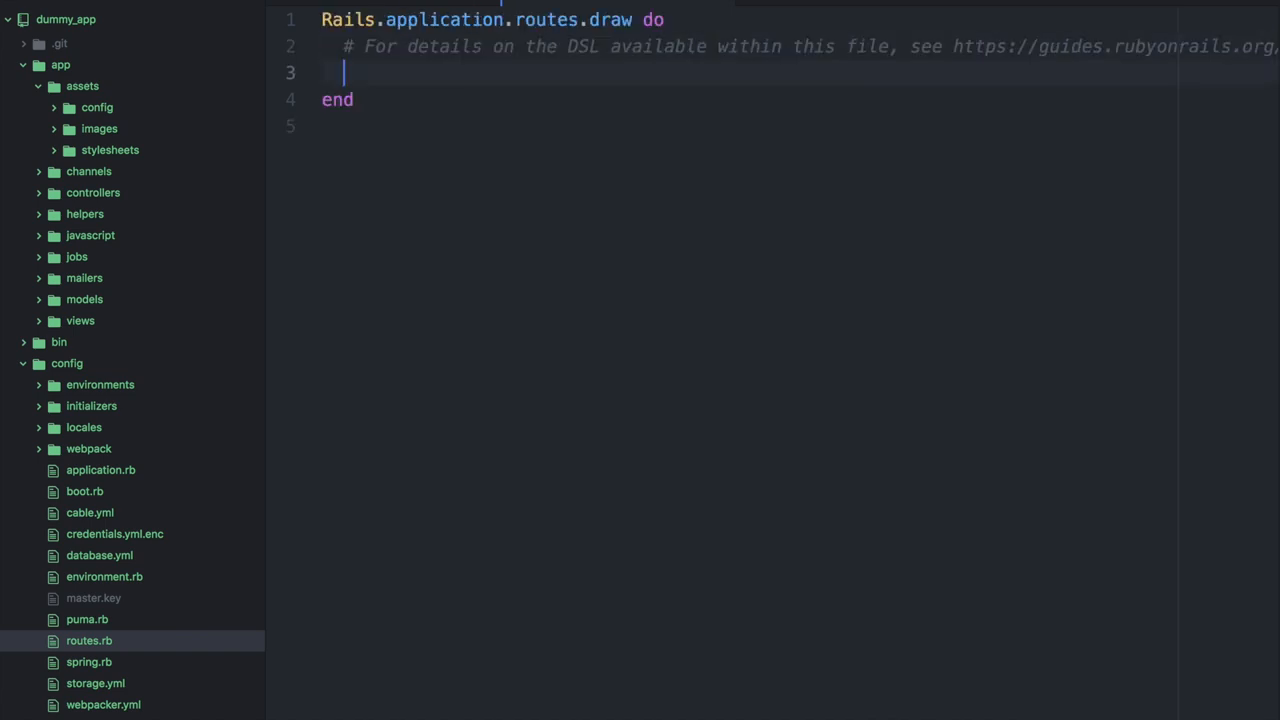
Step: Add root to: "application#home" in routes.rb
text(root)
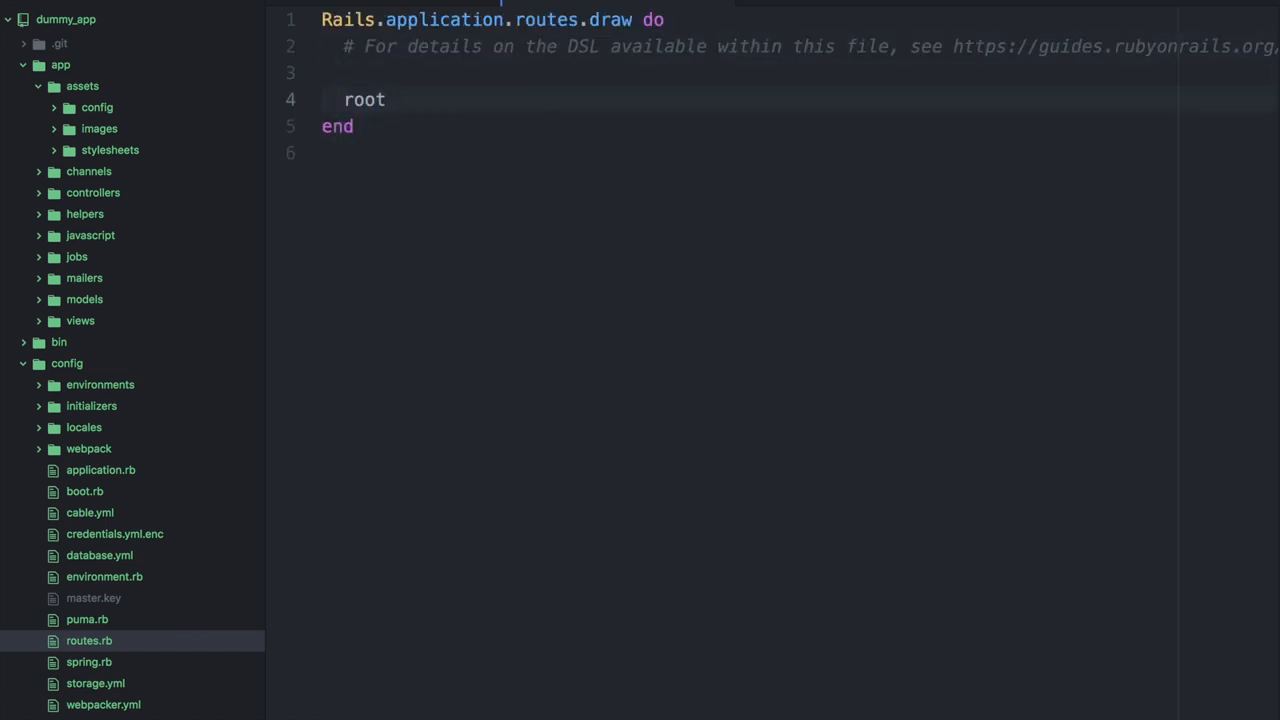
text(to: "application#)
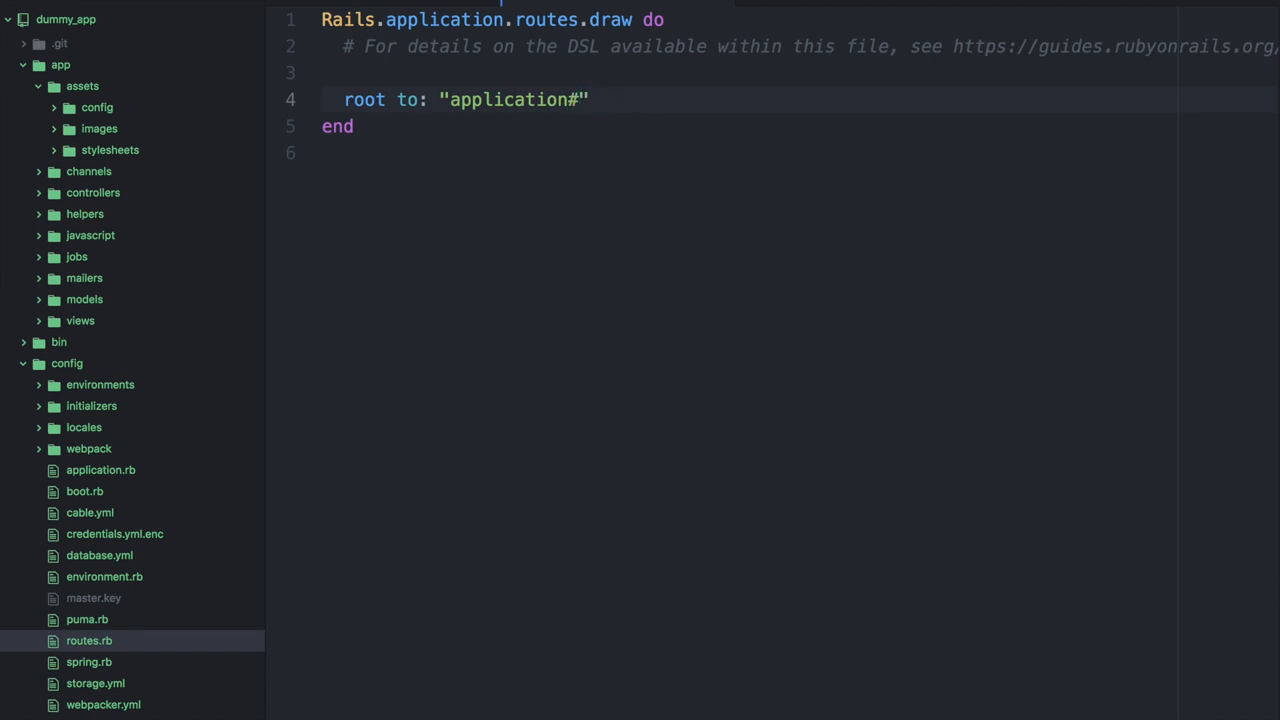
text(home)
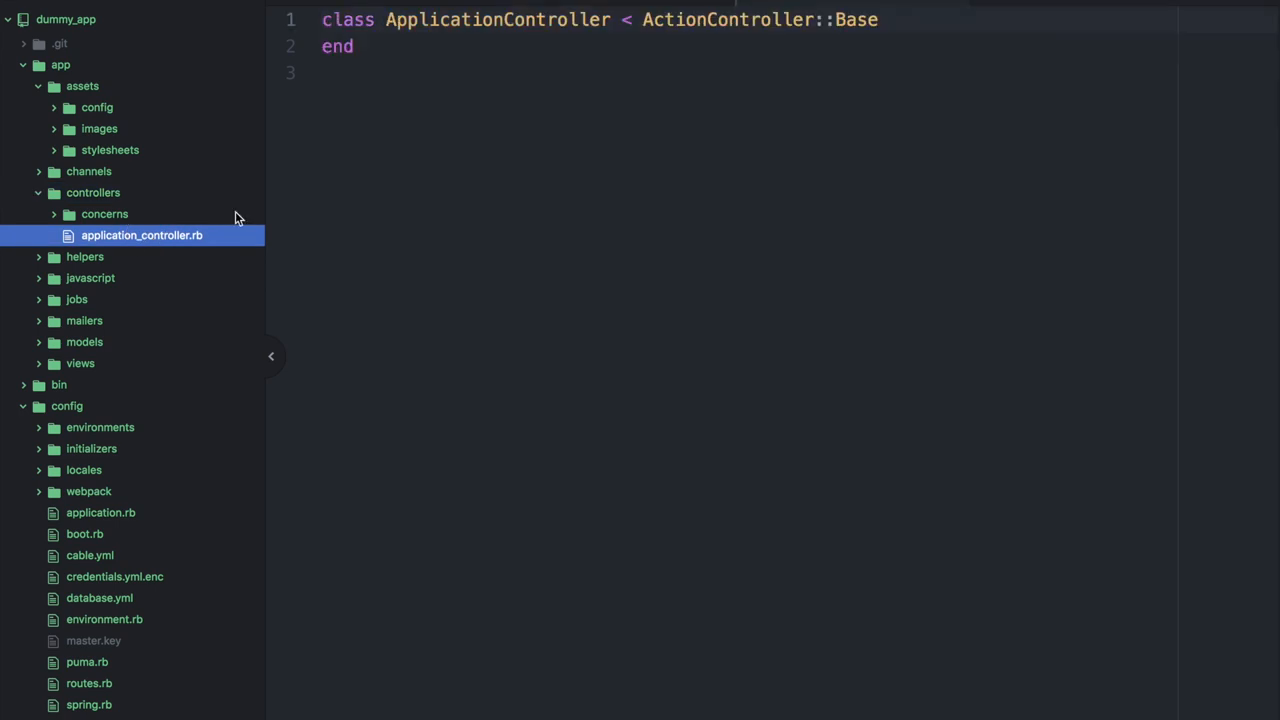
Step: Add a home action to ApplicationController that renders "layouts/home.html.erb"
key(Enter)
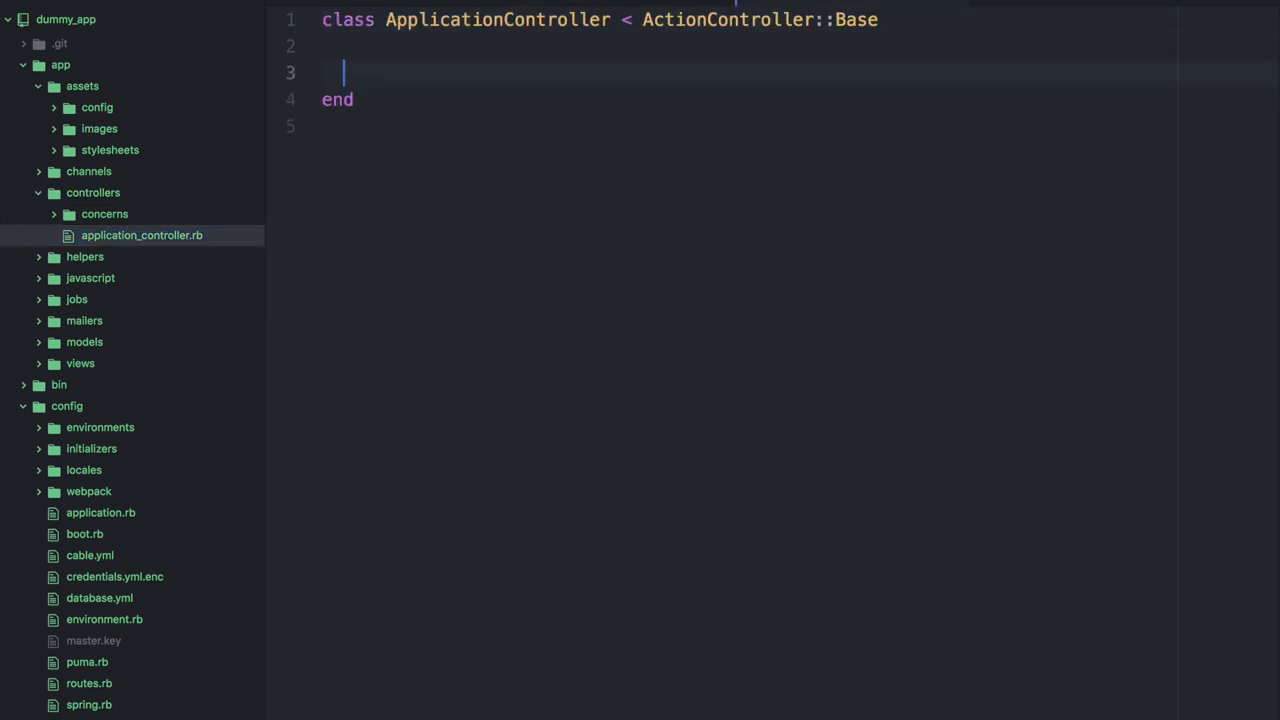
text(def home)
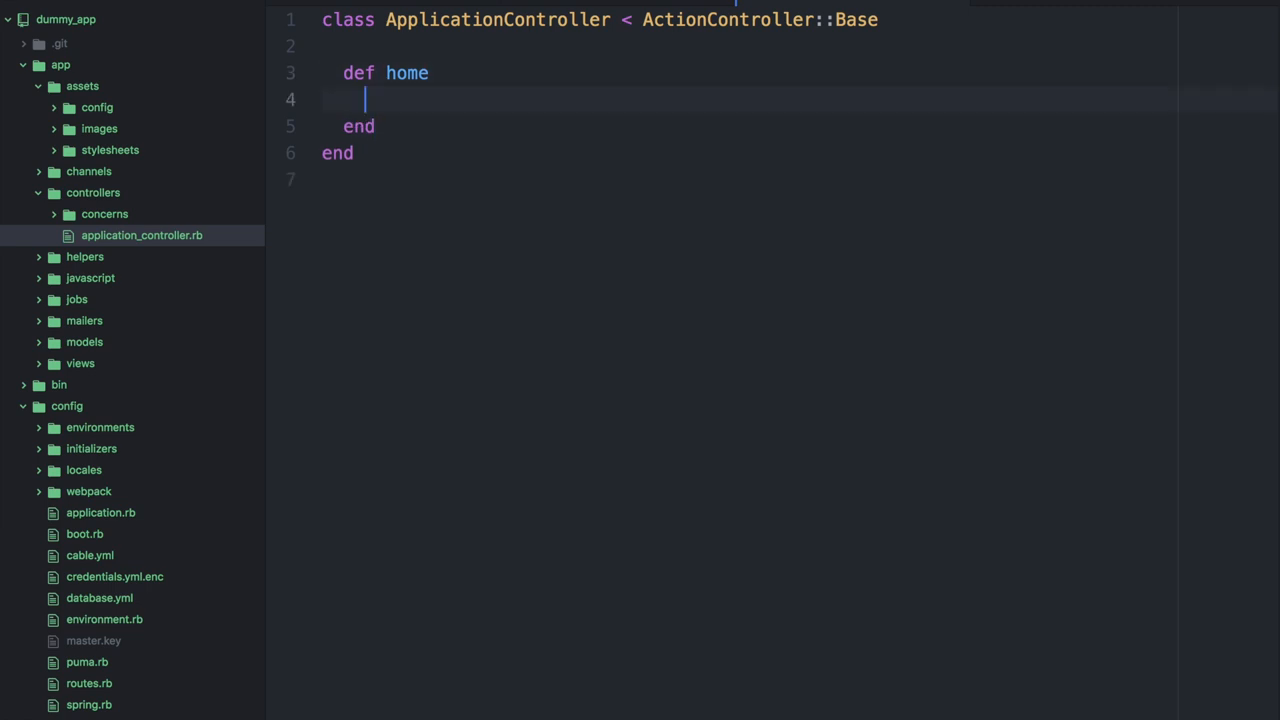
text(render)
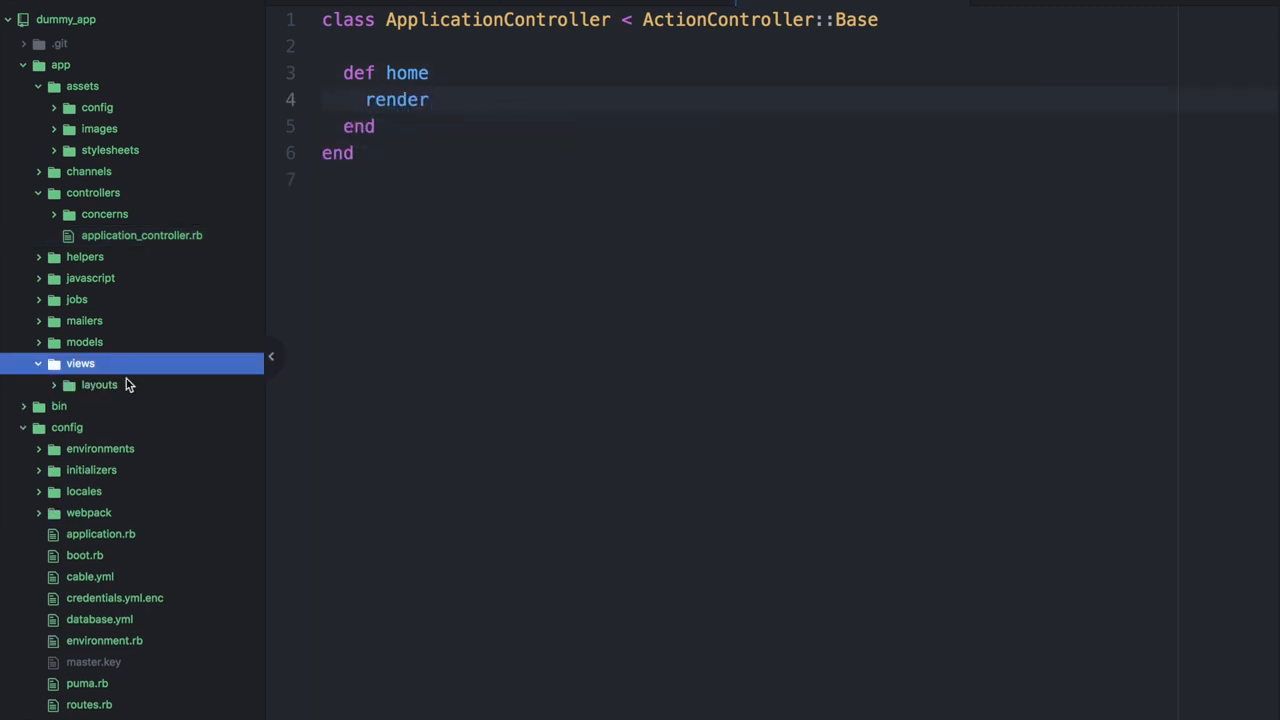
text("layo)
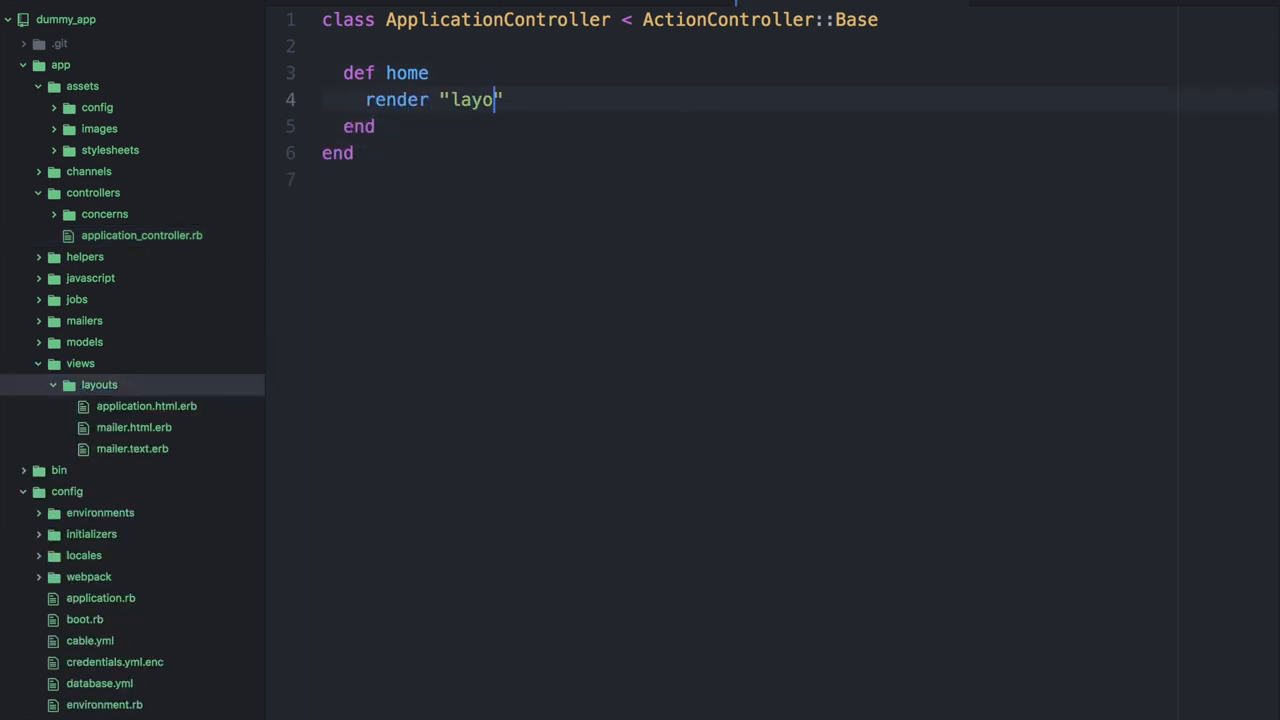
text(uts/home.t)
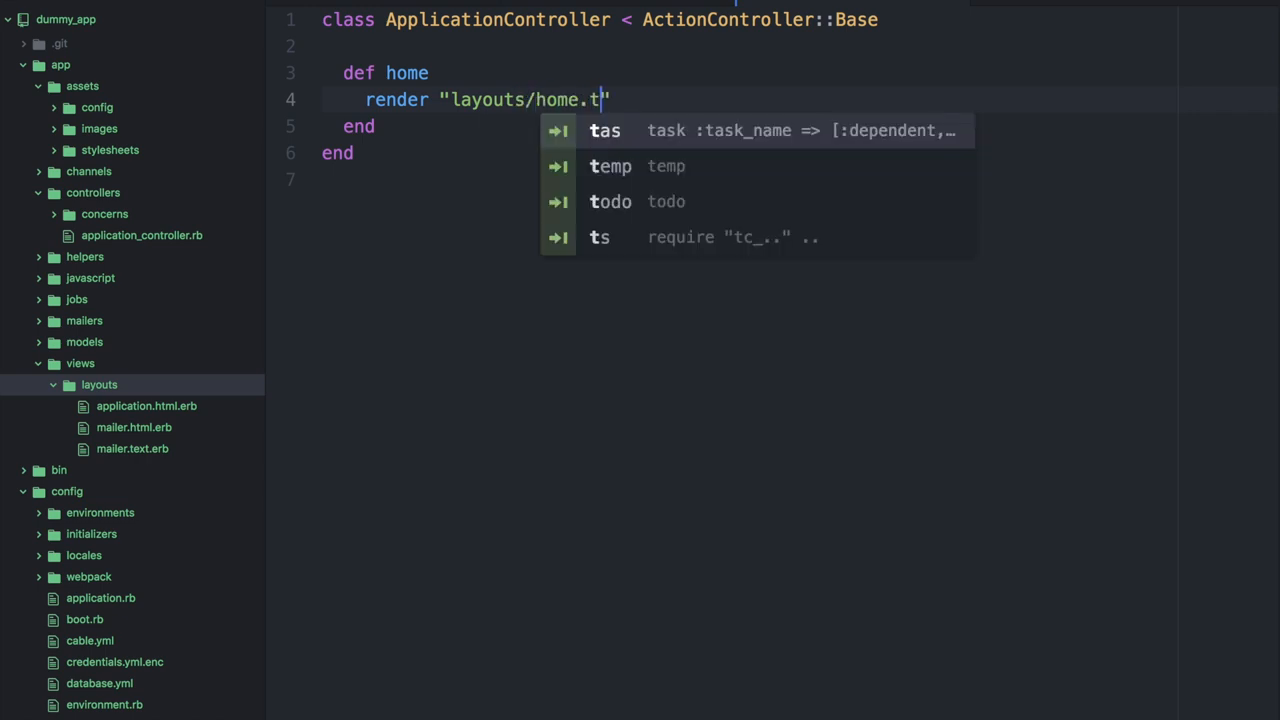
text(html.erb)
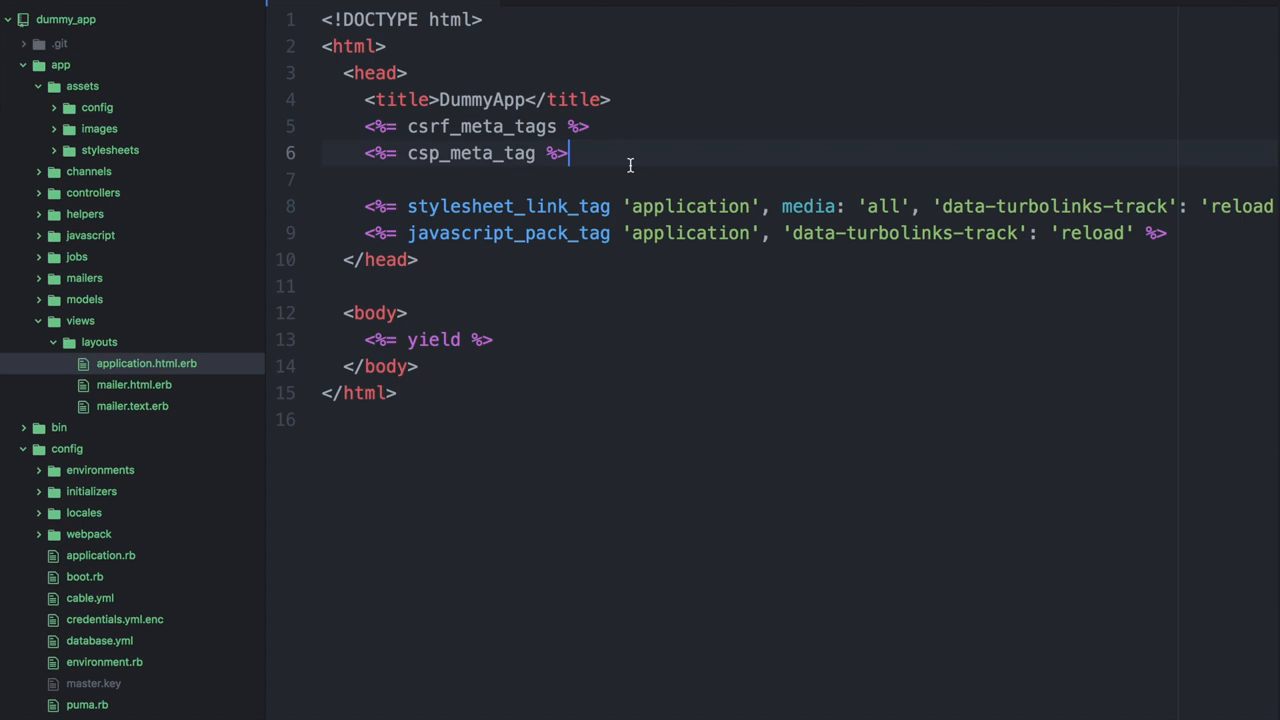
Step: Inspect javascript_pack_tag in application.html.erb and the packs folder, then right-click assets
double_click(508, 233)
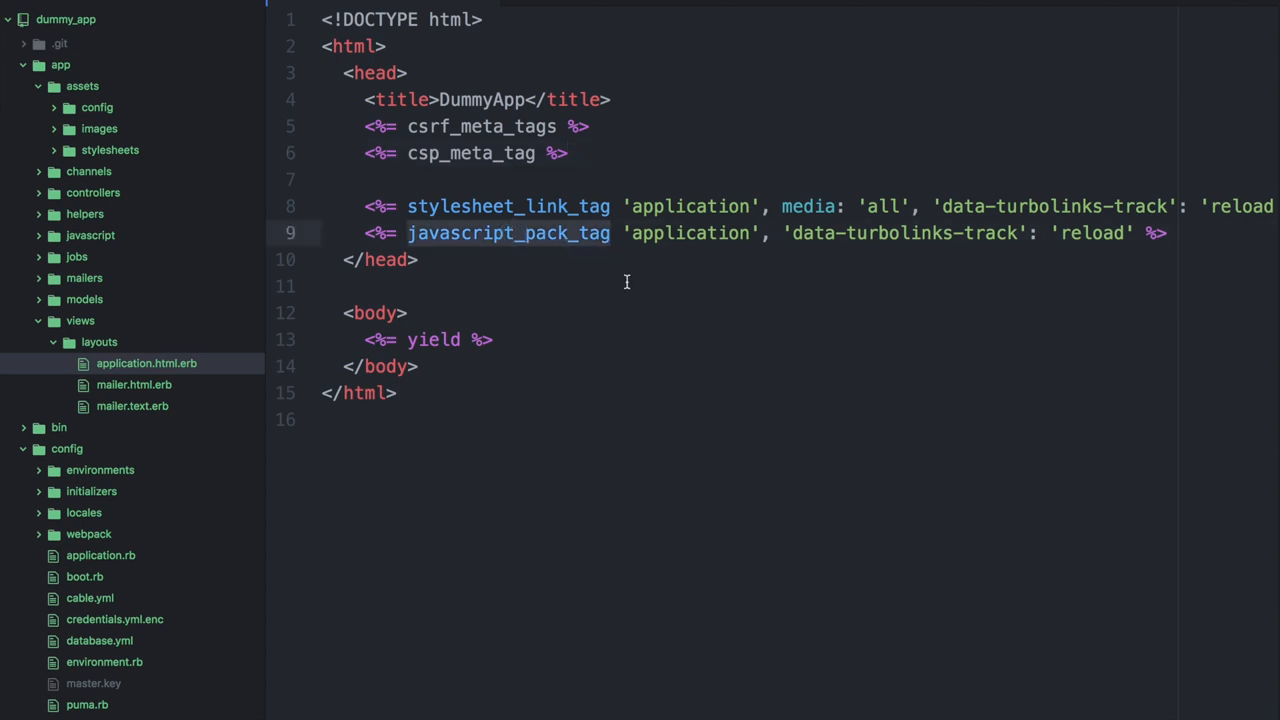
double_click(508, 233)
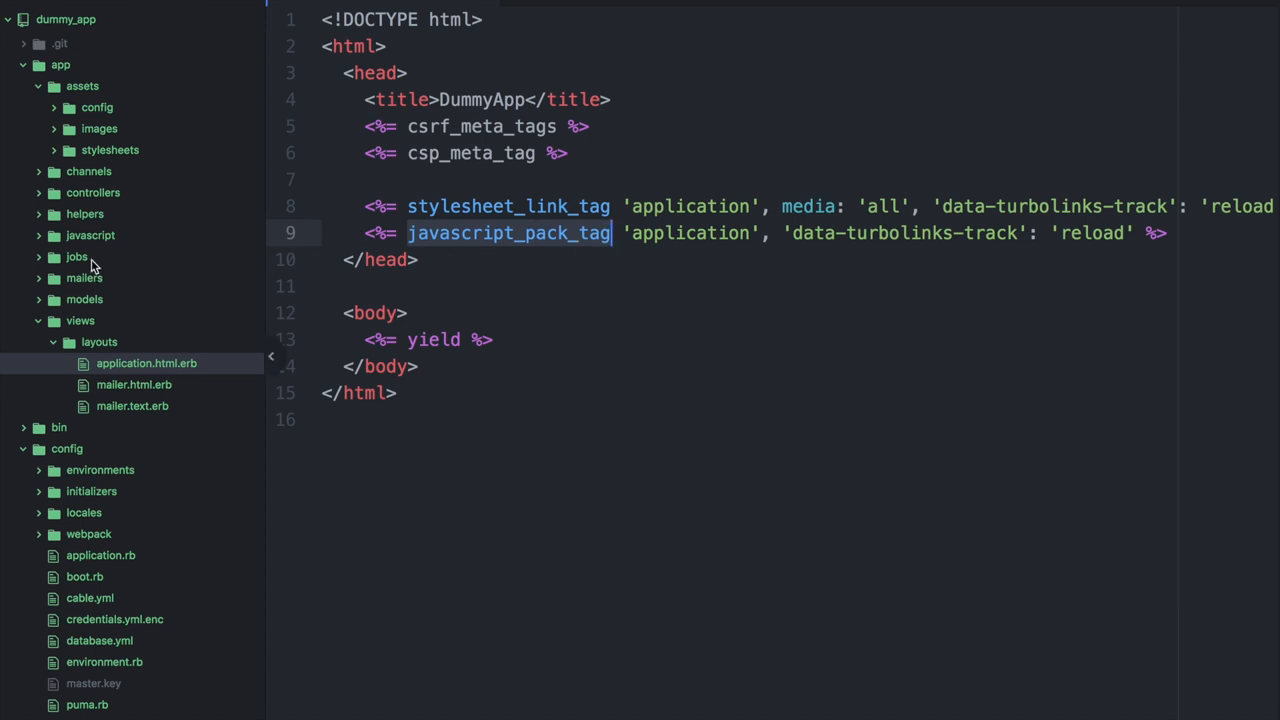
click(90, 235)
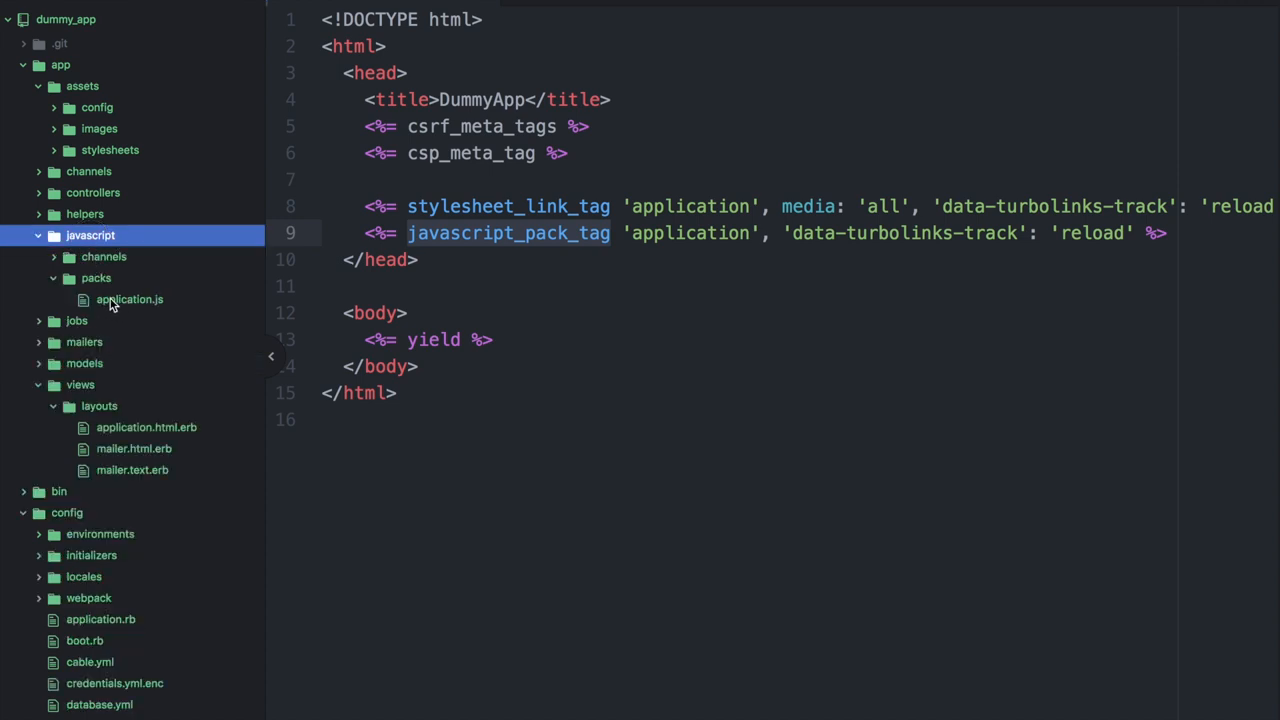
mouse_move(150, 307)
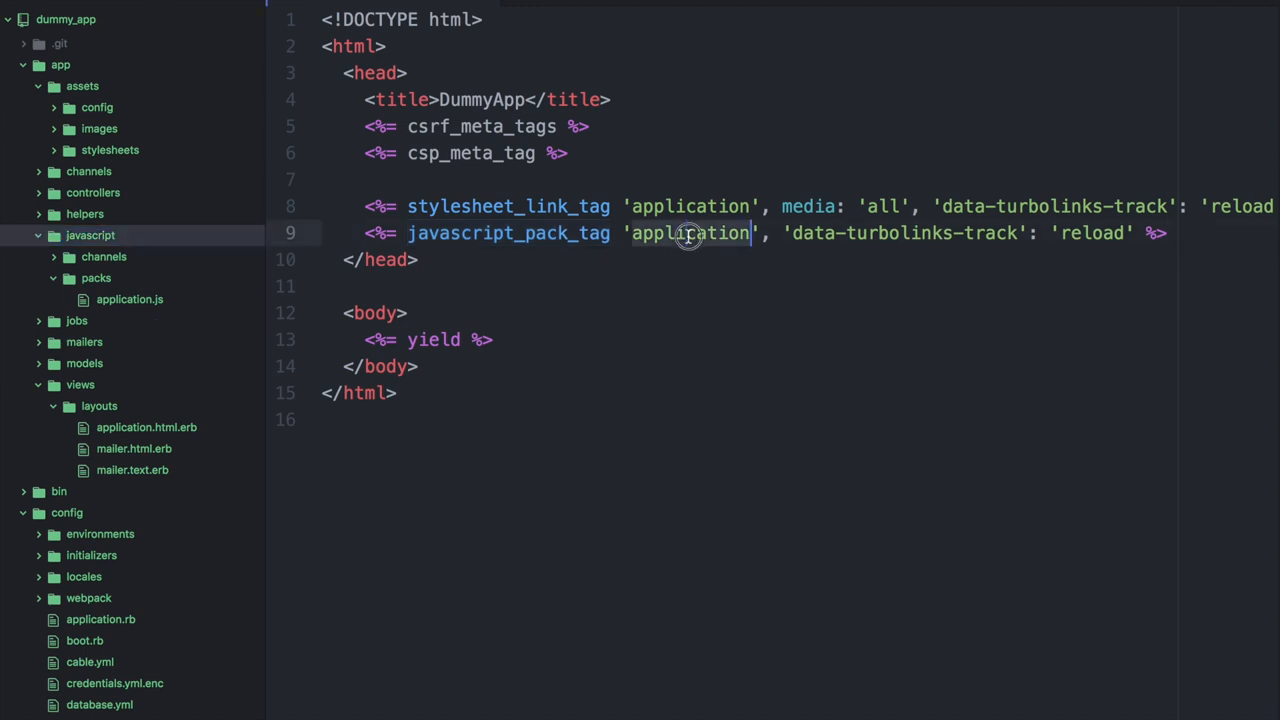
mouse_move(145, 311)
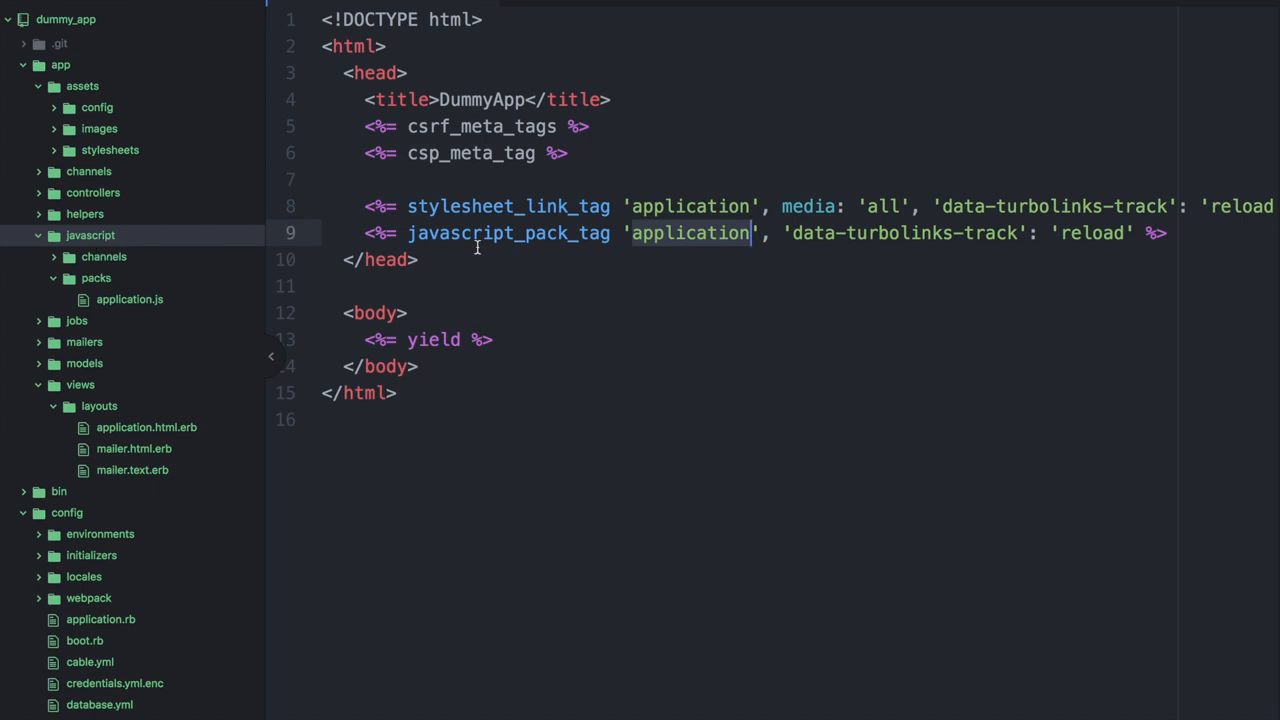
right_click(82, 85)
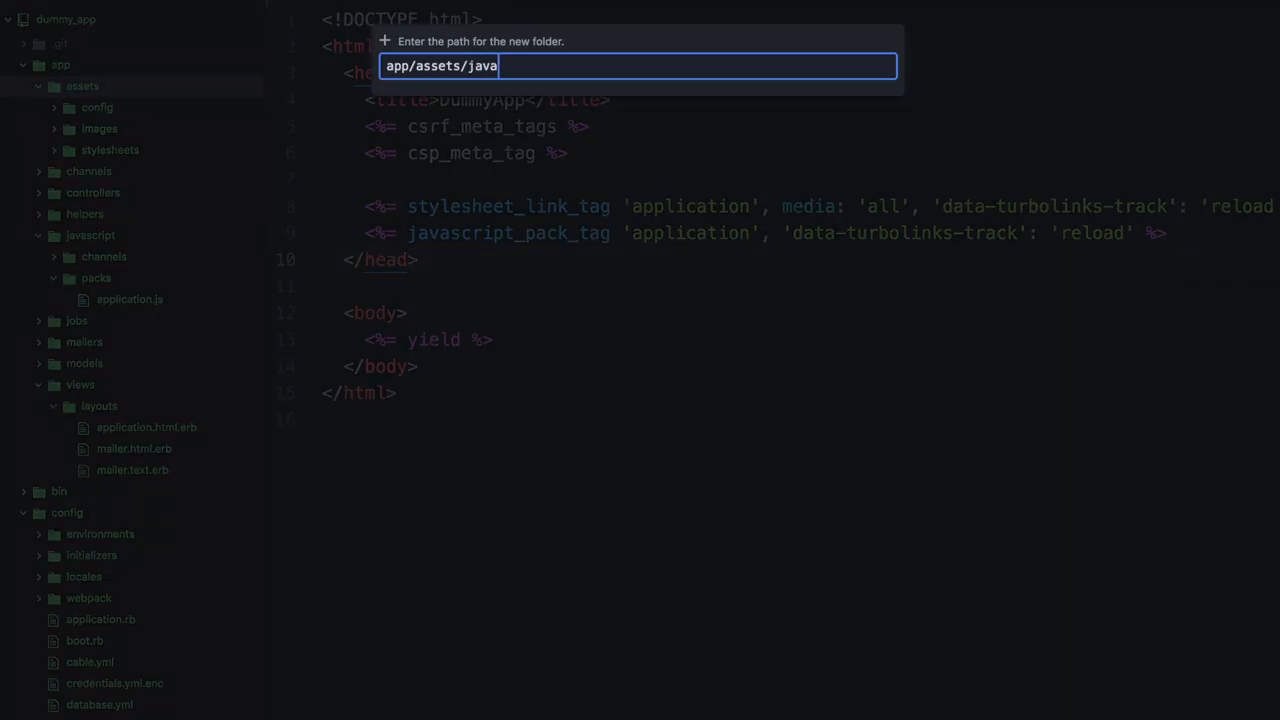
Step: Create app/assets/javascripts and an empty application.js file inside it
text(script)
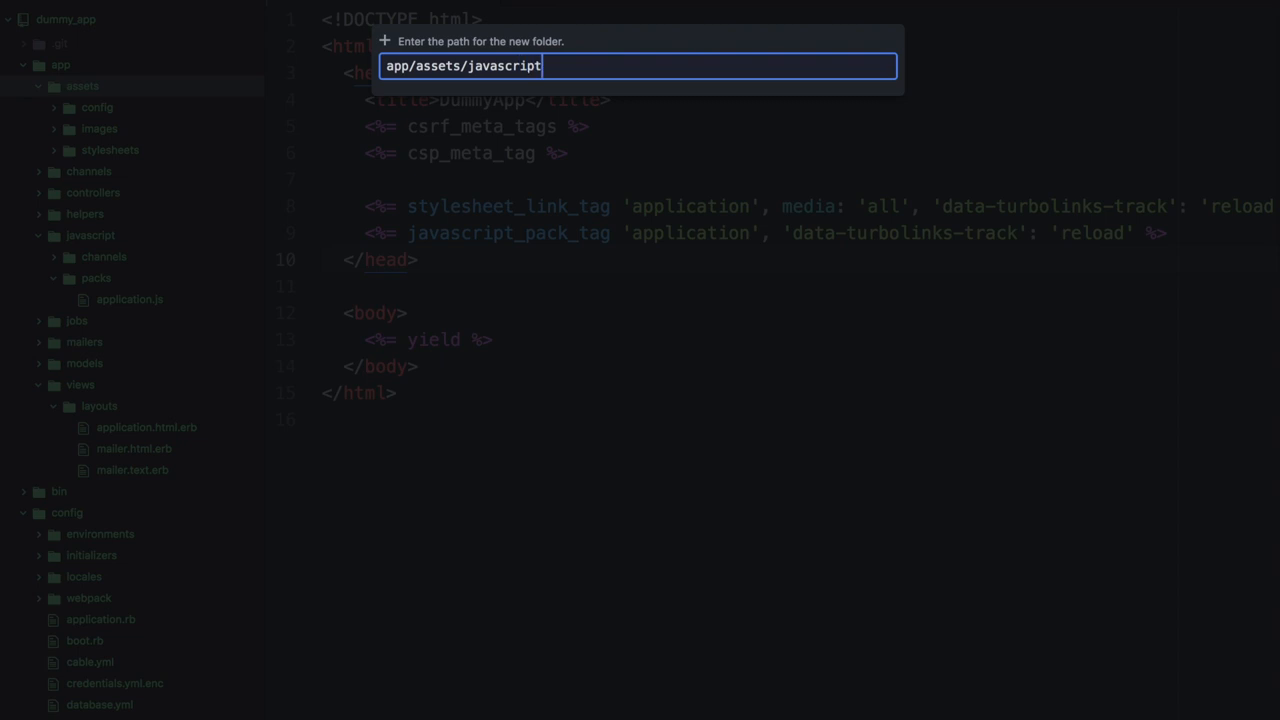
text(s/applica)
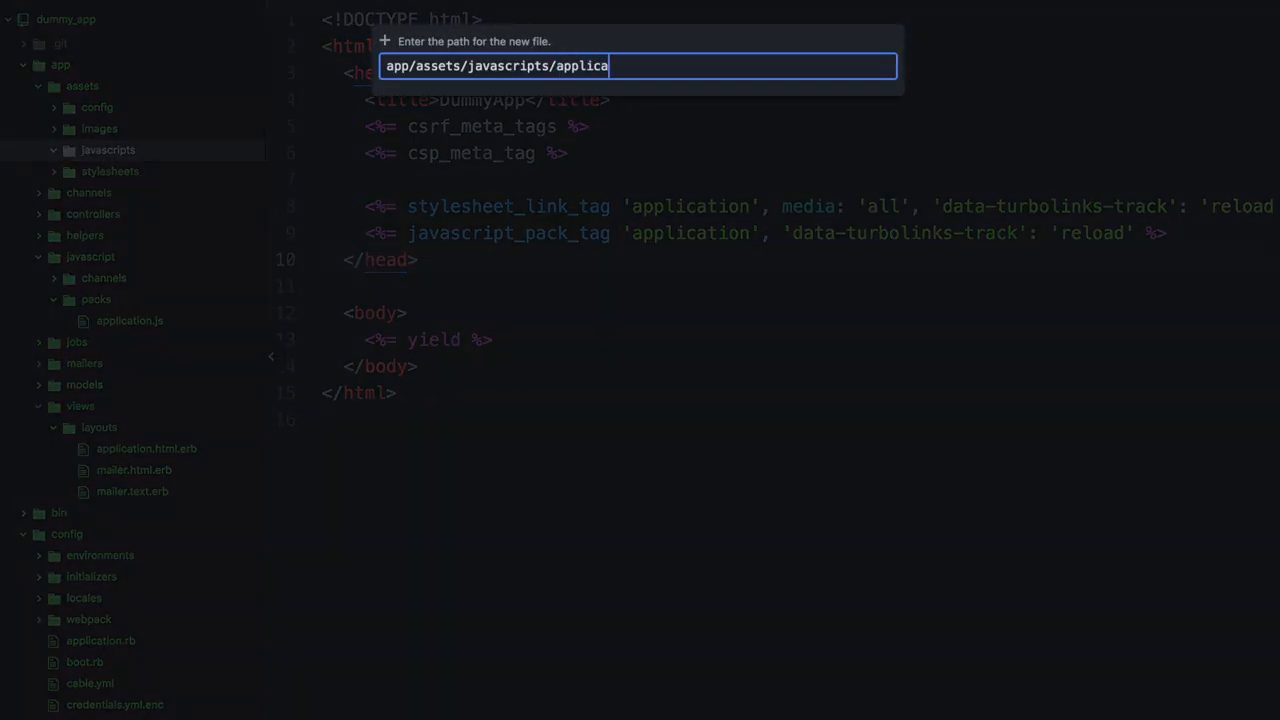
text(tion.js)
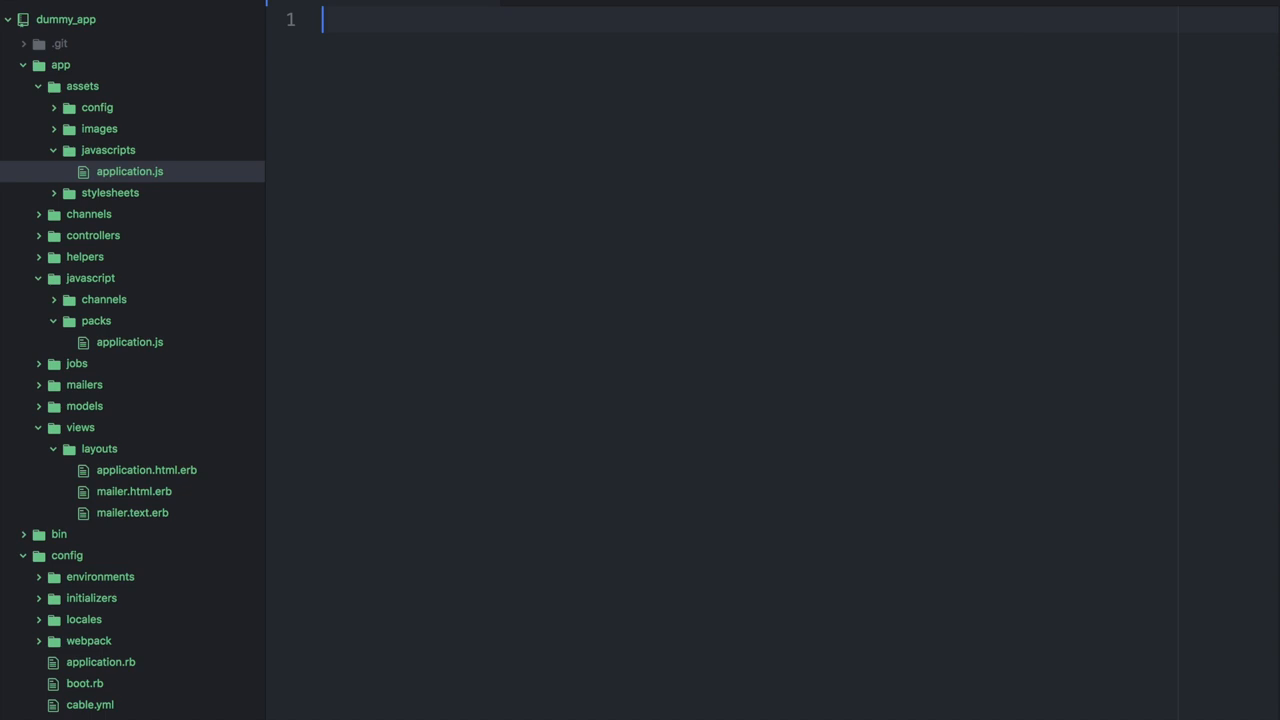
Step: Write '//= require example.js' in assets application.js and start adding example.js beside it
text(//= require_tree .)
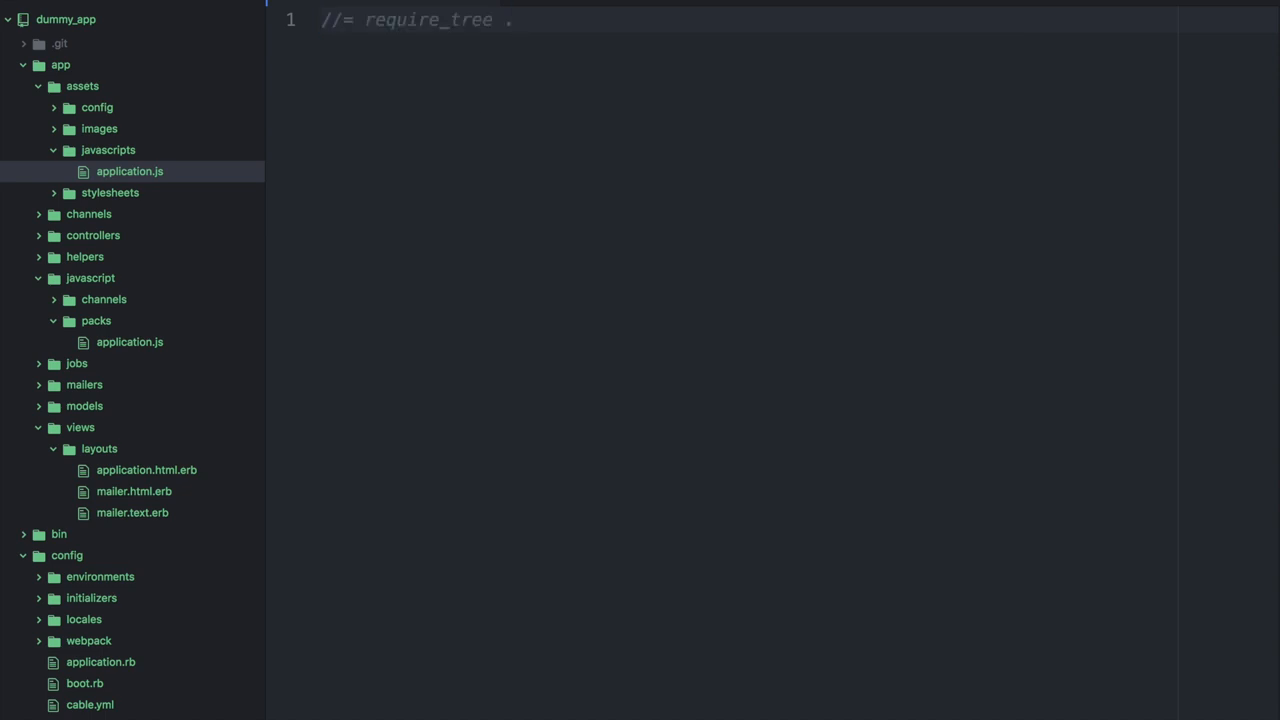
key(BackSpace)
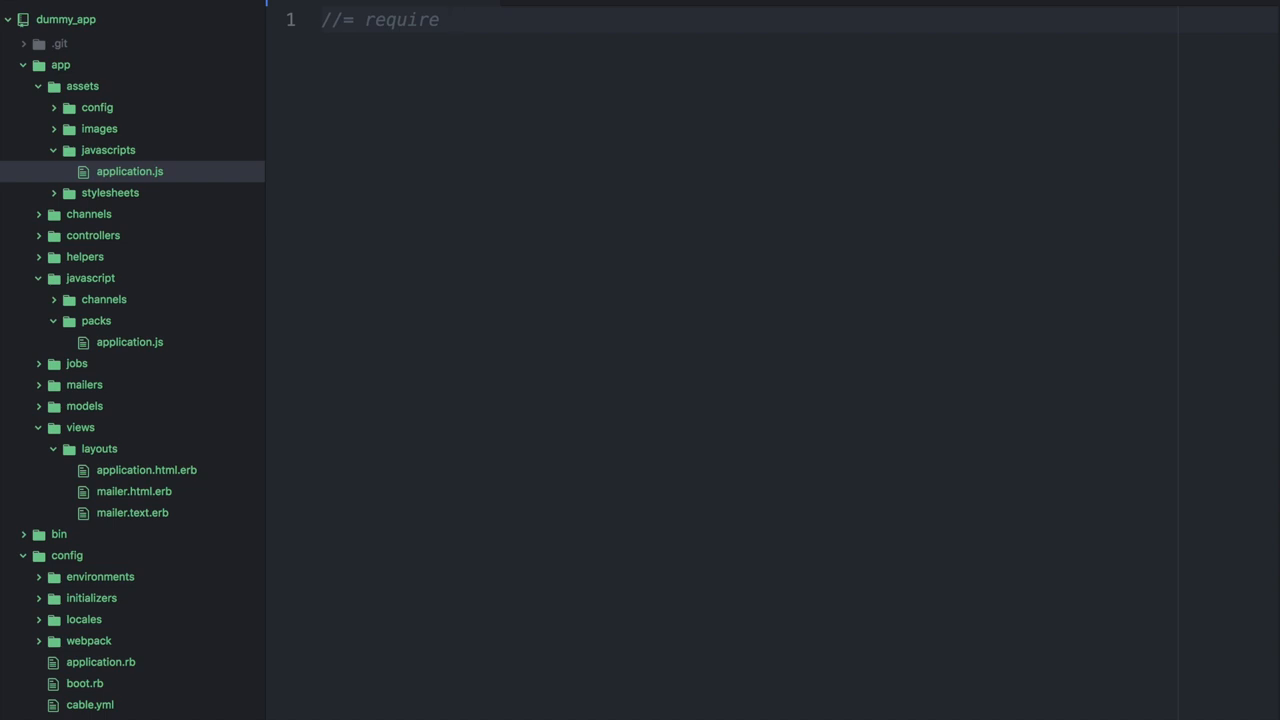
text(exam)
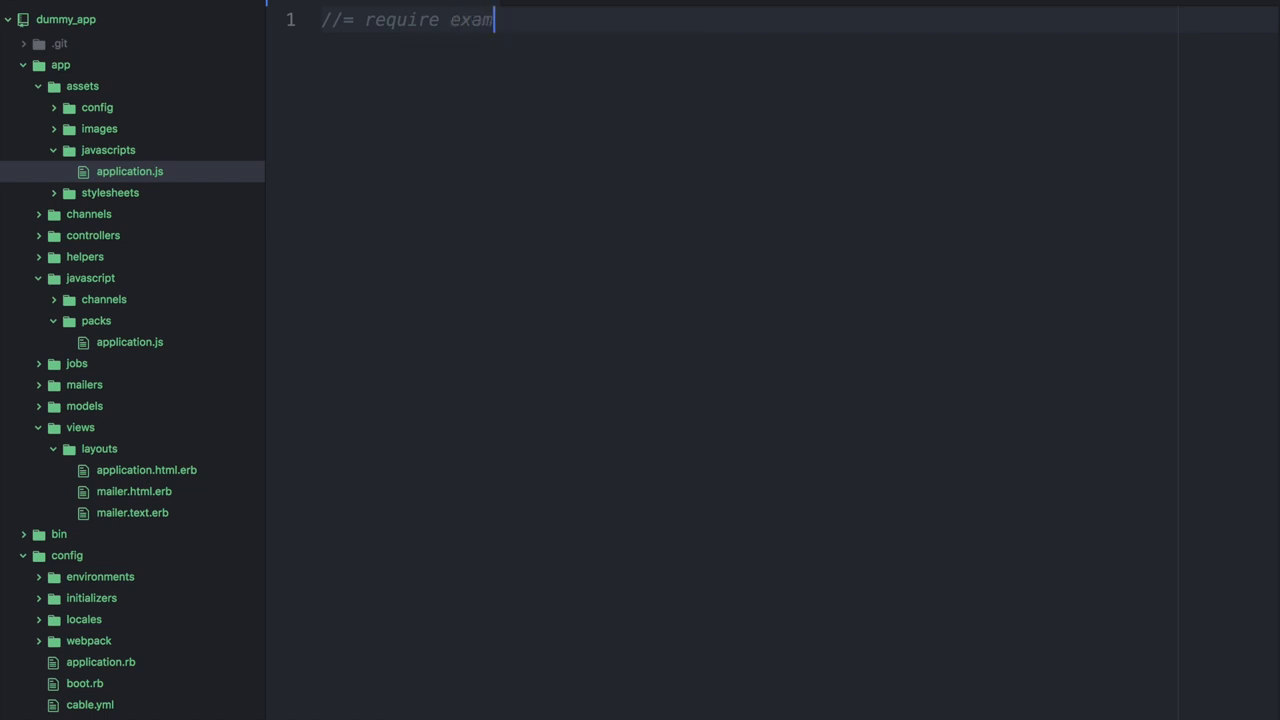
text(ple.js)
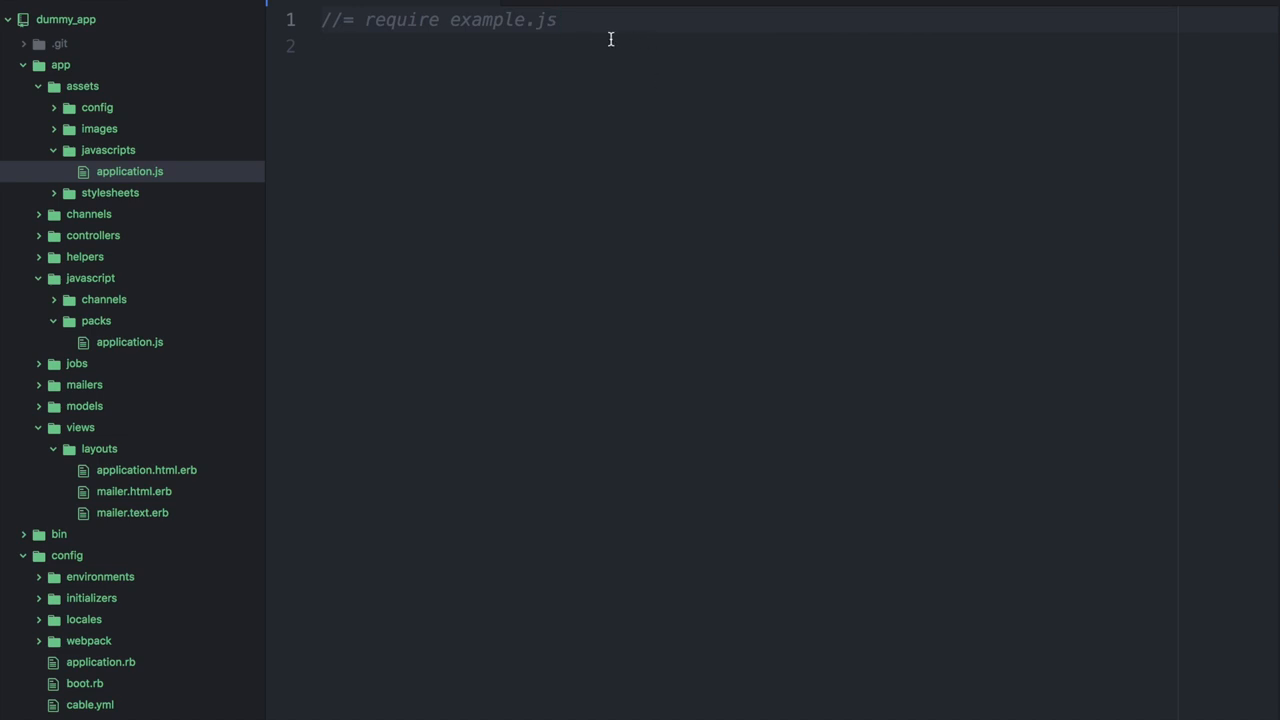
click(557, 20)
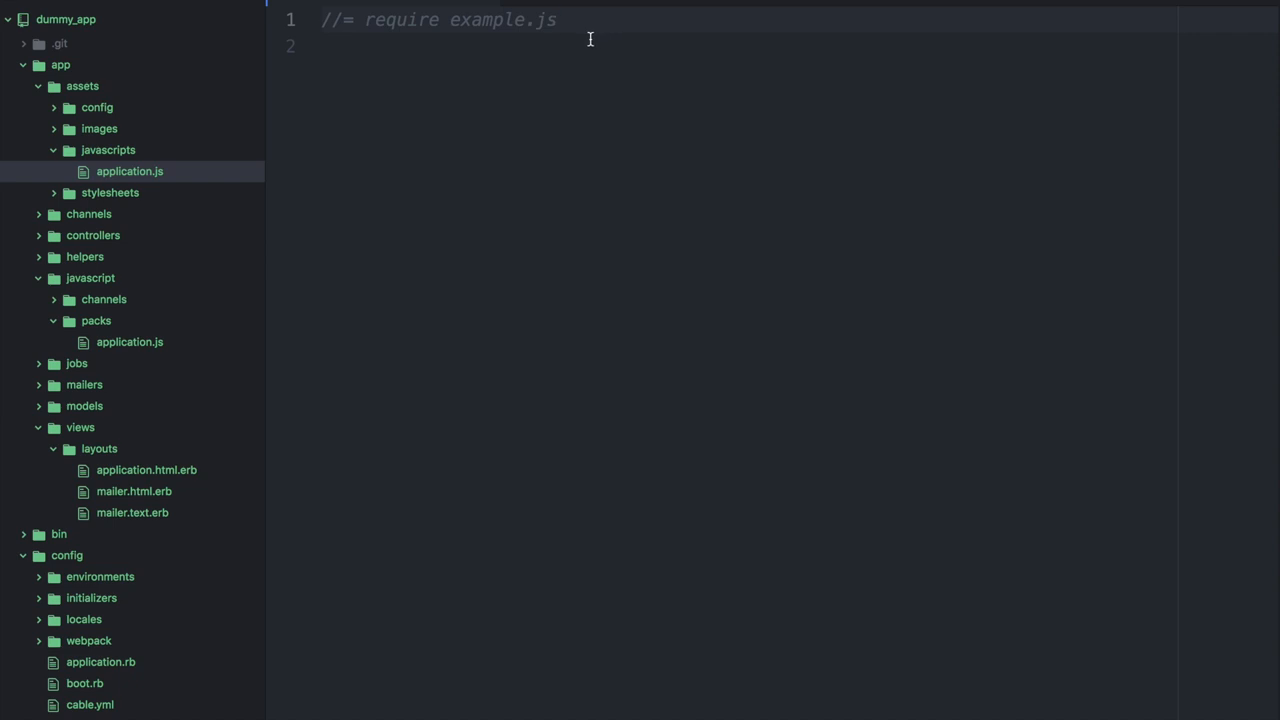
right_click(108, 149)
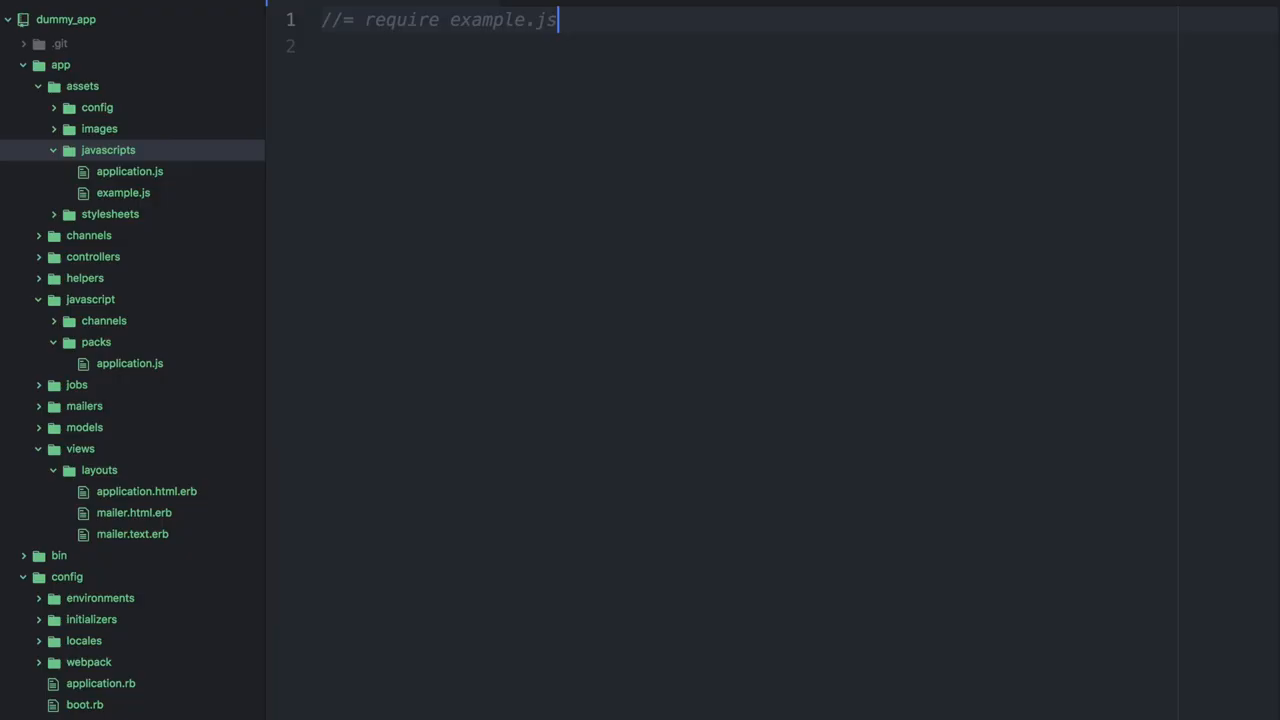
Step: Add an alert('hello world') call to example.js
text(alert)
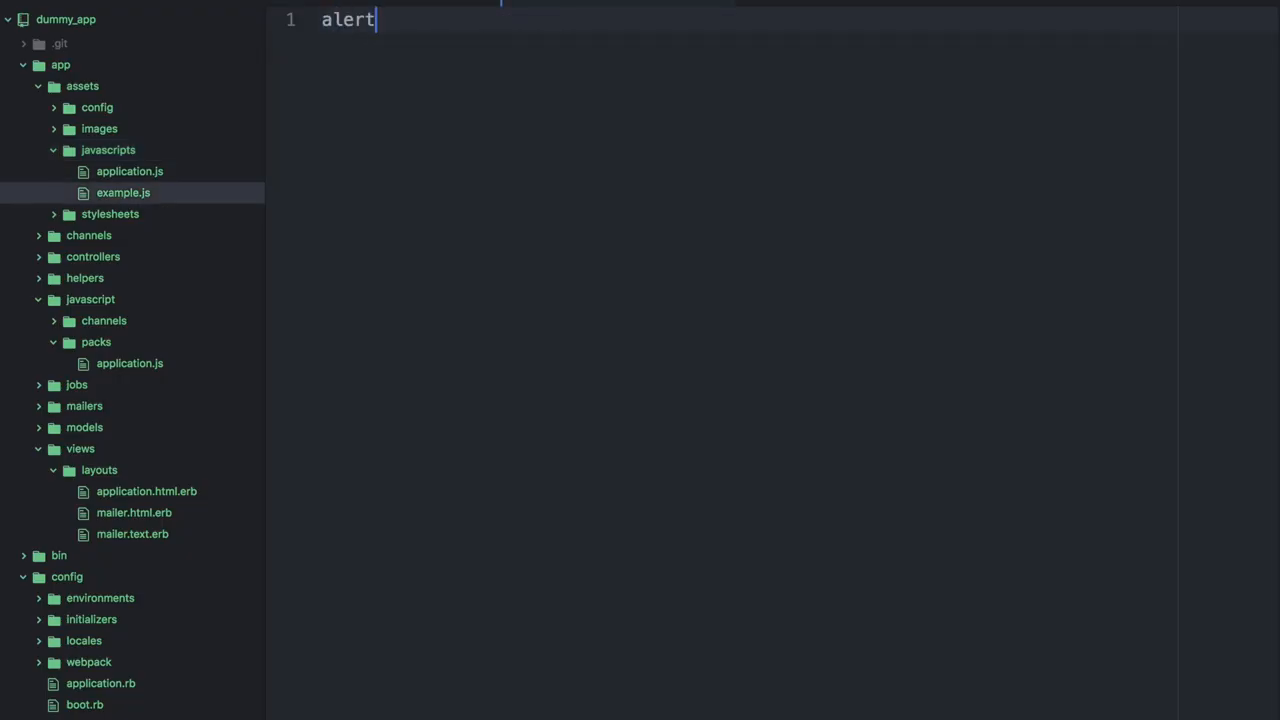
text(('hell'))
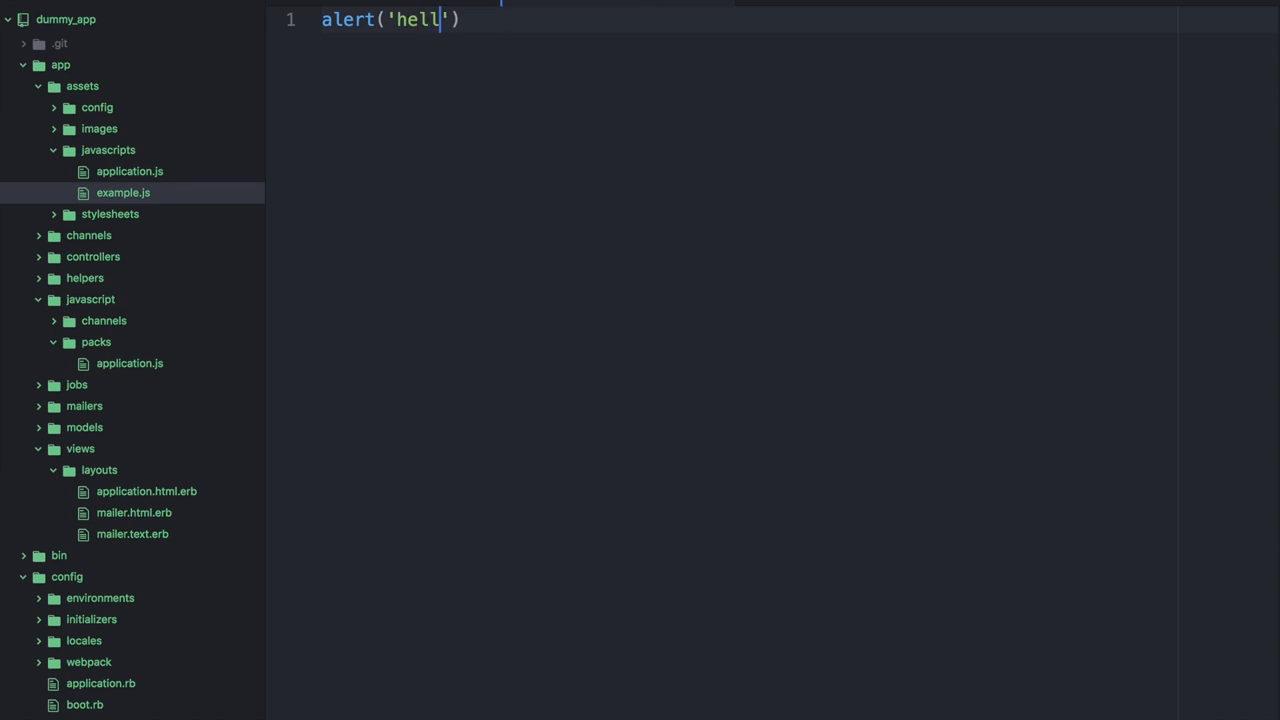
text(o world)
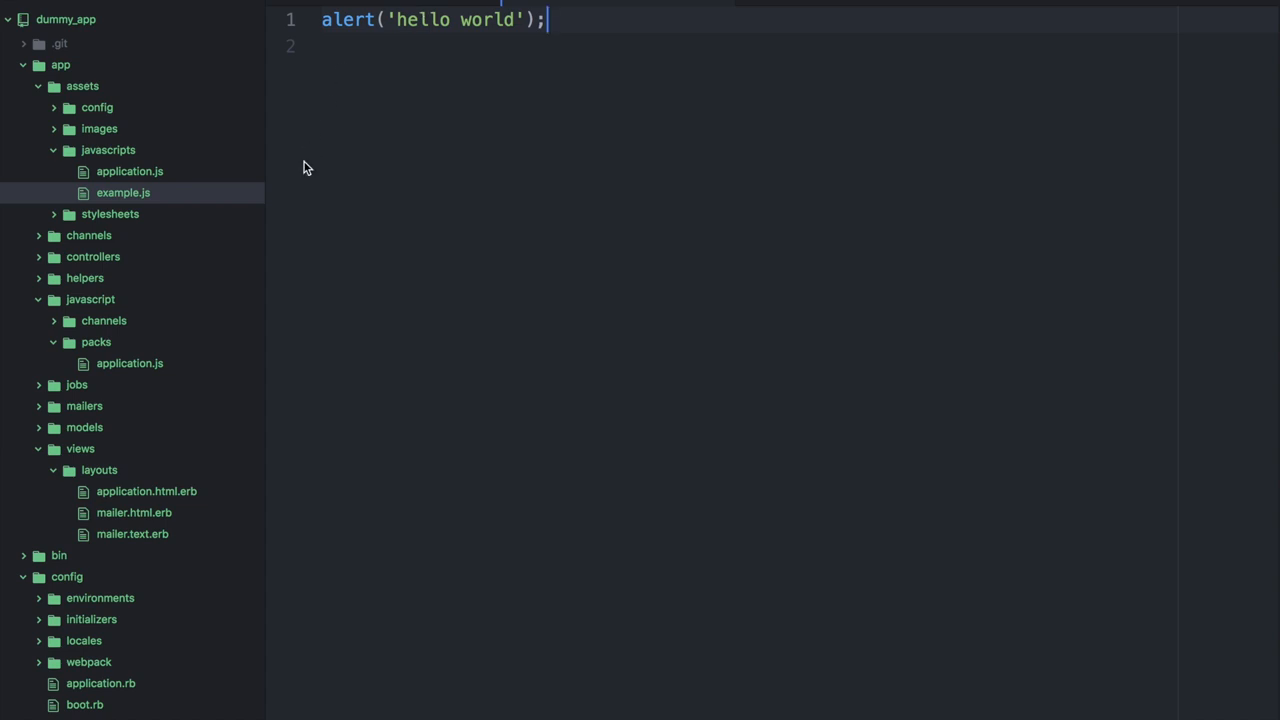
mouse_move(155, 498)
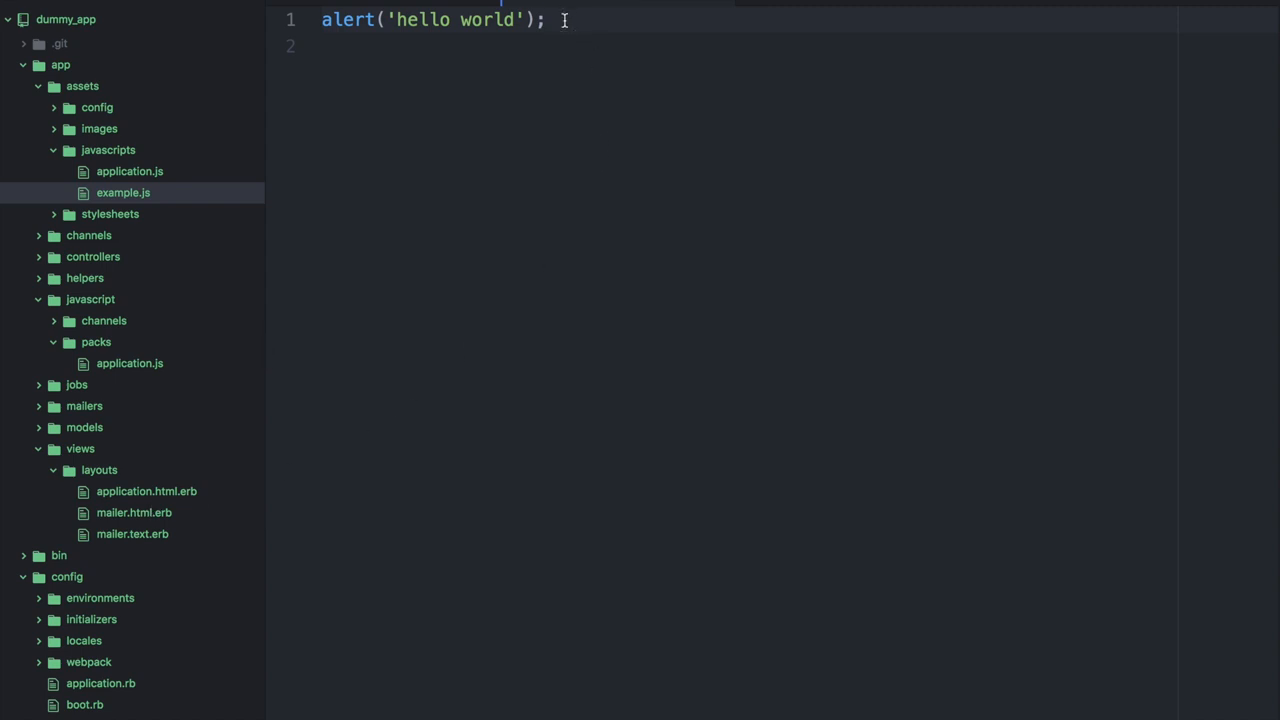
Step: Create a new home.html.erb file in the views/layouts folder
click(80, 448)
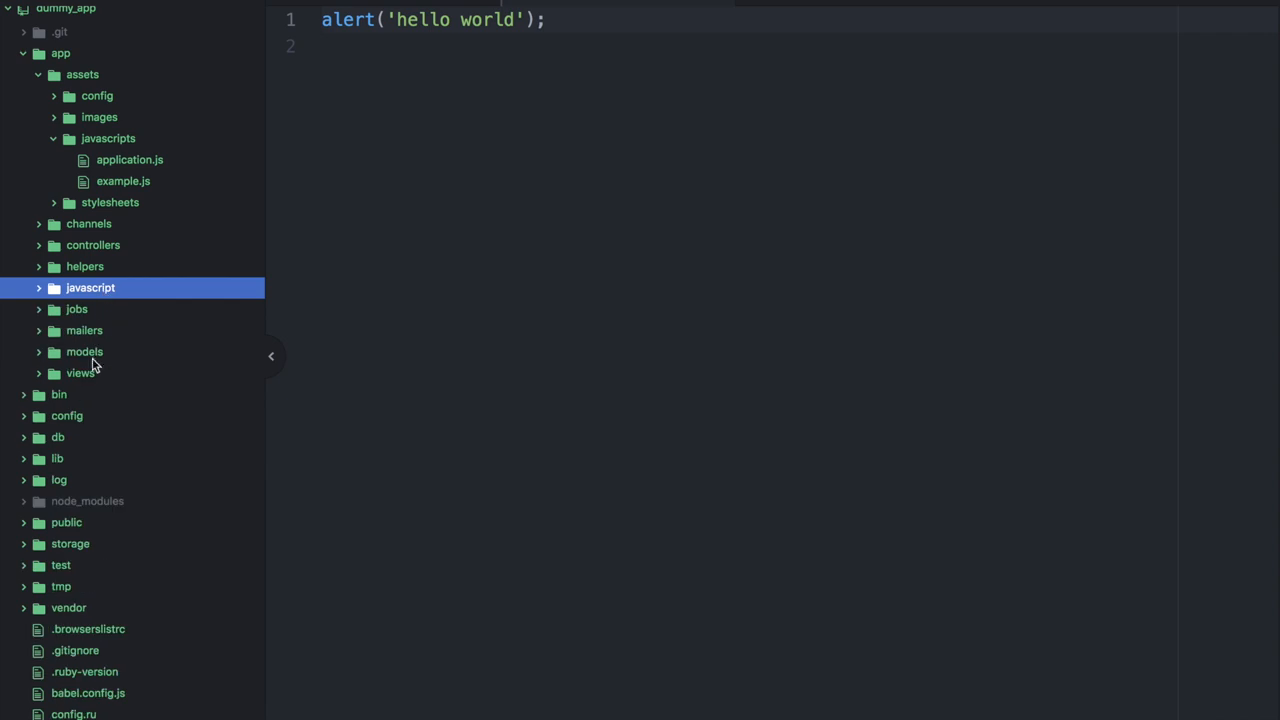
right_click(99, 394)
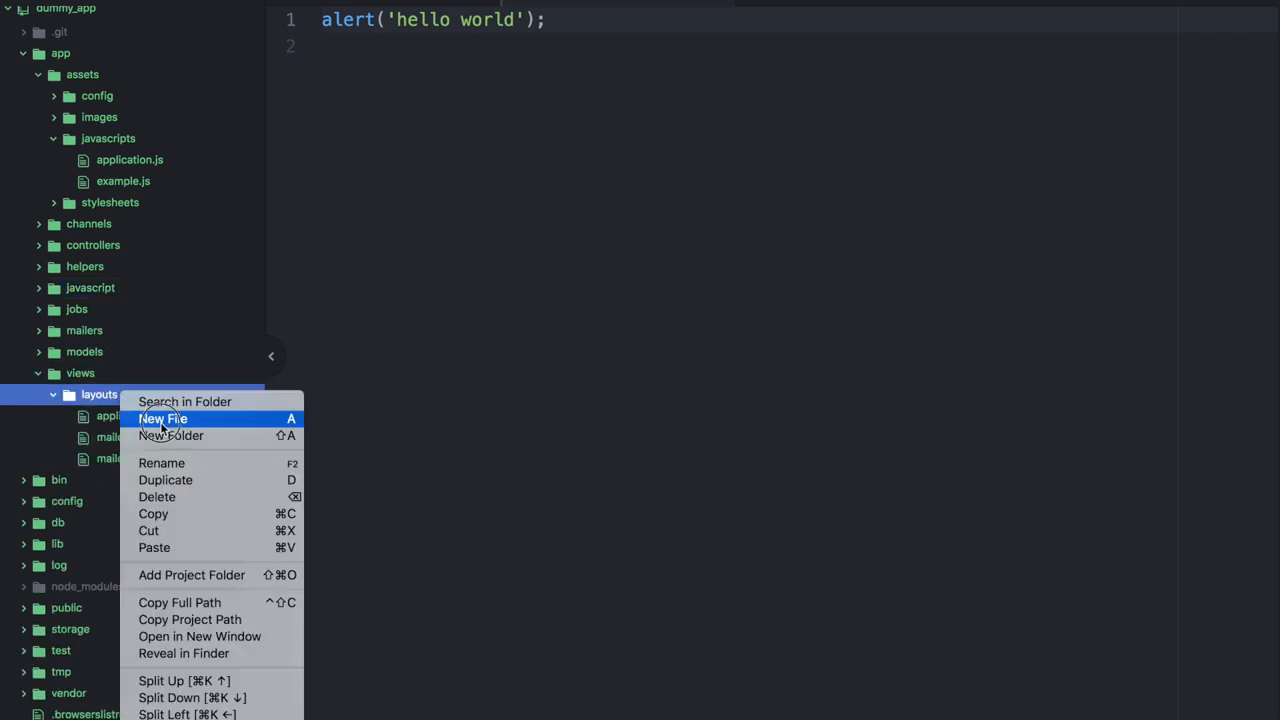
click(163, 418)
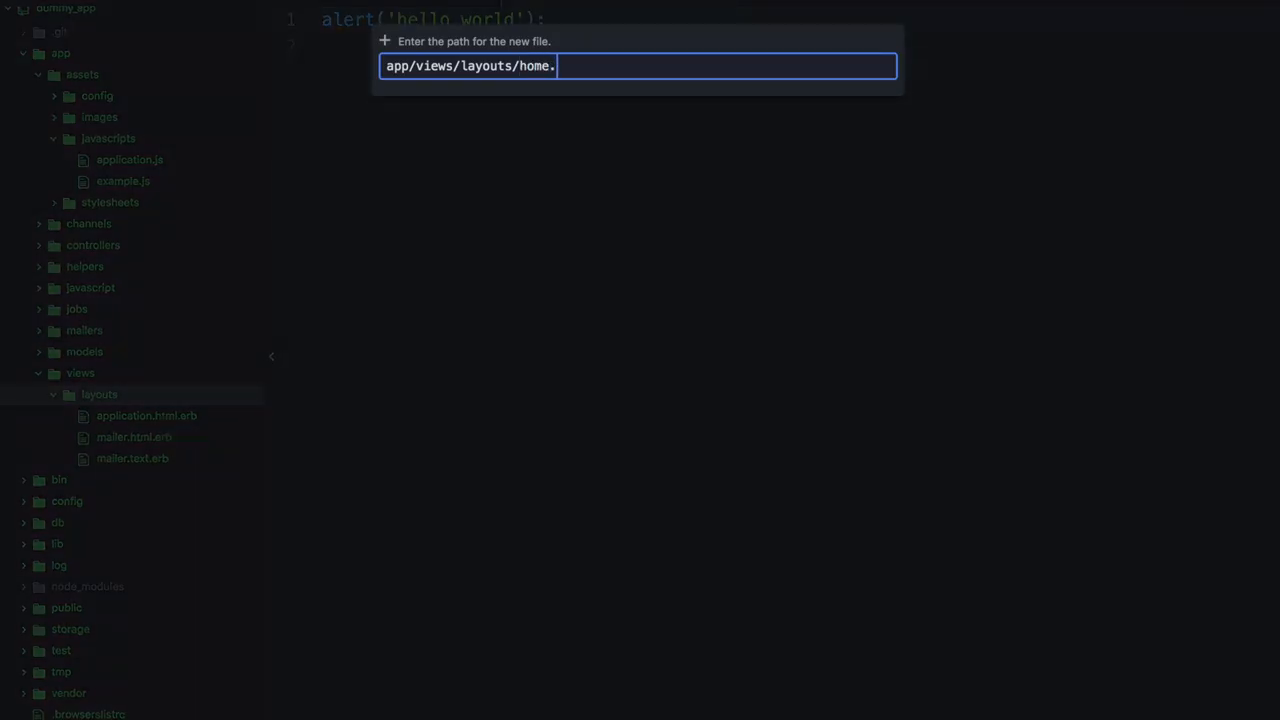
key(Enter)
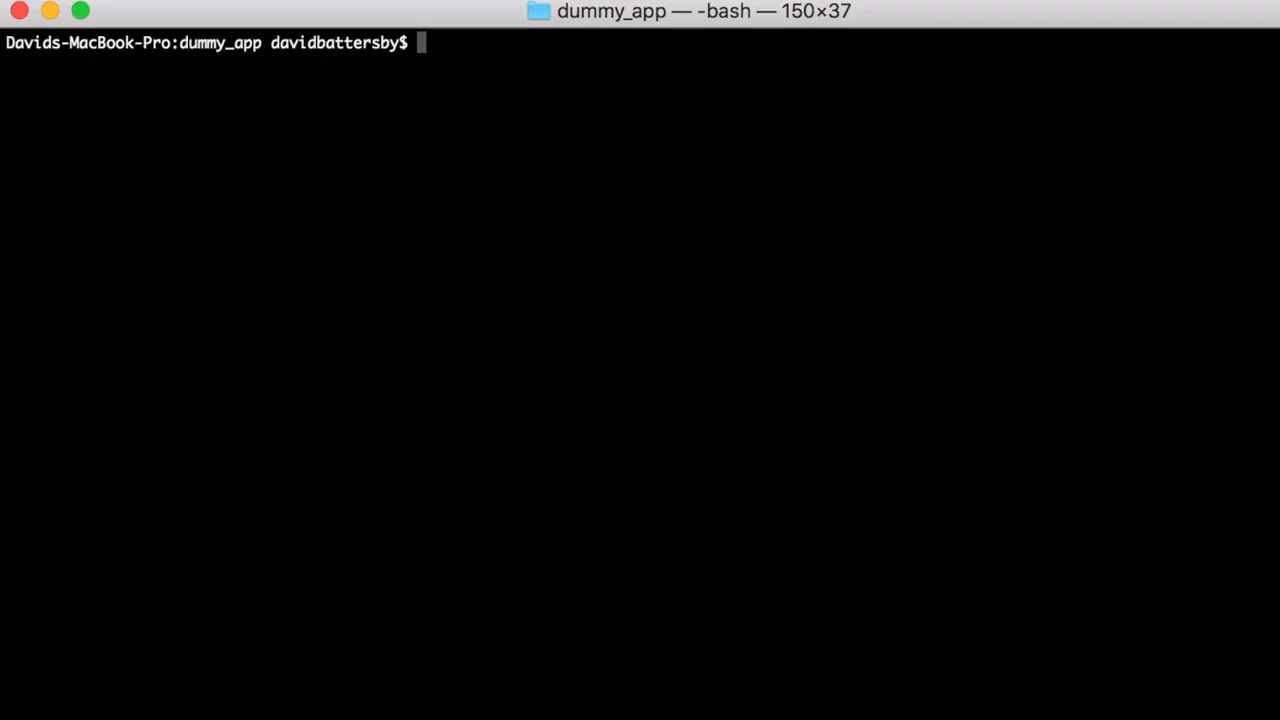
Step: Run rails db:setup and start chaining the rails db:migrate command
text(rails db)
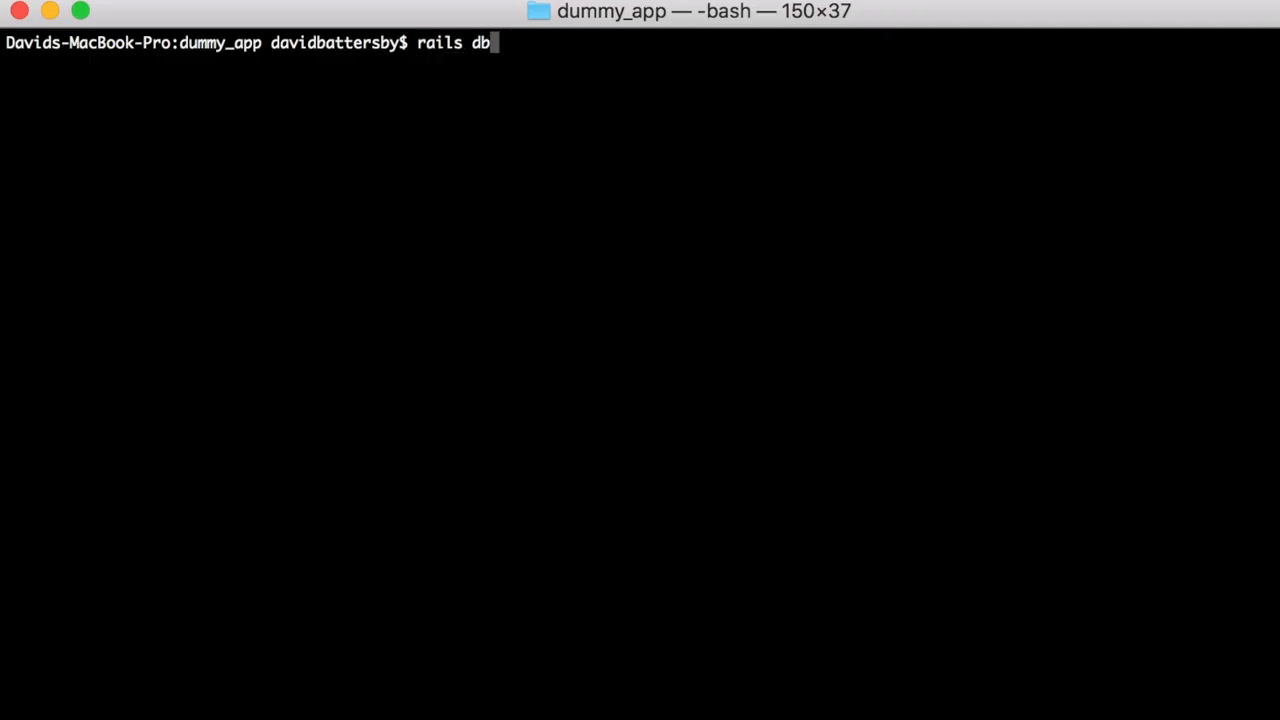
text(:setu)
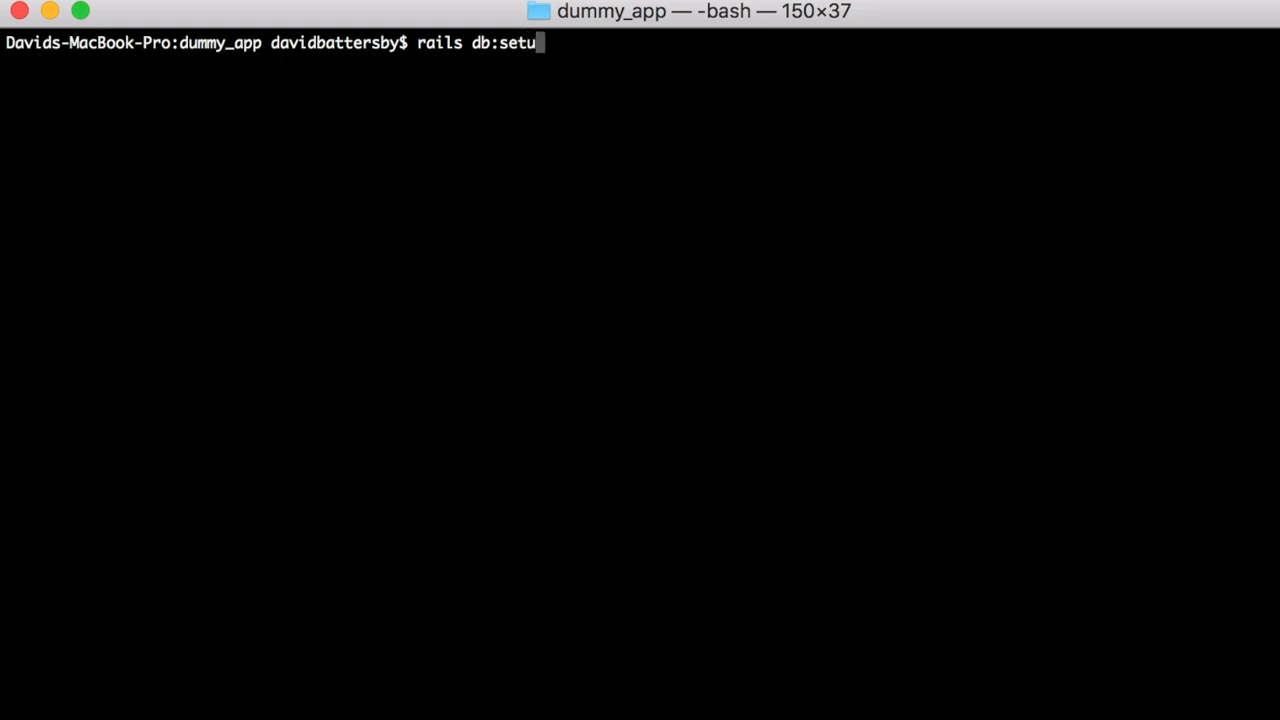
text(p && rails db)
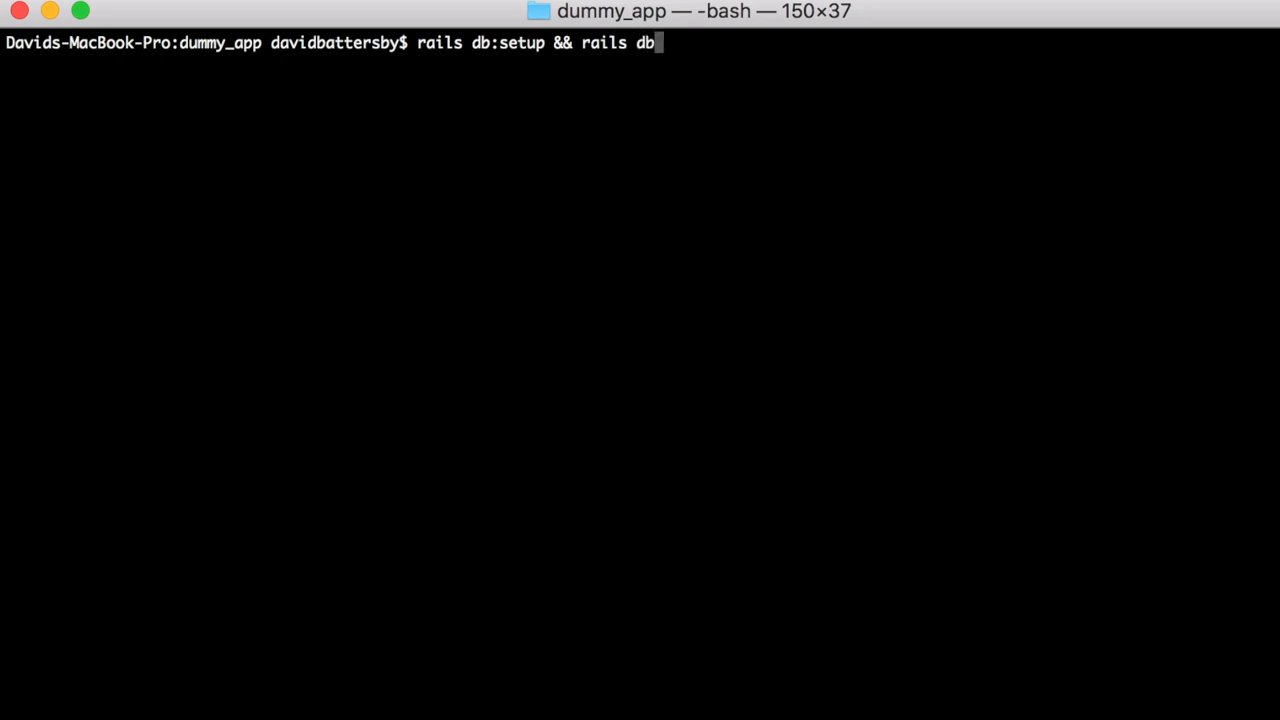
text(:migrate)
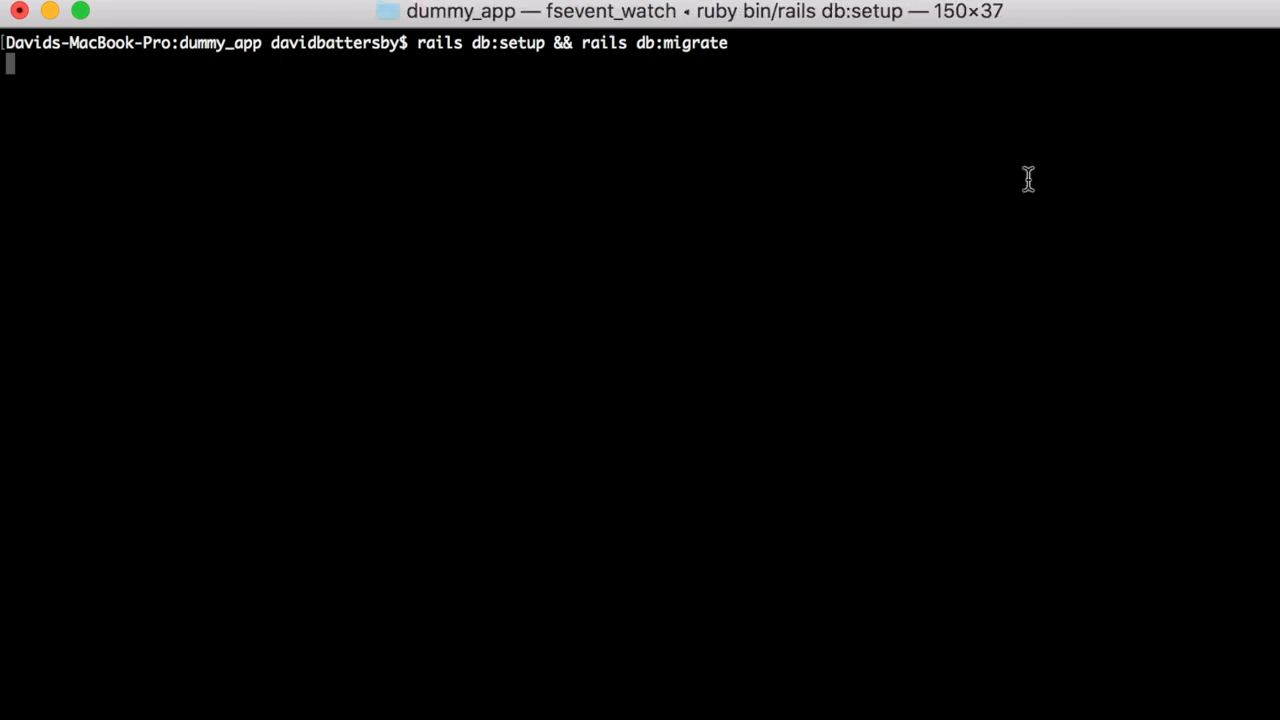
text(rails db:migrate)
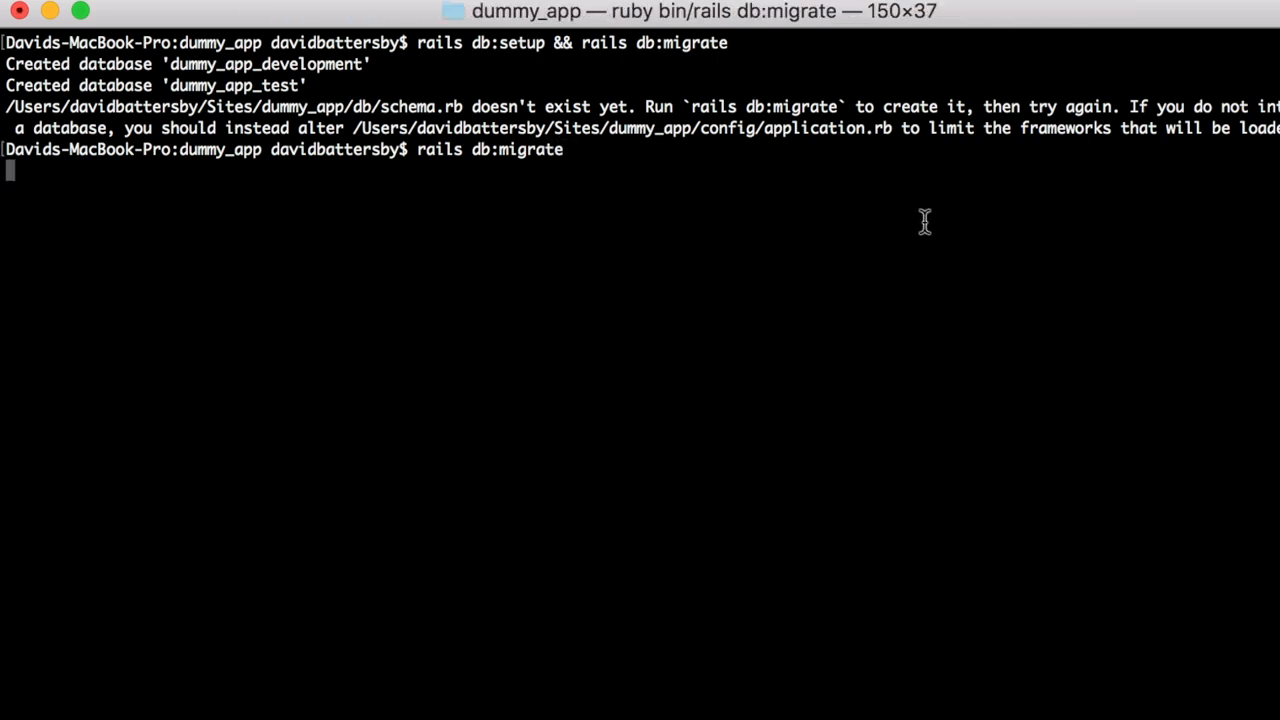
mouse_move(583, 170)
text(rails s)
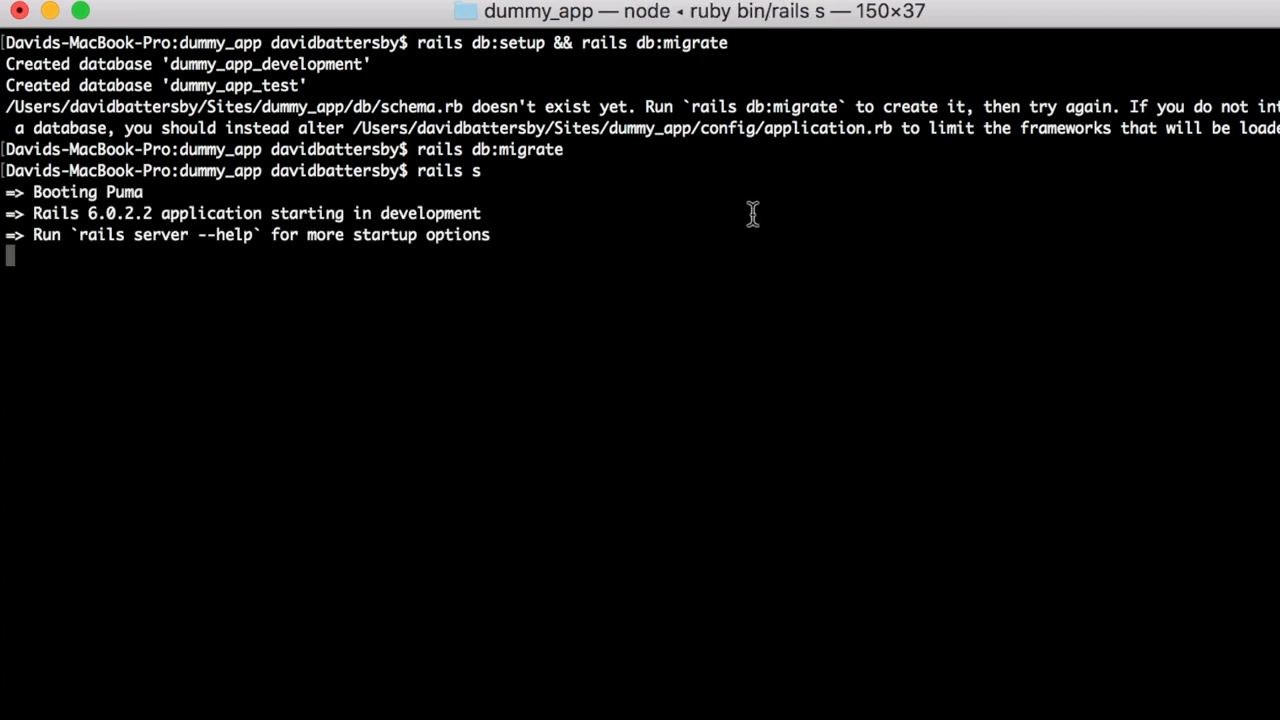
mouse_move(598, 251)
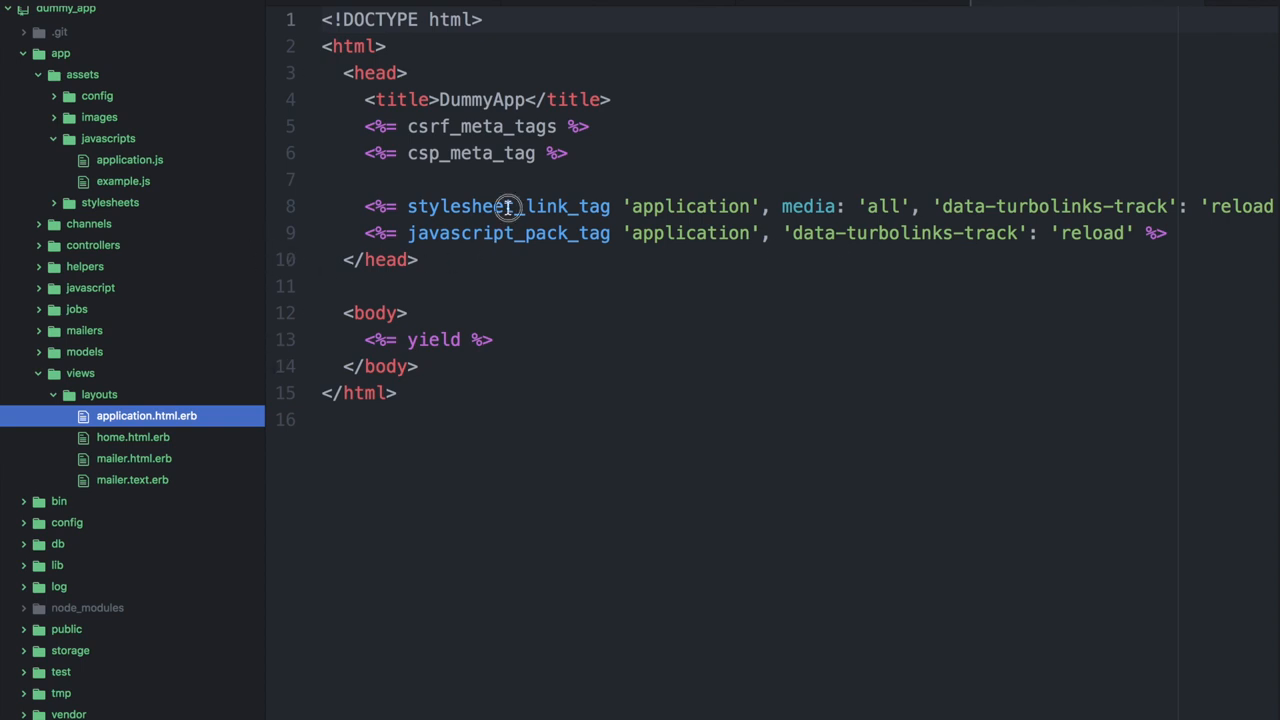
Step: Change javascript_pack_tag to javascript_include_tag in application.html.erb
double_click(508, 206)
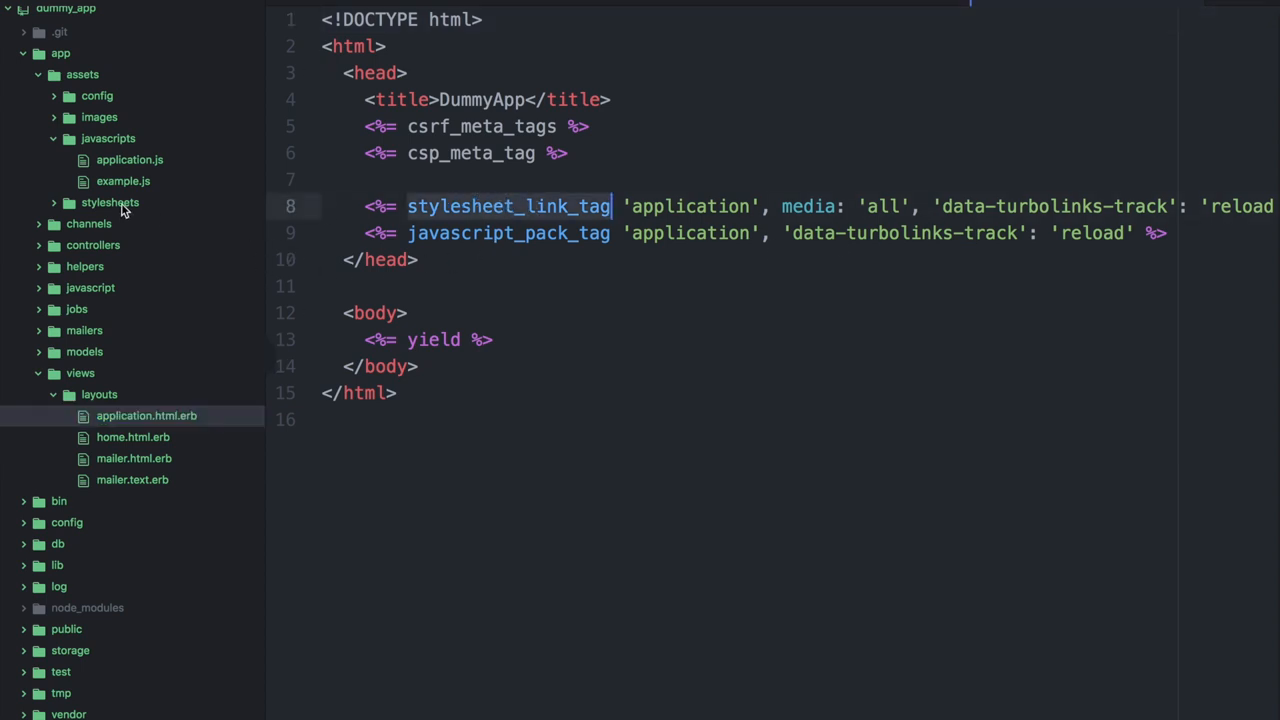
click(108, 138)
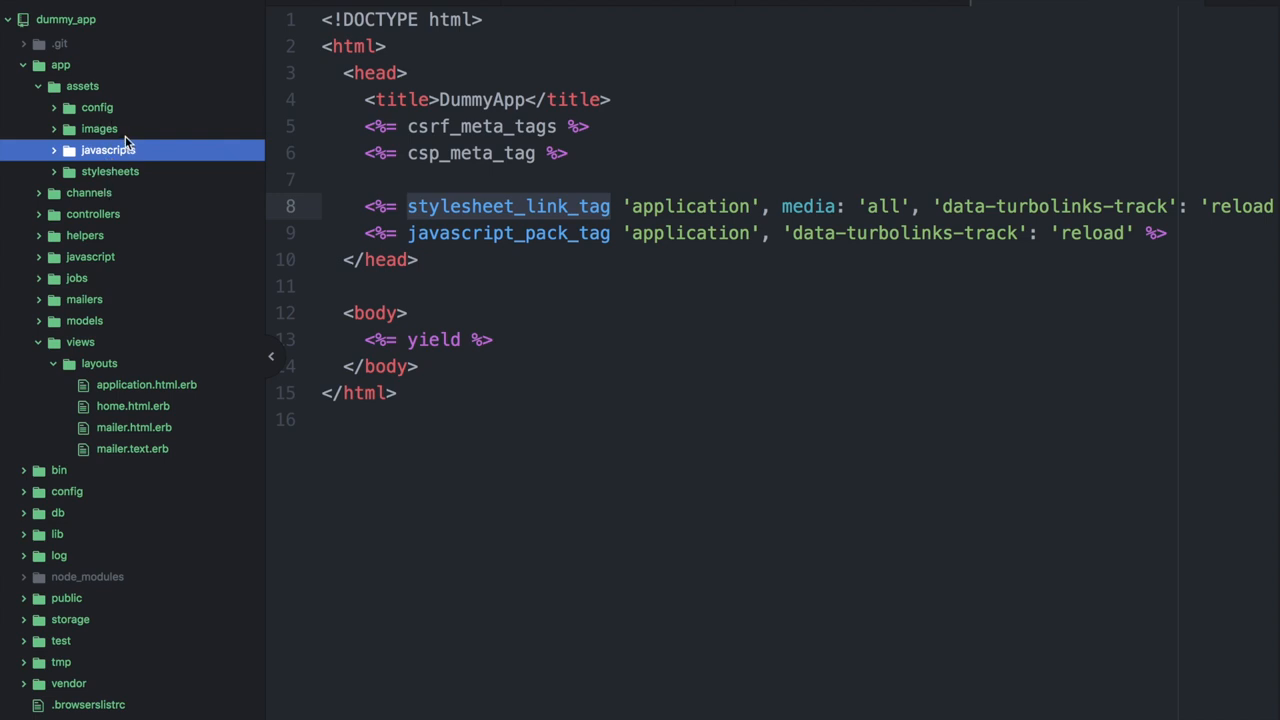
mouse_move(145, 167)
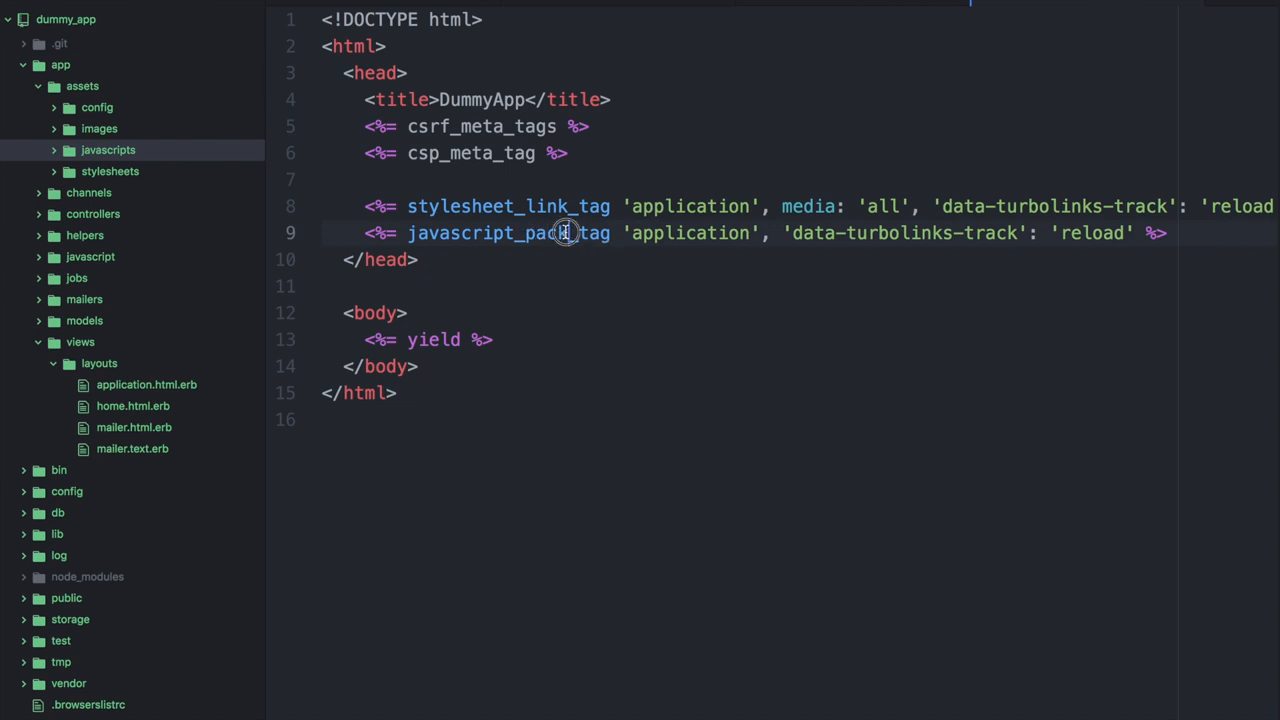
click(107, 149)
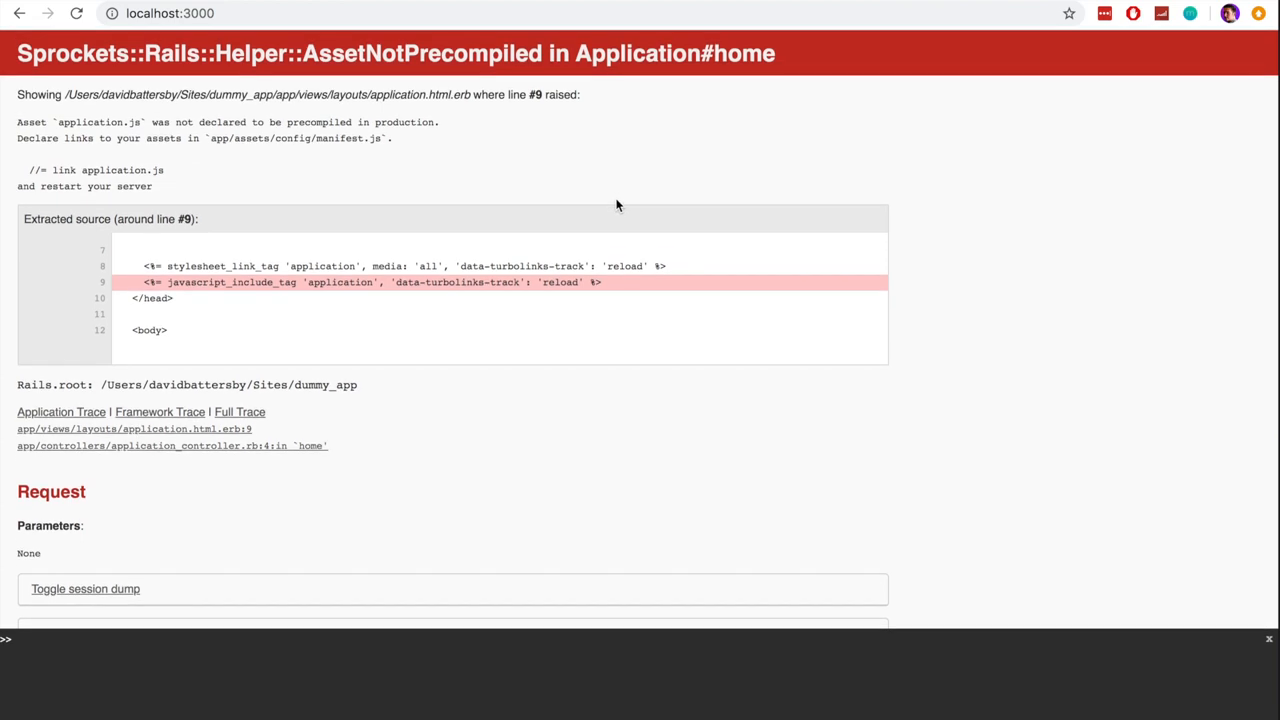
mouse_move(625, 192)
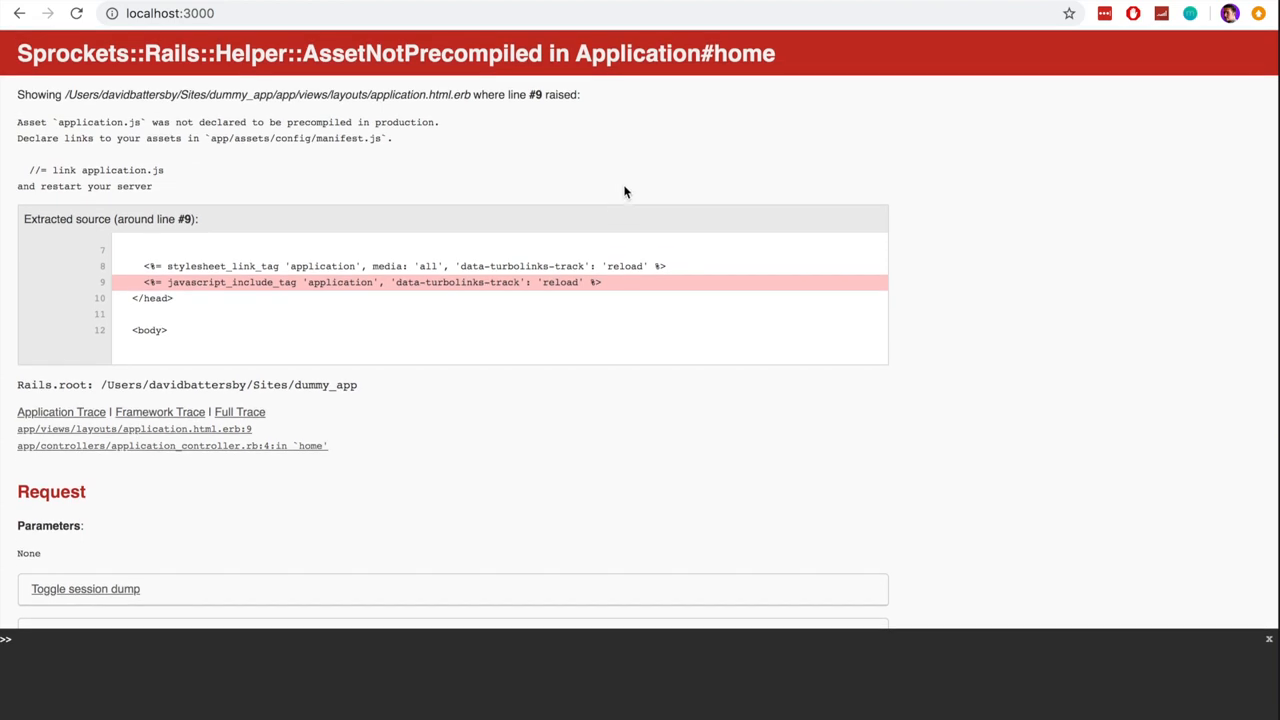
mouse_move(631, 186)
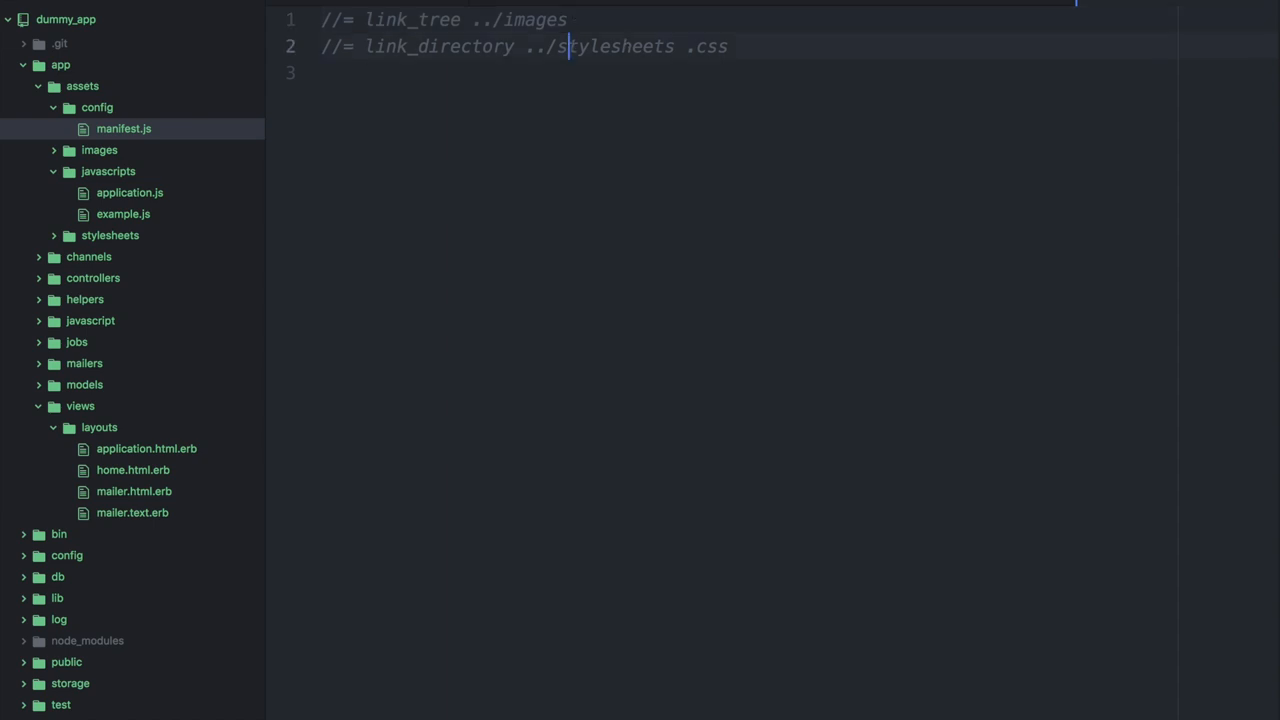
Step: Duplicate the stylesheets link_directory line in manifest.js and change it to javascripts
key(Enter)
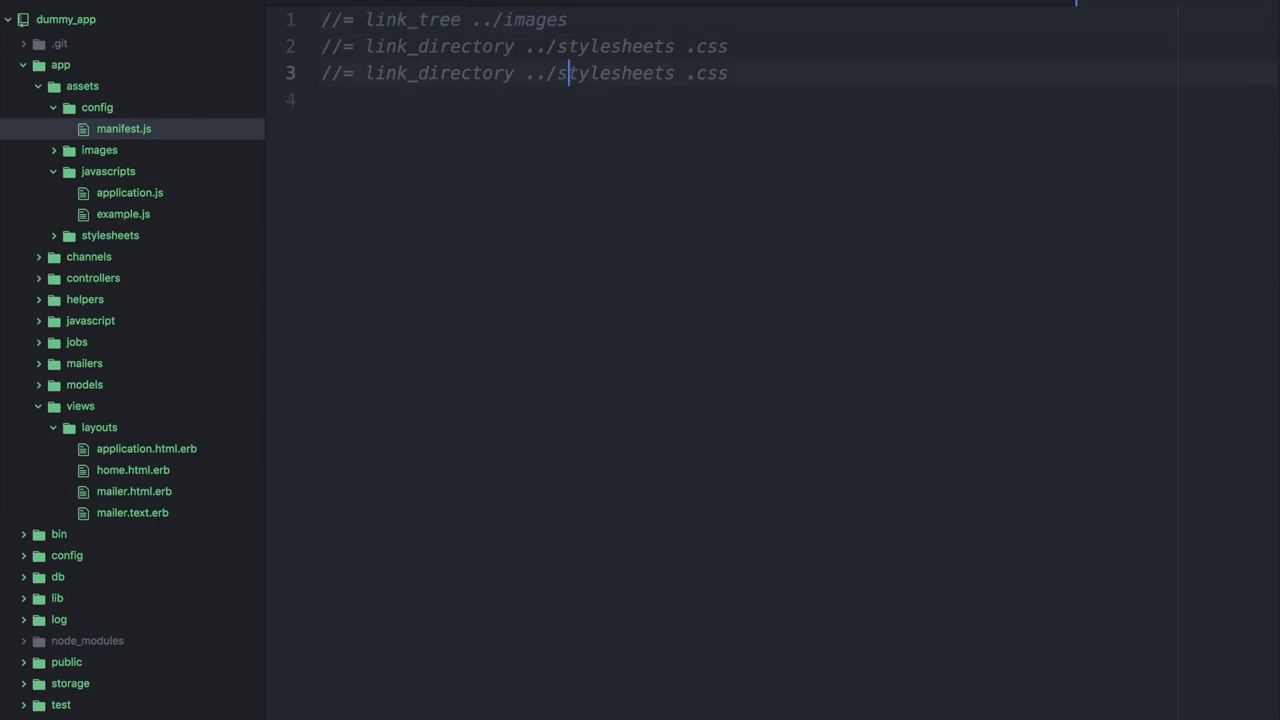
double_click(615, 73)
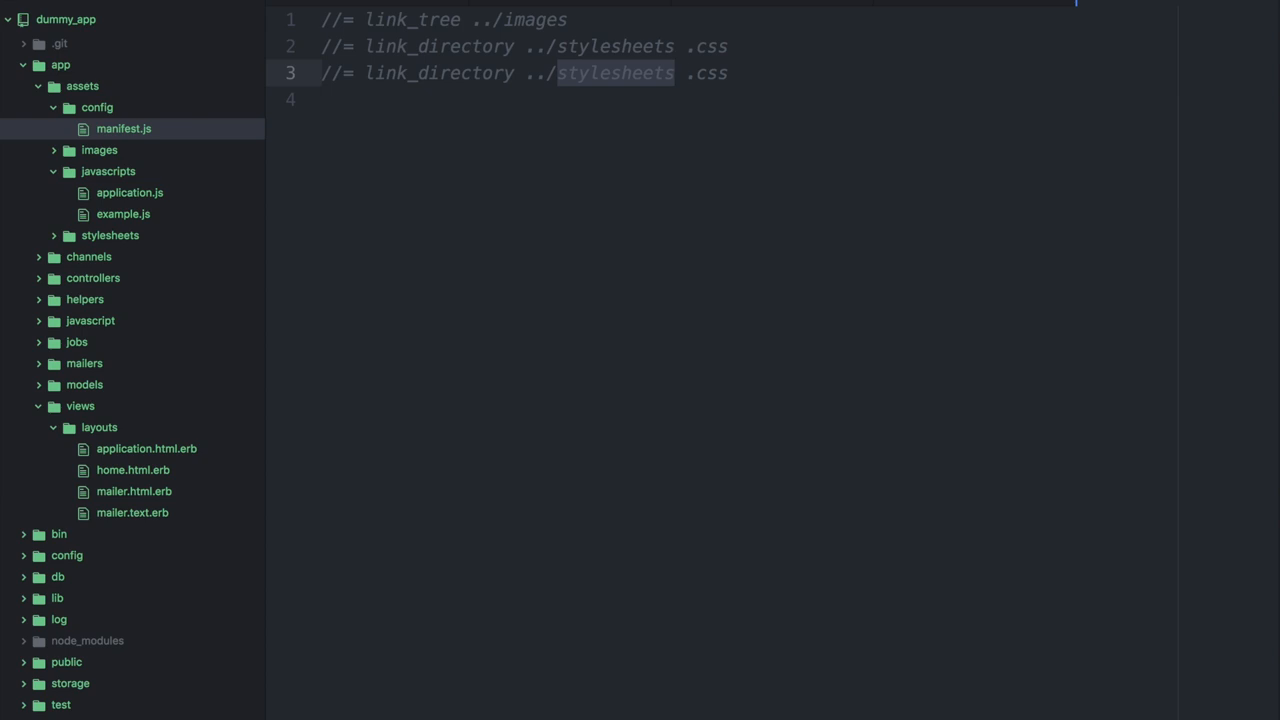
text(javascri)
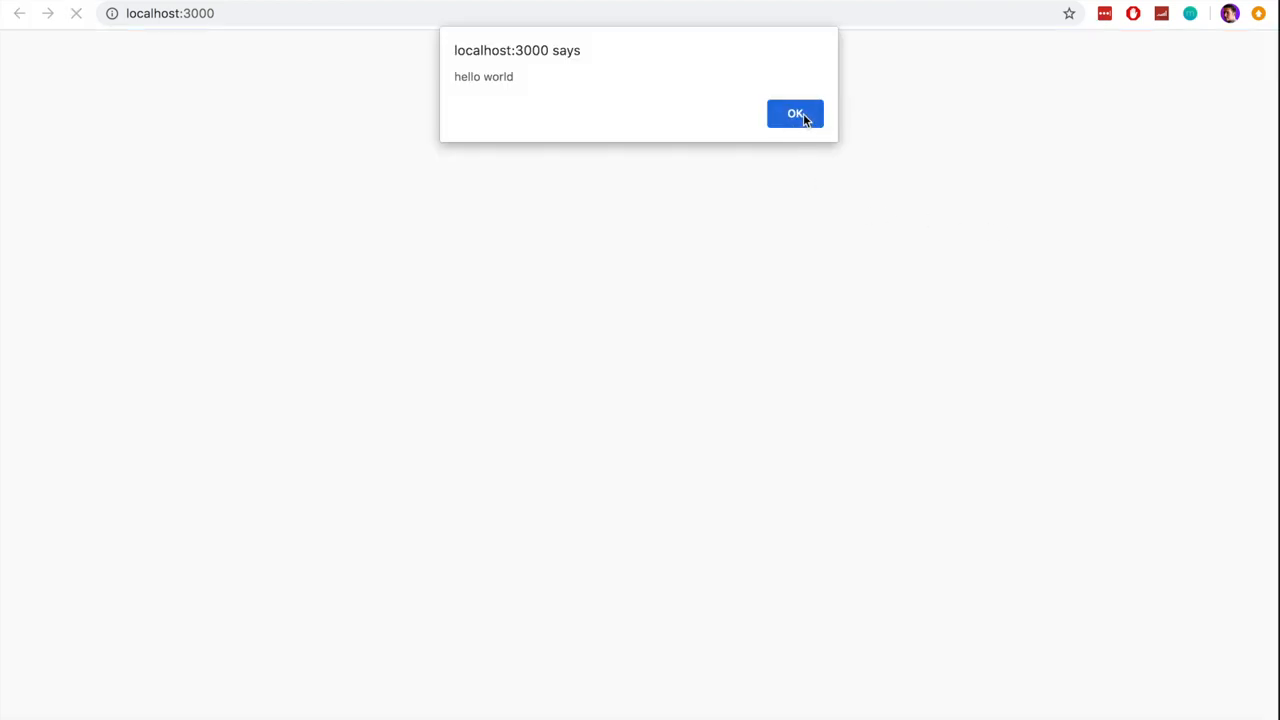
Step: Dismiss the 'hello world' alert on localhost:3000 with OK
click(795, 113)
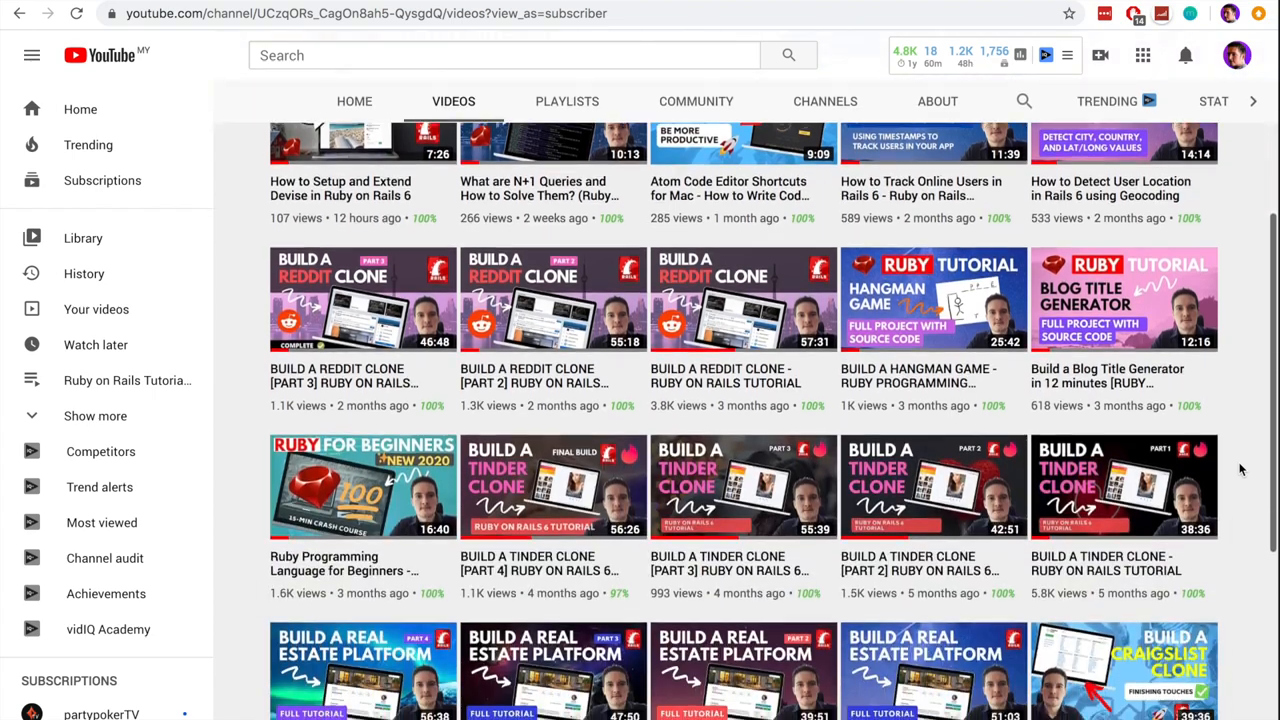
scroll(down, 3)
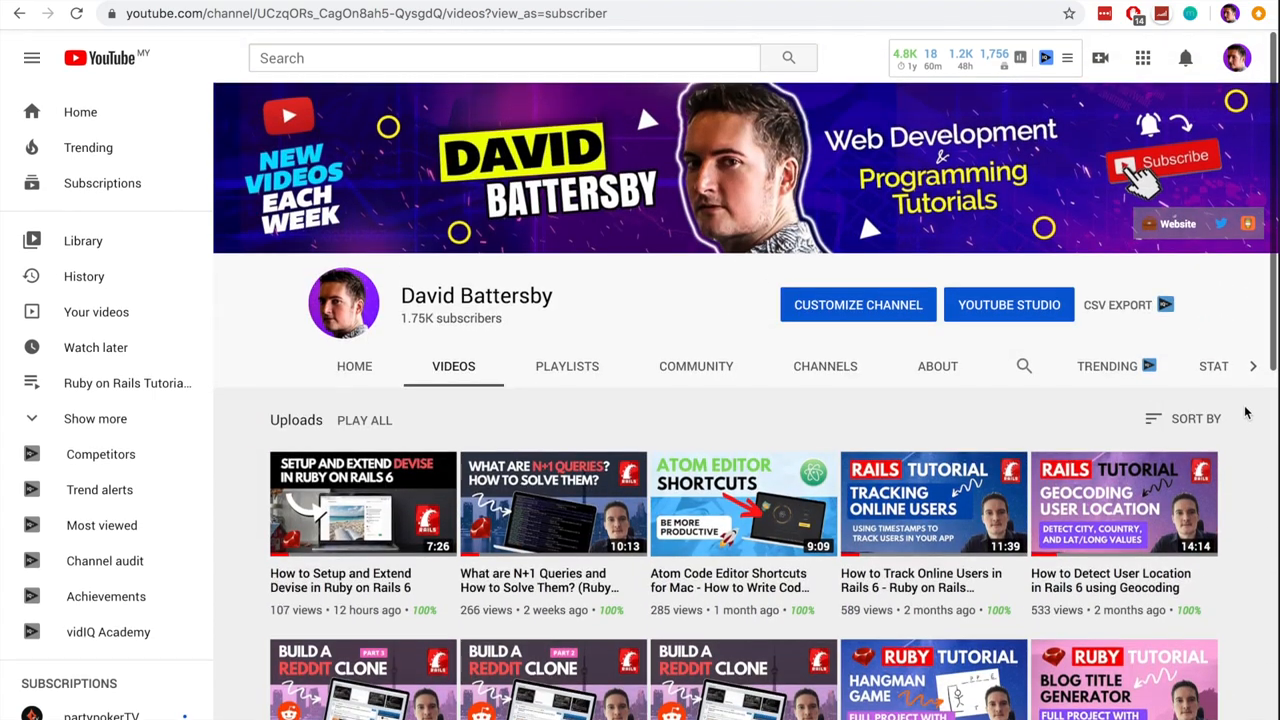
scroll(down, 3)
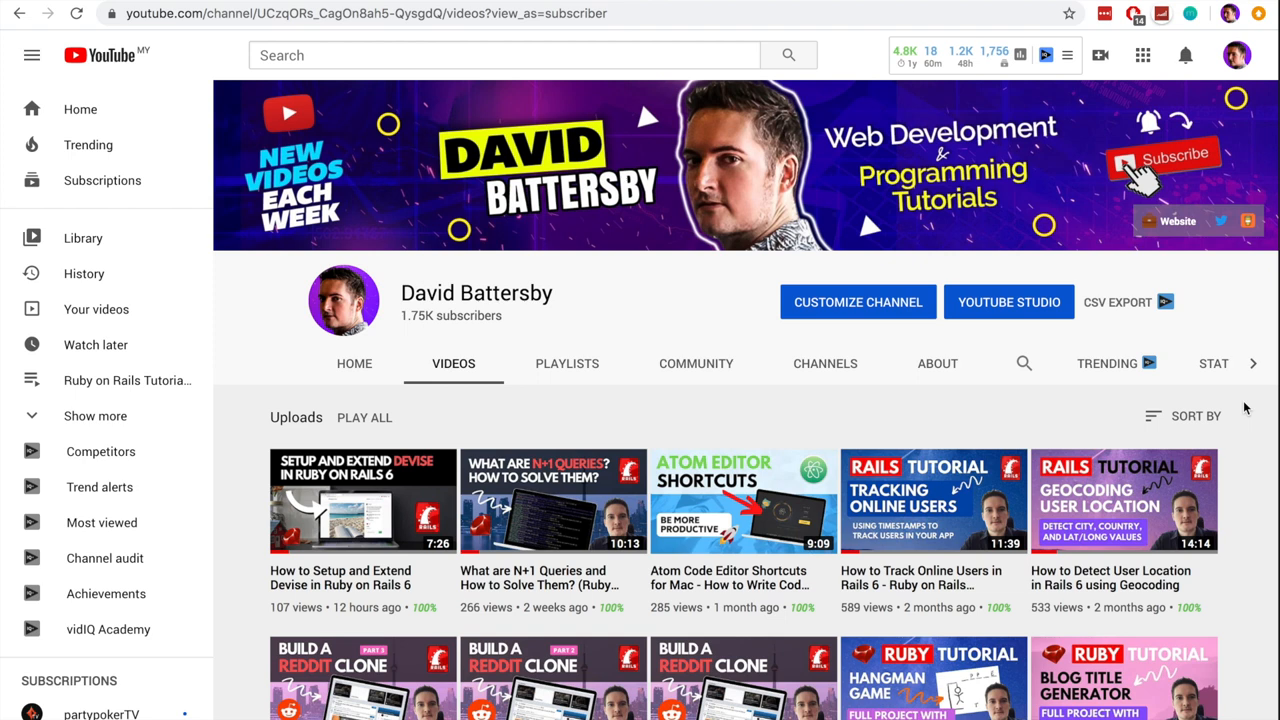